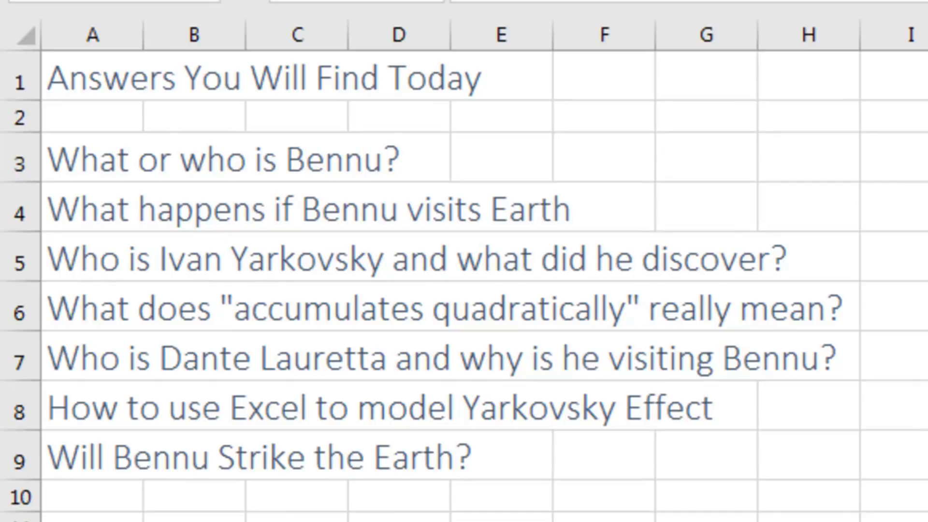
# - Insert Bogus Bennu Shape.STL from the 3DModelFiles folder as a 3D model on the Bennu sheet
pyautogui.hscroll(3)
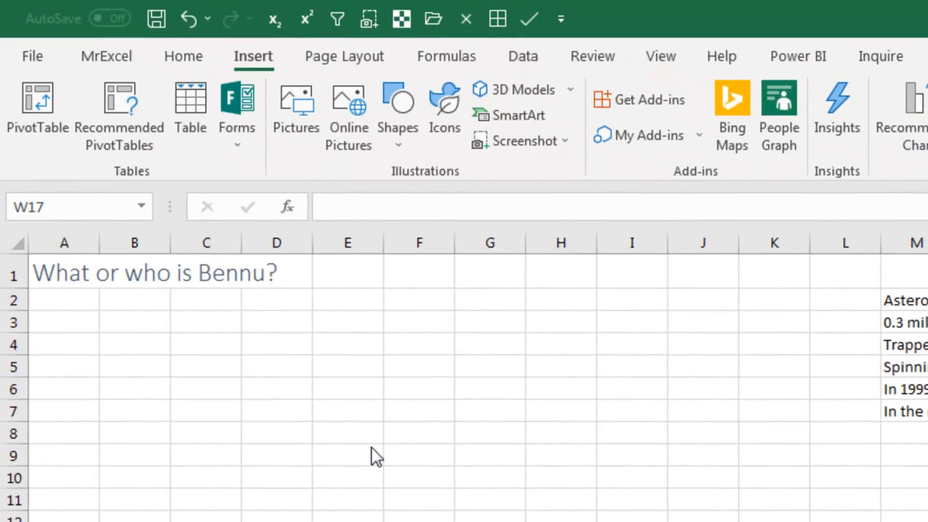
pyautogui.moveTo(500, 90)
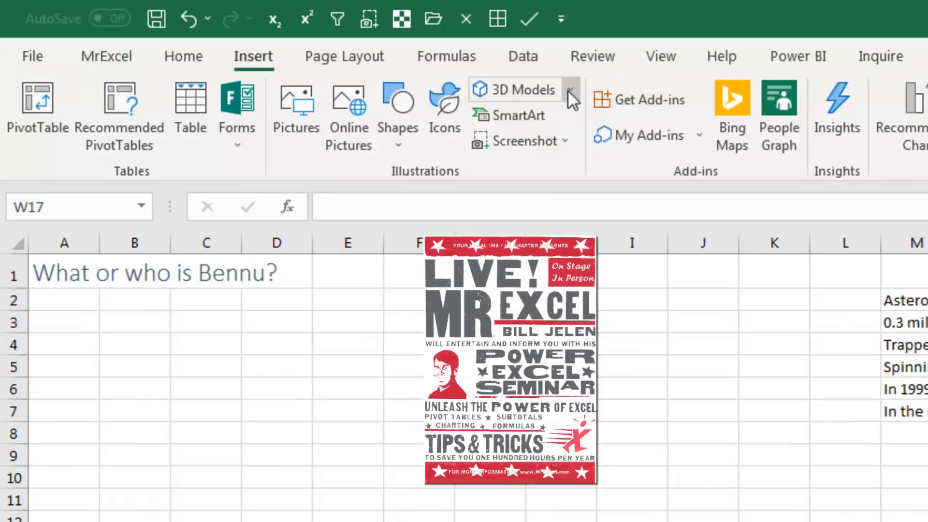
pyautogui.click(569, 89)
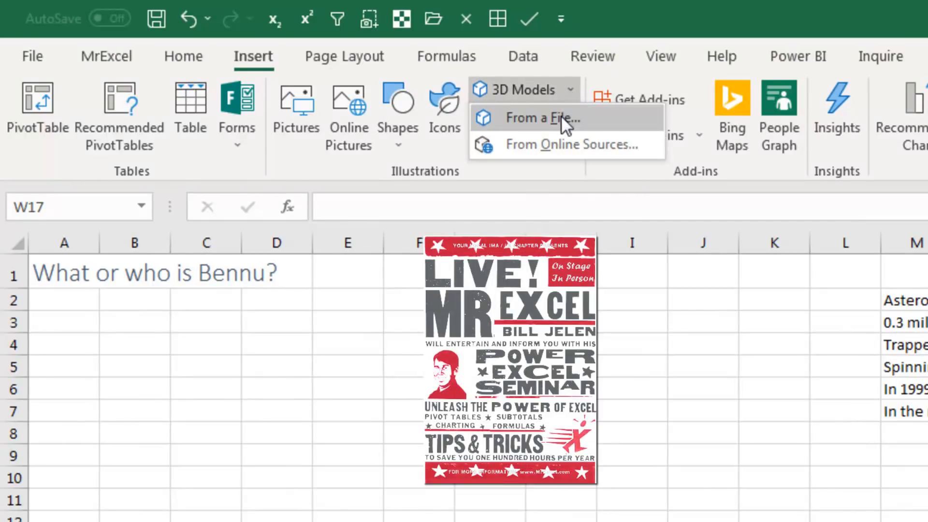
pyautogui.click(539, 118)
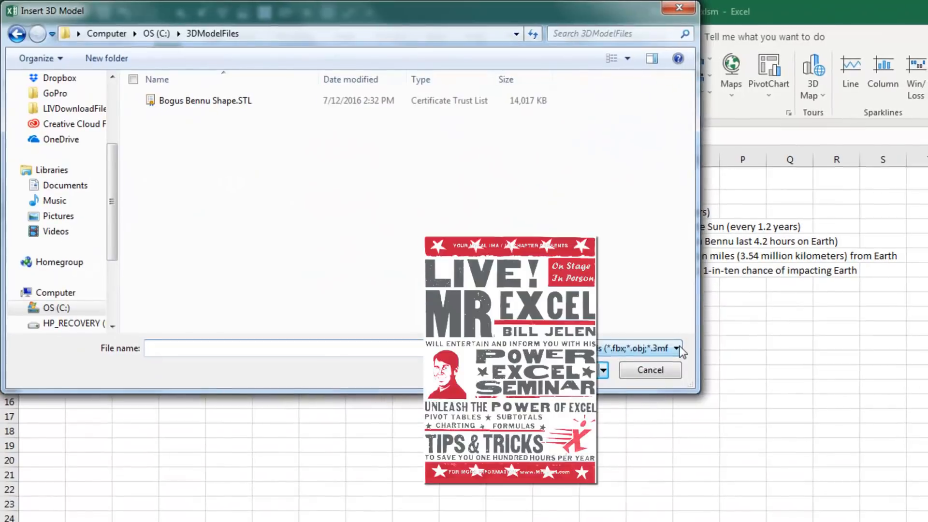
pyautogui.click(677, 348)
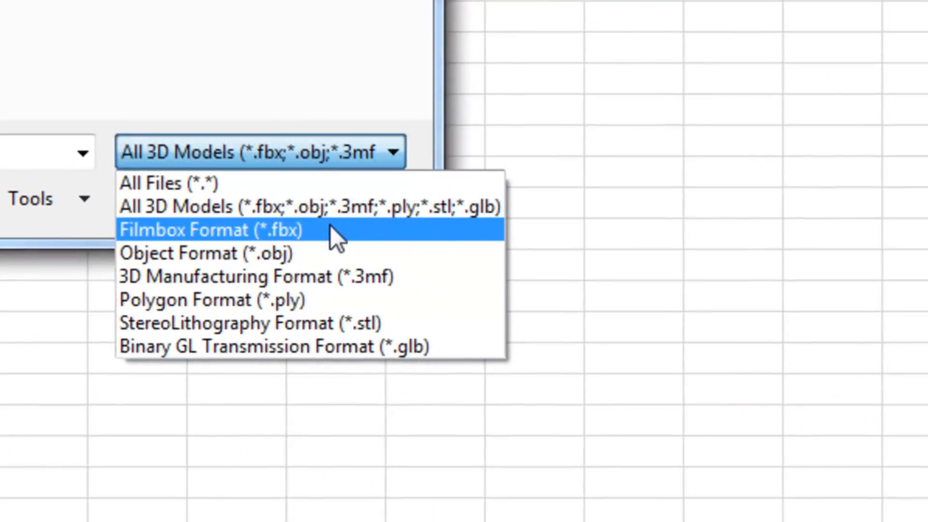
pyautogui.moveTo(337, 299)
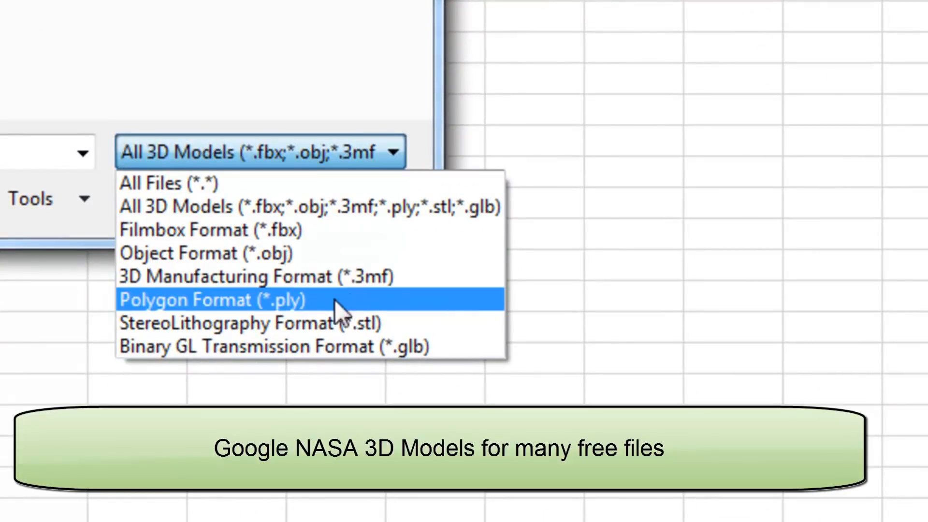
pyautogui.moveTo(453, 346)
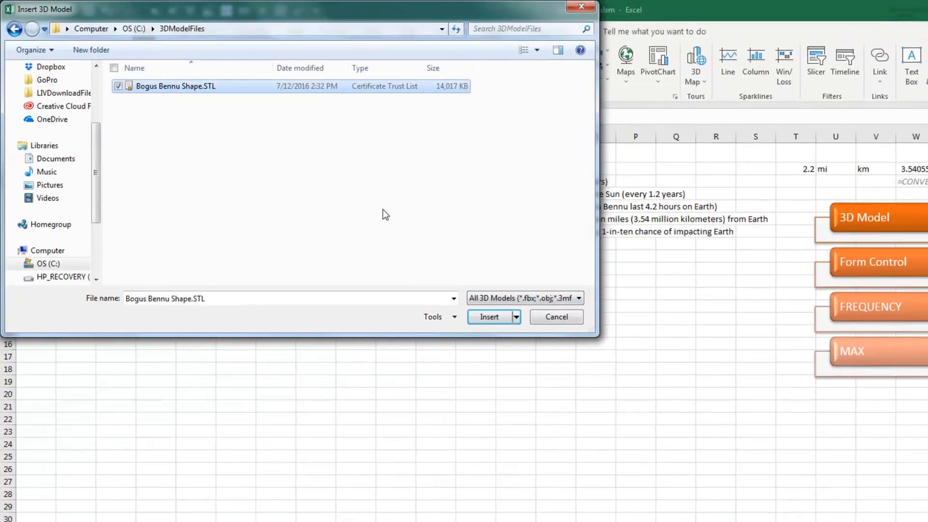
pyautogui.click(489, 317)
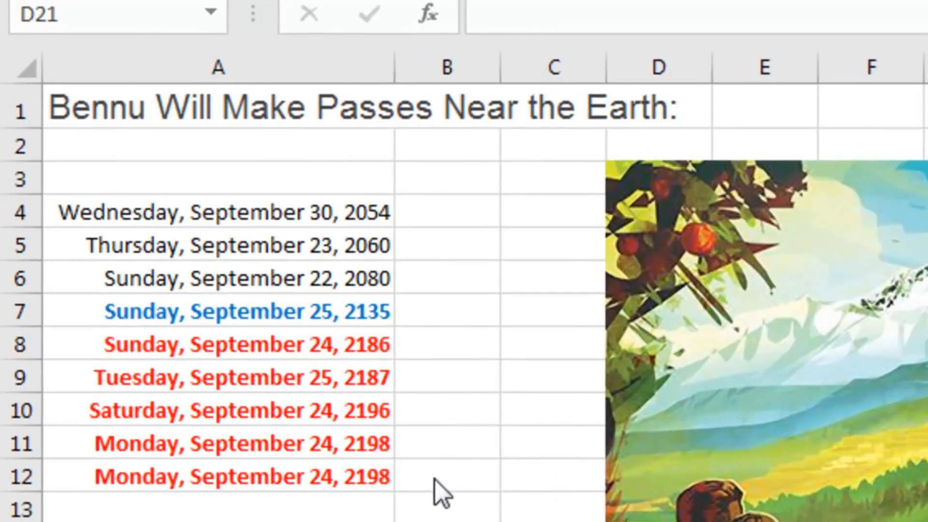
pyautogui.moveTo(327, 323)
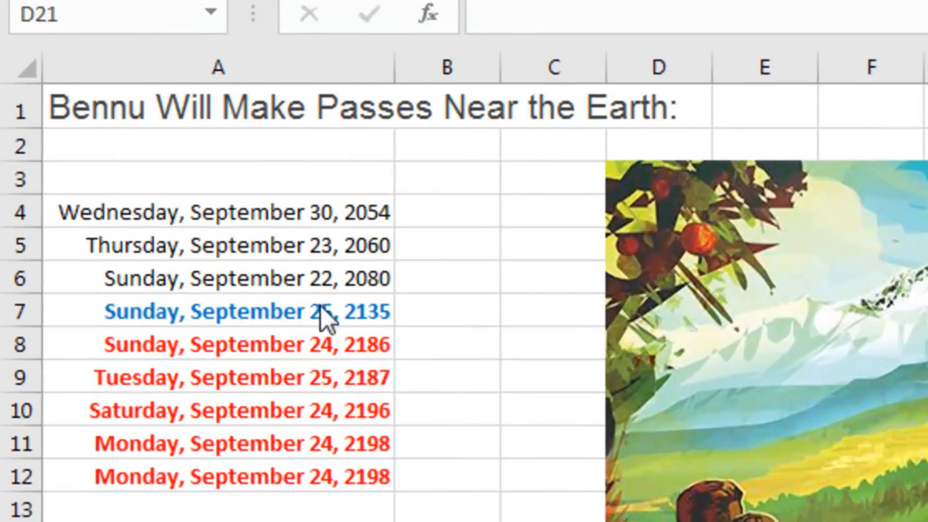
pyautogui.moveTo(452, 317)
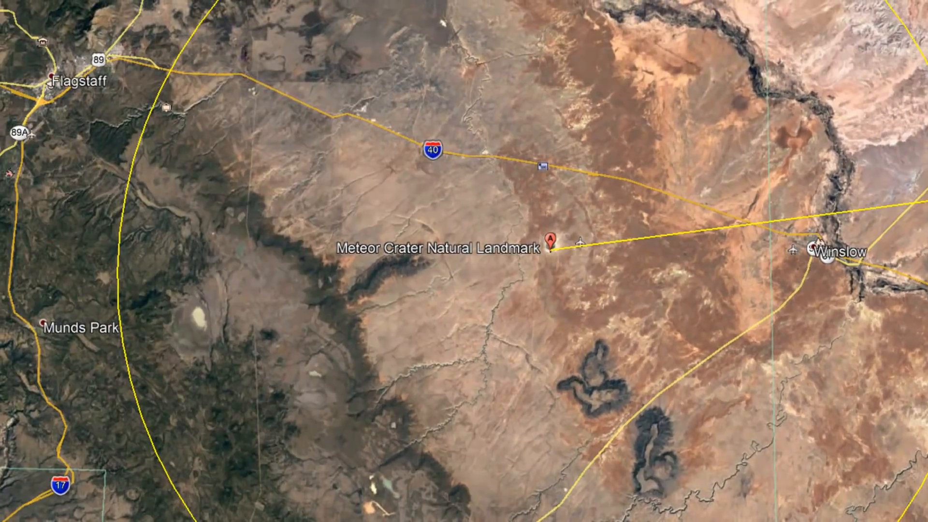
pyautogui.scroll(-3)
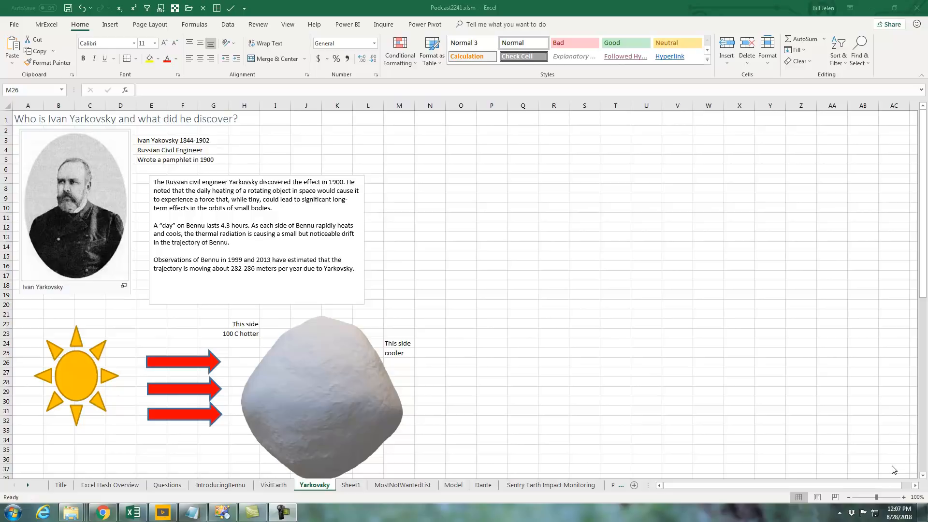
pyautogui.moveTo(853, 468)
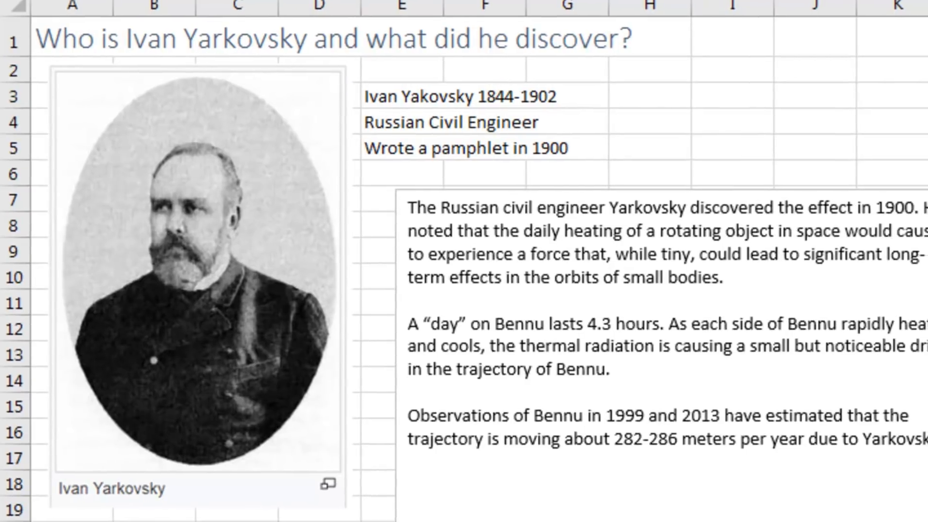
# - Move from the Yarkovsky sheet to the 180-year drift calculation sheet (2018–2198)
pyautogui.scroll(-3)
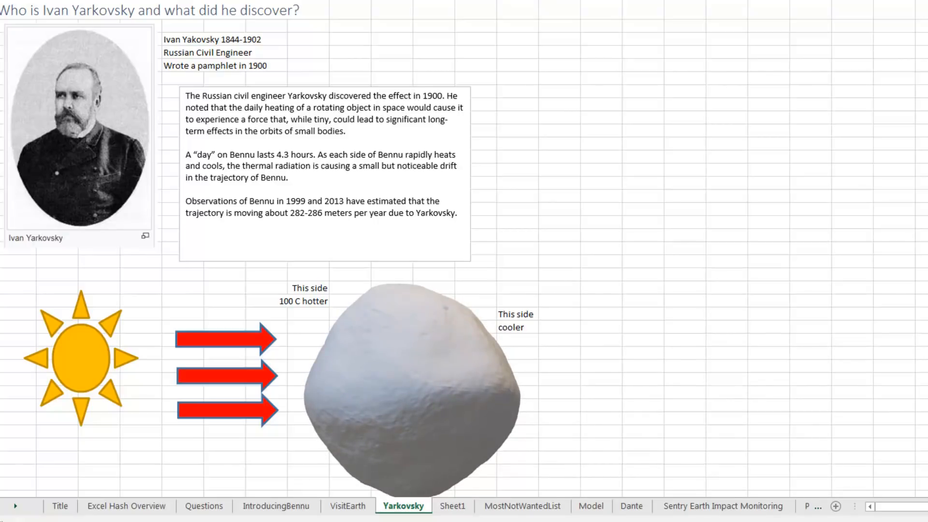
pyautogui.click(411, 385)
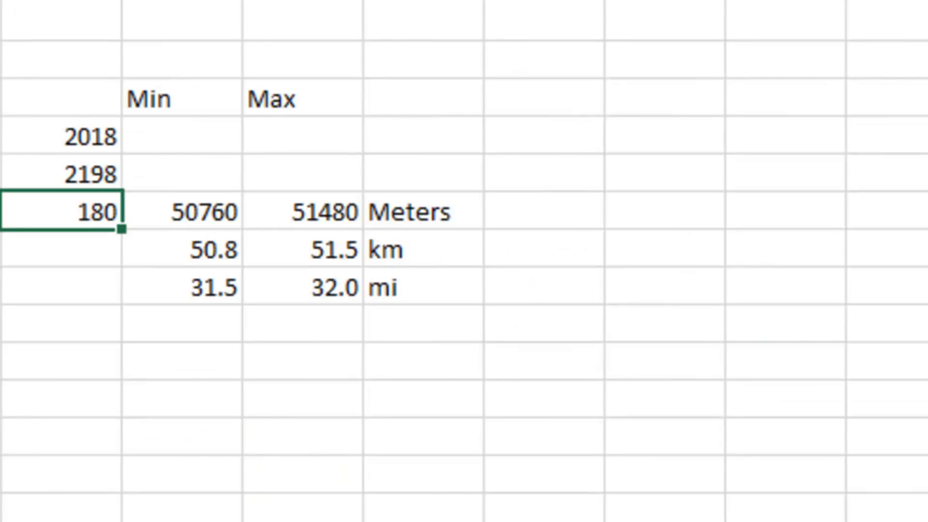
pyautogui.moveTo(31, 176)
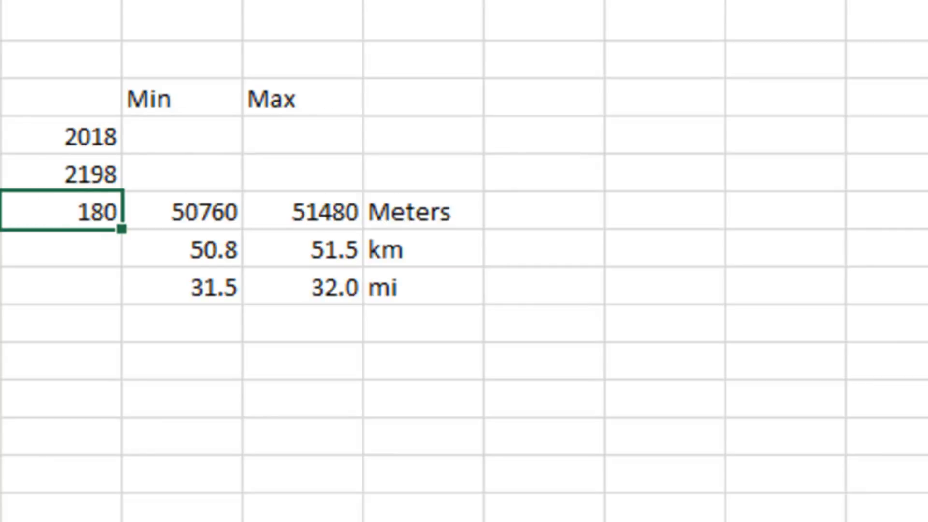
pyautogui.moveTo(181, 249)
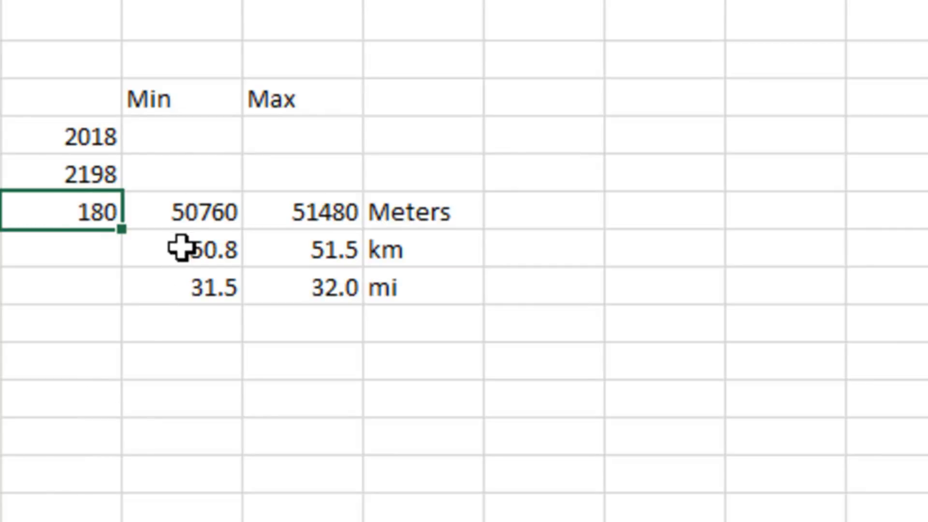
pyautogui.moveTo(186, 287)
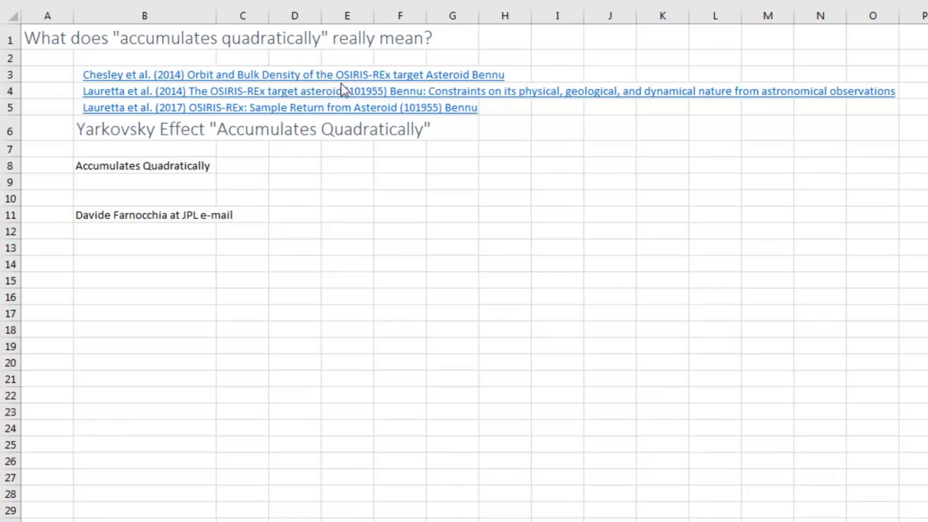
pyautogui.moveTo(335, 160)
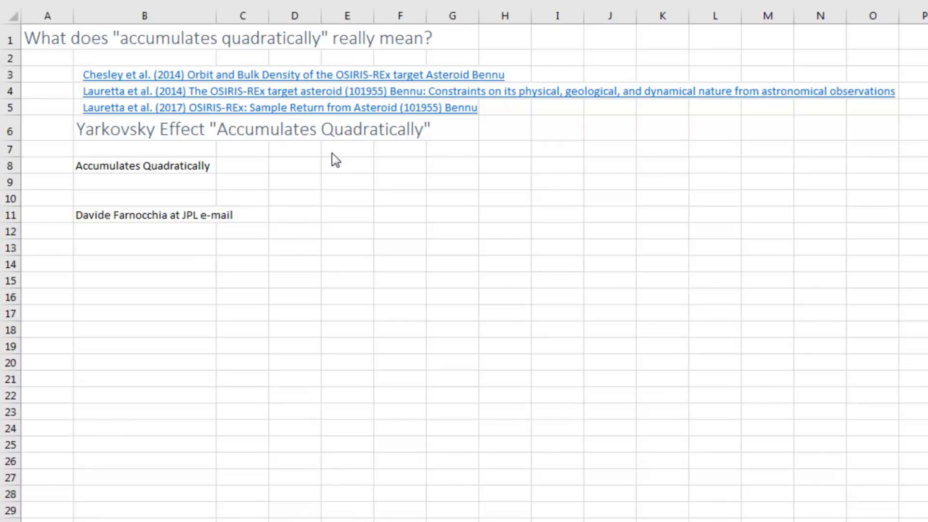
pyautogui.moveTo(336, 161)
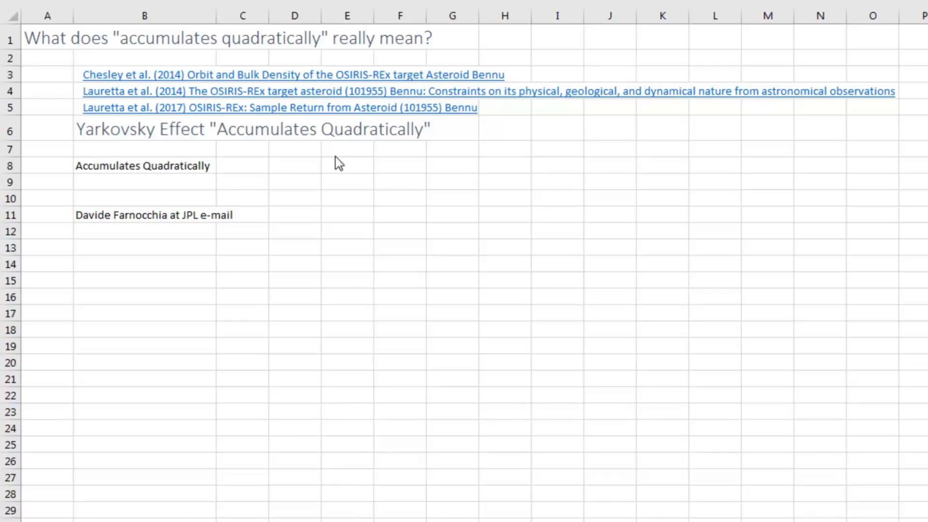
pyautogui.moveTo(168, 189)
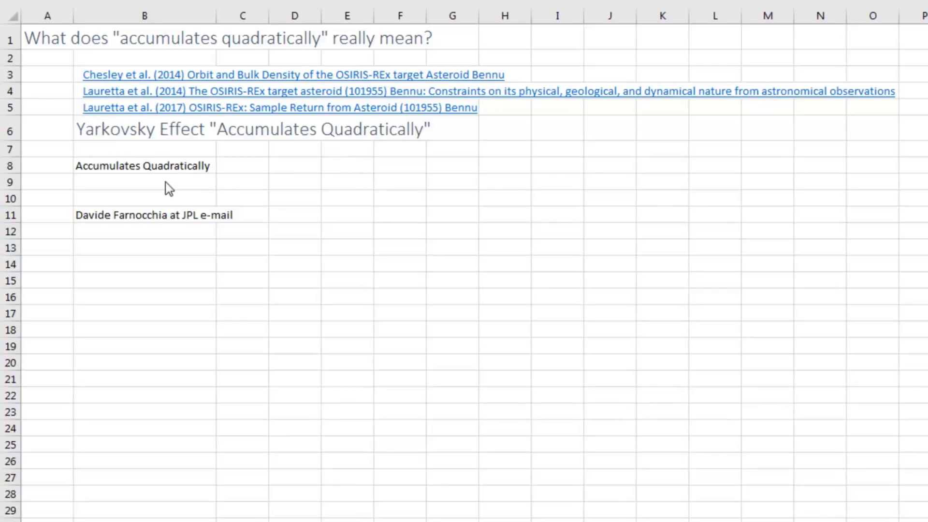
# - Translate 'Accumulates Quadratically' with a VLOOKUP against ScienceJargon, then return to the Yarkovsky sheet
pyautogui.click(144, 182)
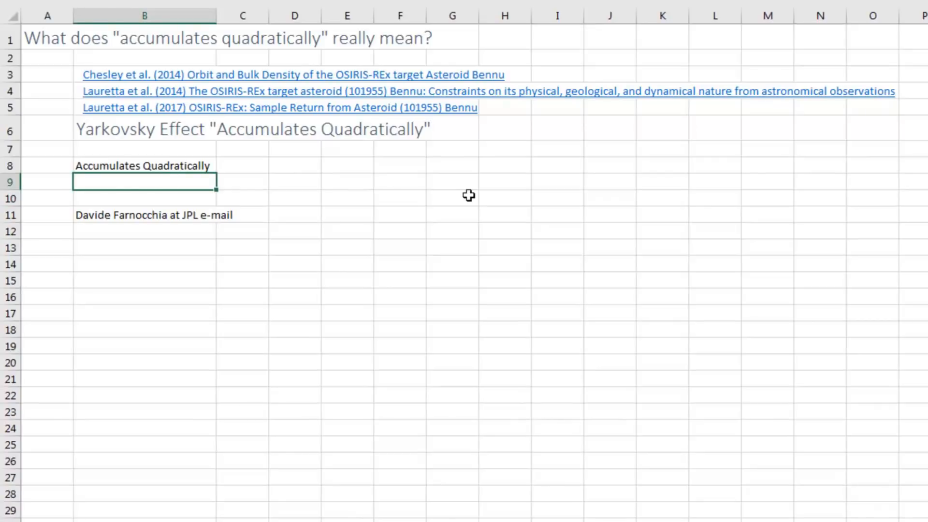
pyautogui.moveTo(342, 166)
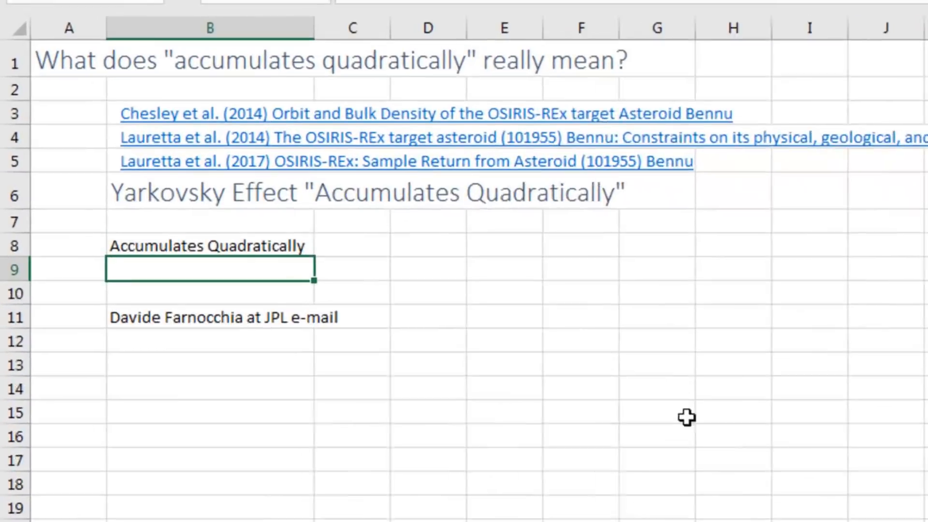
pyautogui.write('=v')
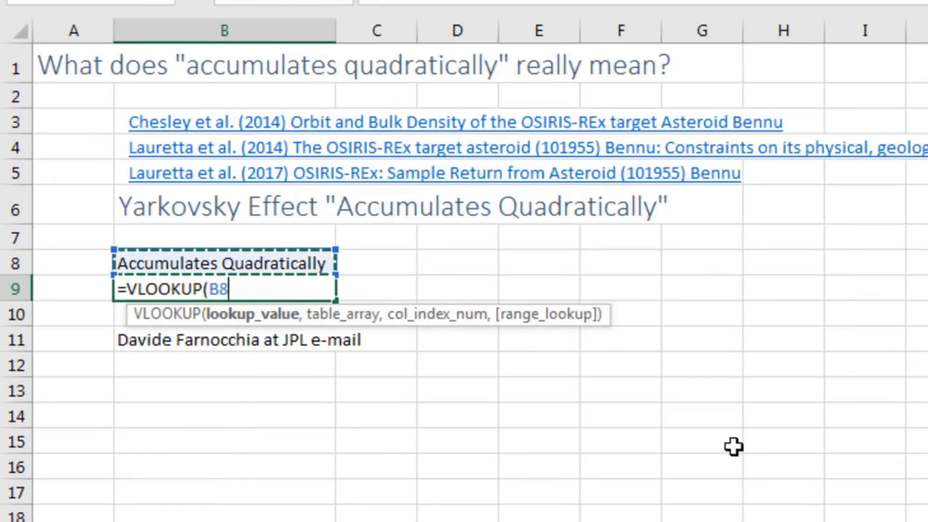
pyautogui.write(',s')
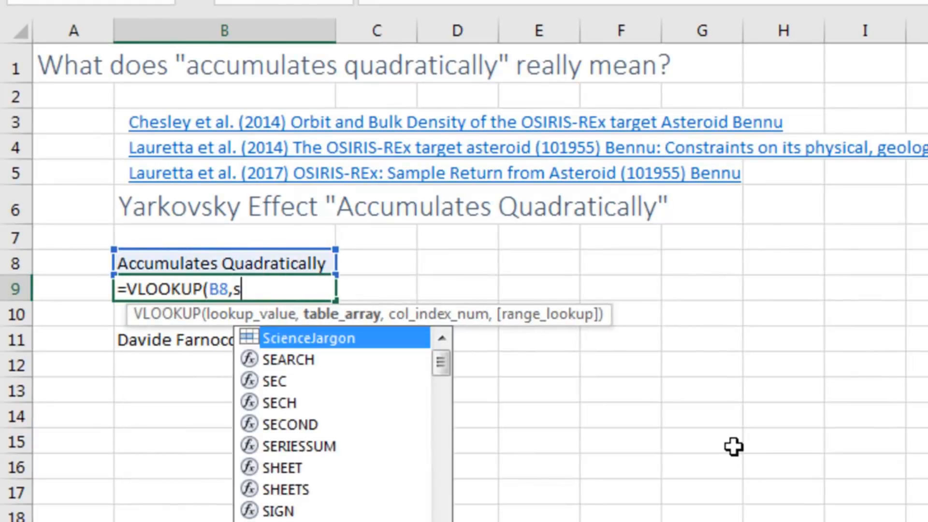
pyautogui.write('ScienceJargon,2')
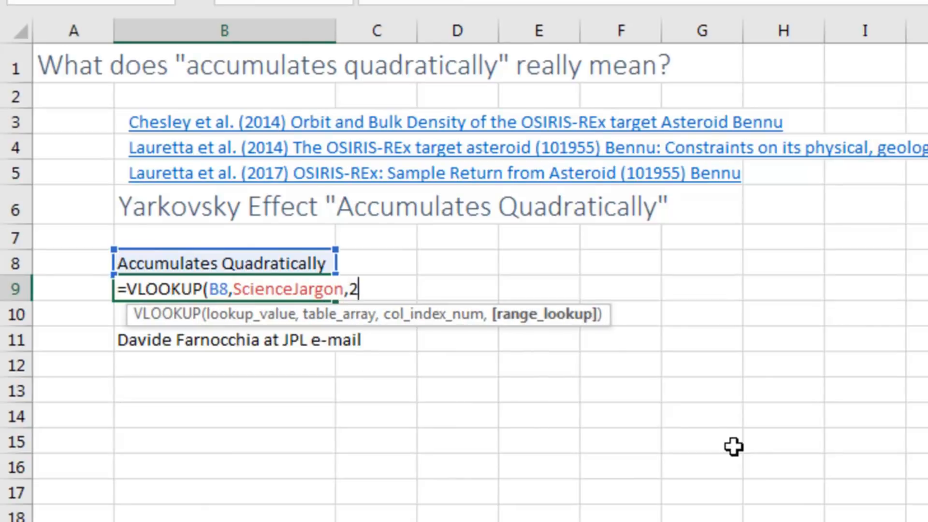
pyautogui.write(',False)')
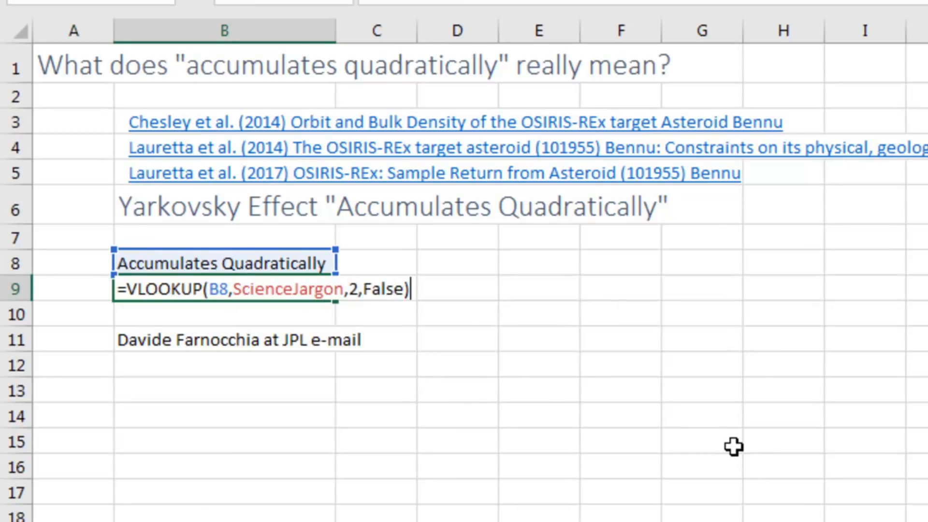
pyautogui.press('Return')
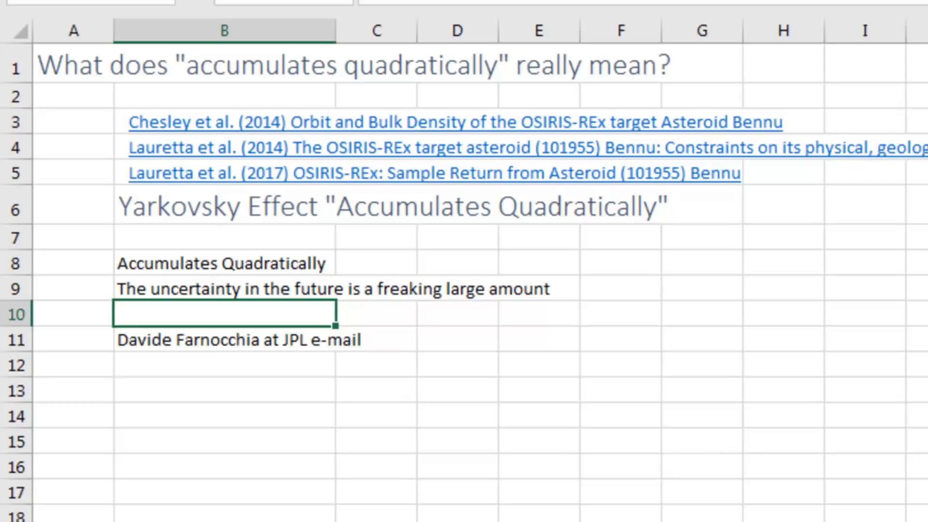
pyautogui.moveTo(375, 499)
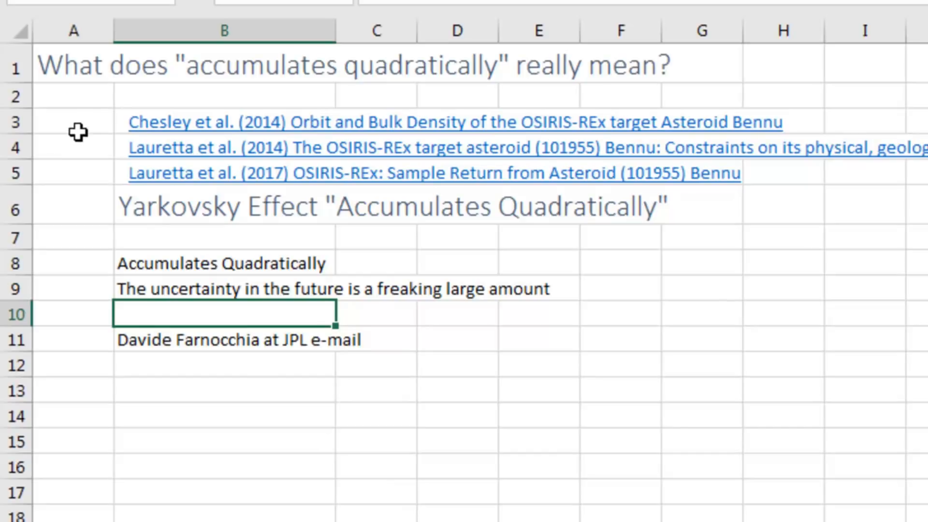
pyautogui.moveTo(89, 128)
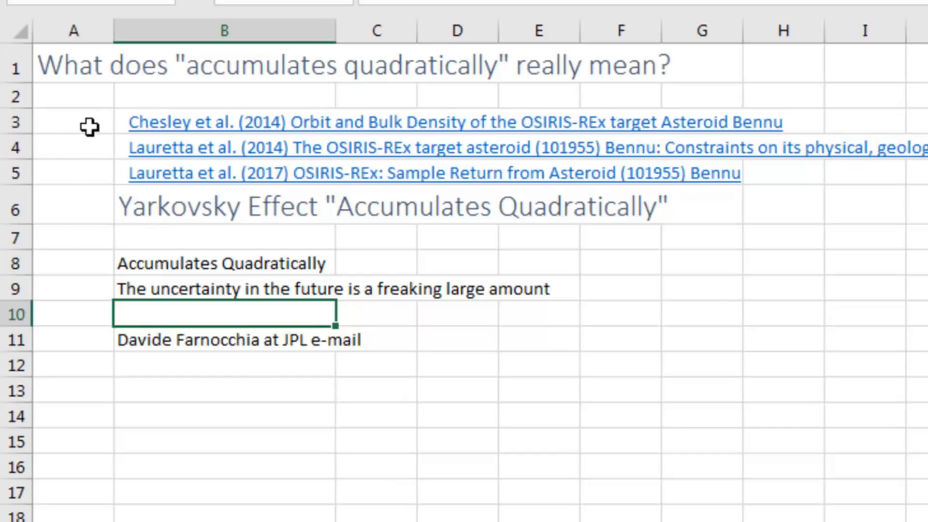
pyautogui.click(345, 520)
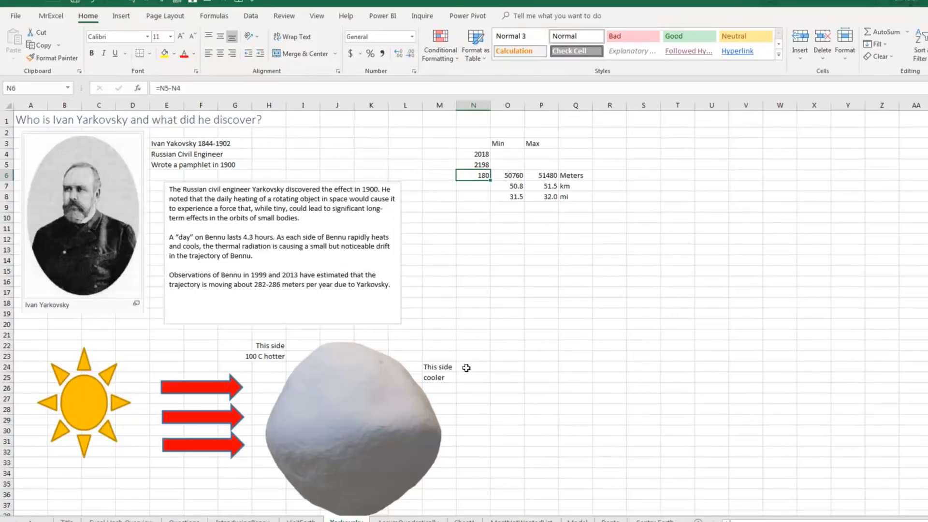
pyautogui.moveTo(275, 286)
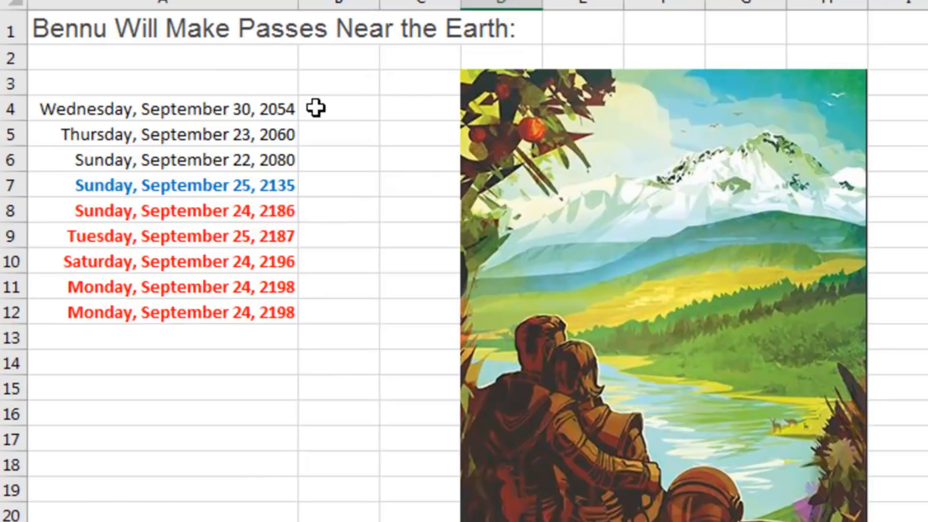
pyautogui.moveTo(340, 120)
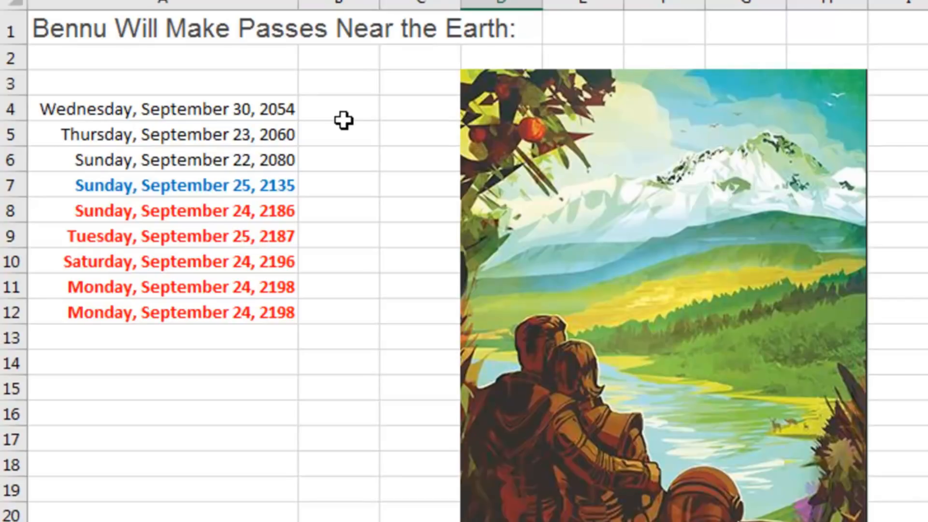
# - Select a cell beside the Bennu near-Earth pass dates from 2054 to 2198
pyautogui.click(340, 134)
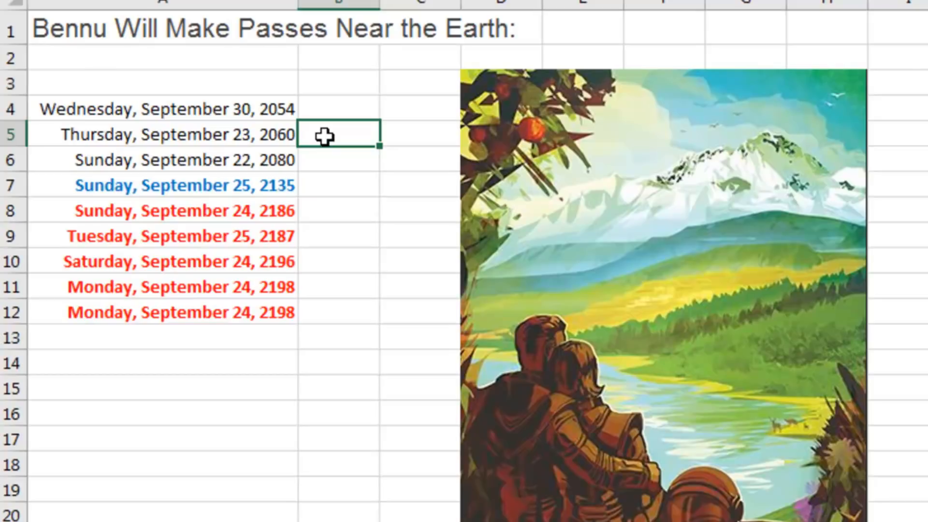
pyautogui.moveTo(348, 136)
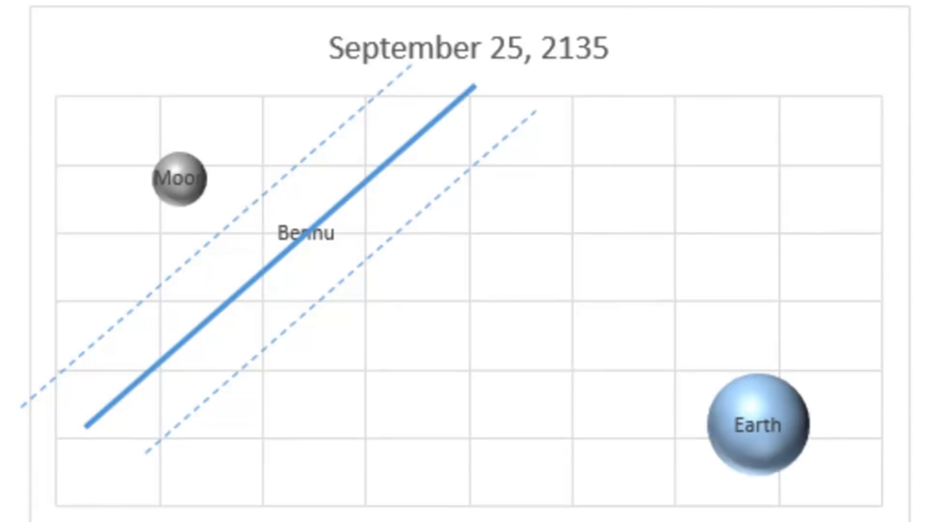
pyautogui.moveTo(154, 397)
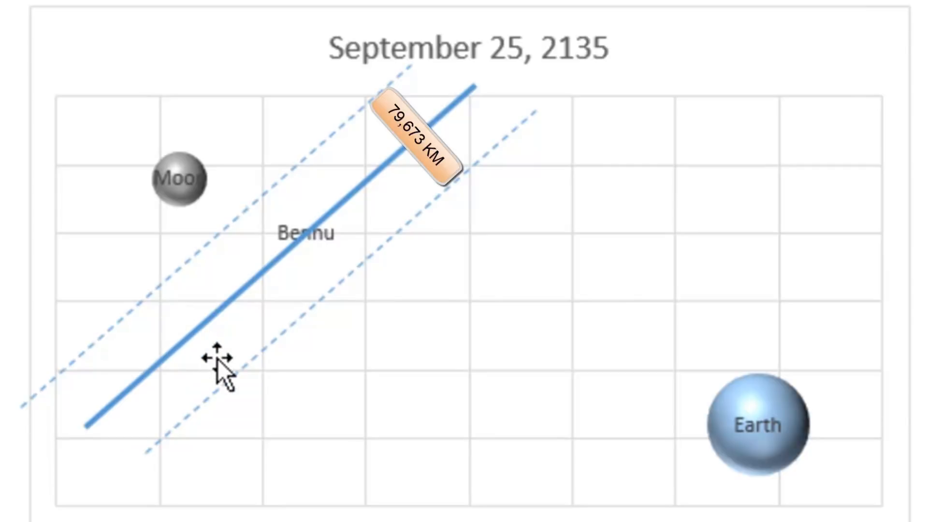
pyautogui.moveTo(225, 373)
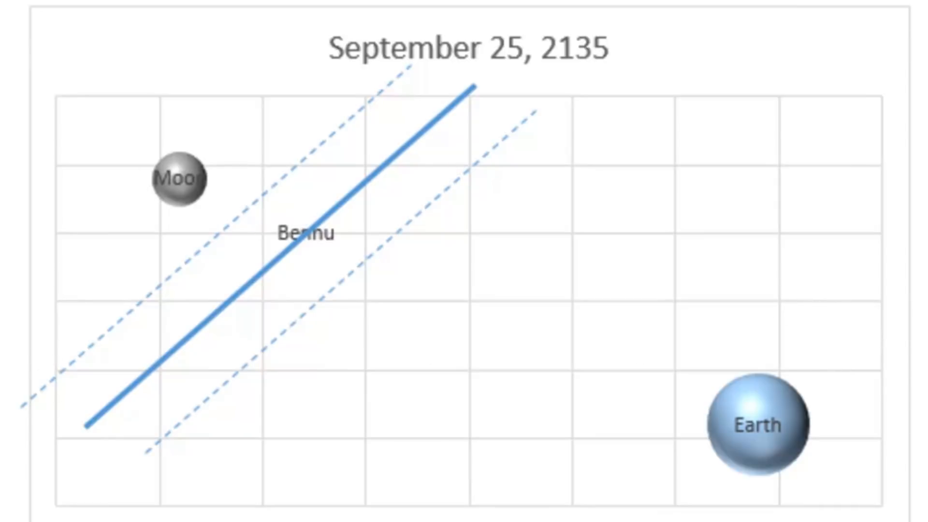
pyautogui.moveTo(140, 480)
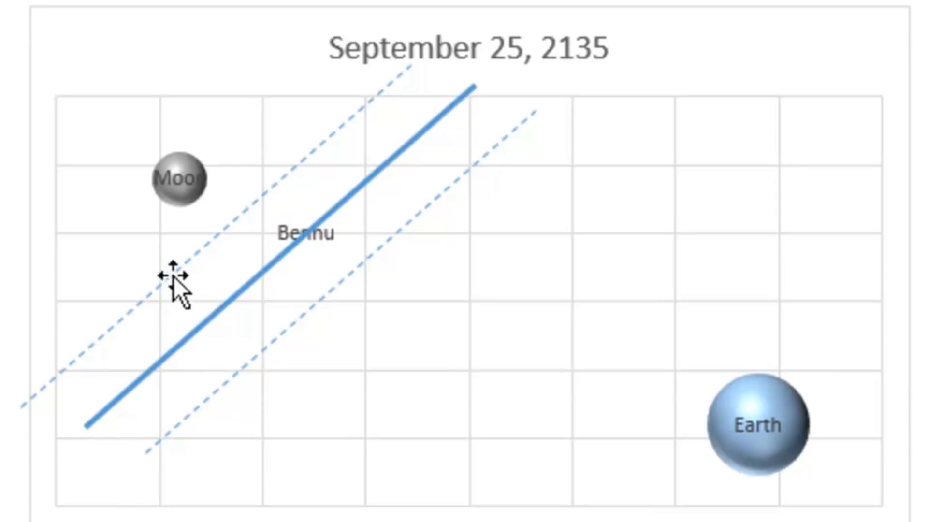
pyautogui.moveTo(276, 358)
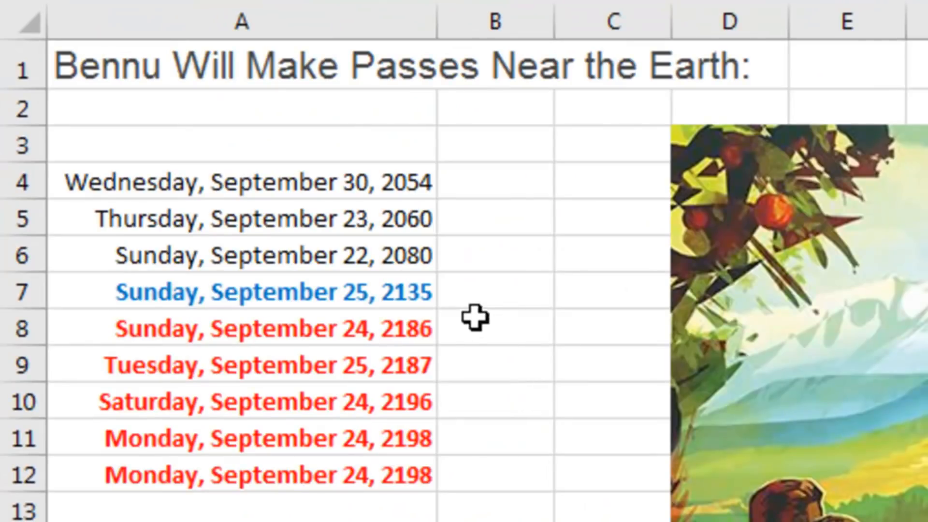
pyautogui.moveTo(458, 485)
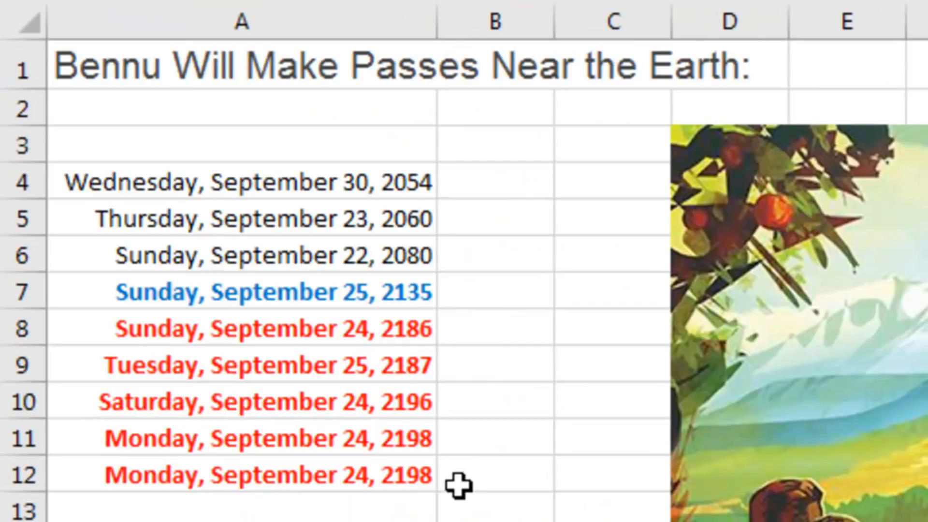
pyautogui.click(240, 292)
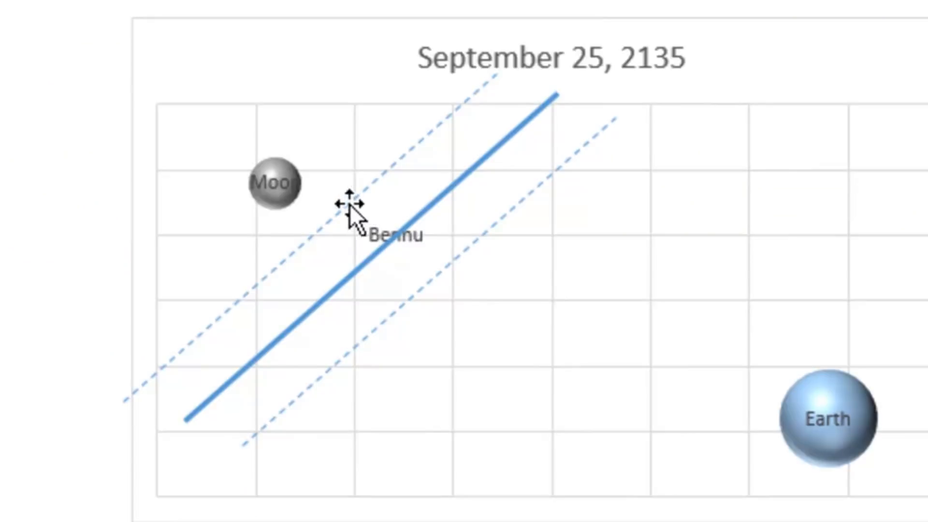
pyautogui.moveTo(690, 424)
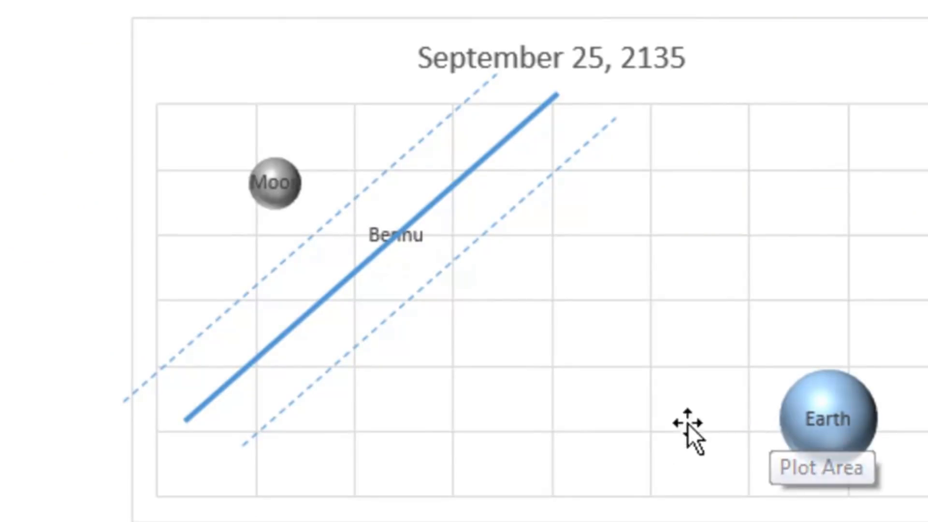
pyautogui.moveTo(443, 290)
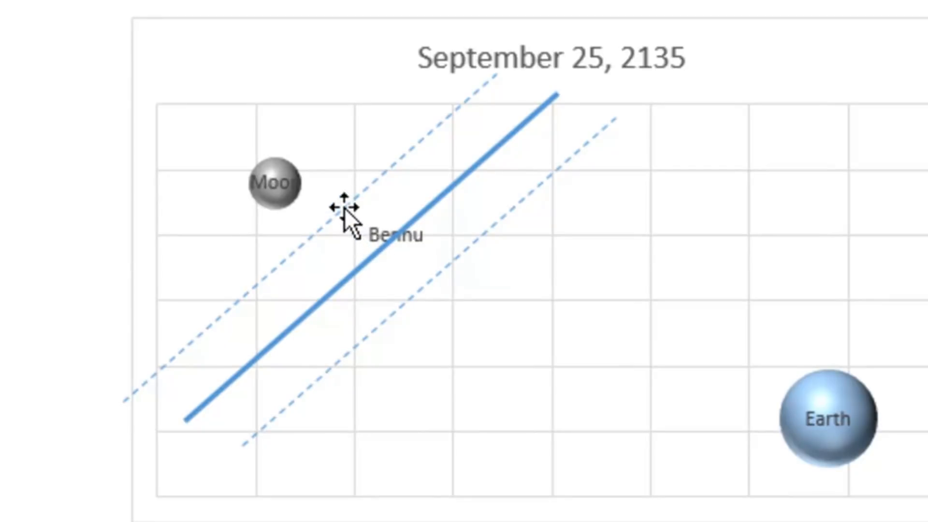
pyautogui.moveTo(273, 182)
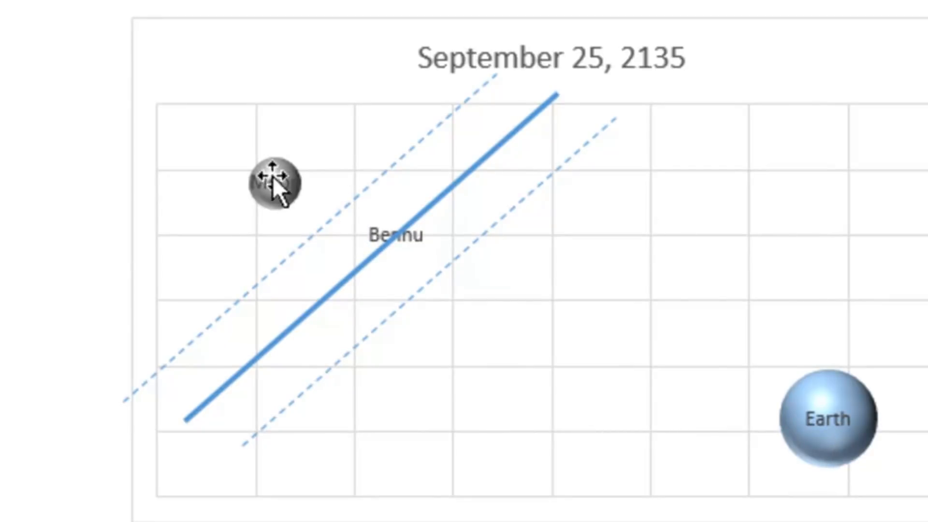
pyautogui.moveTo(426, 494)
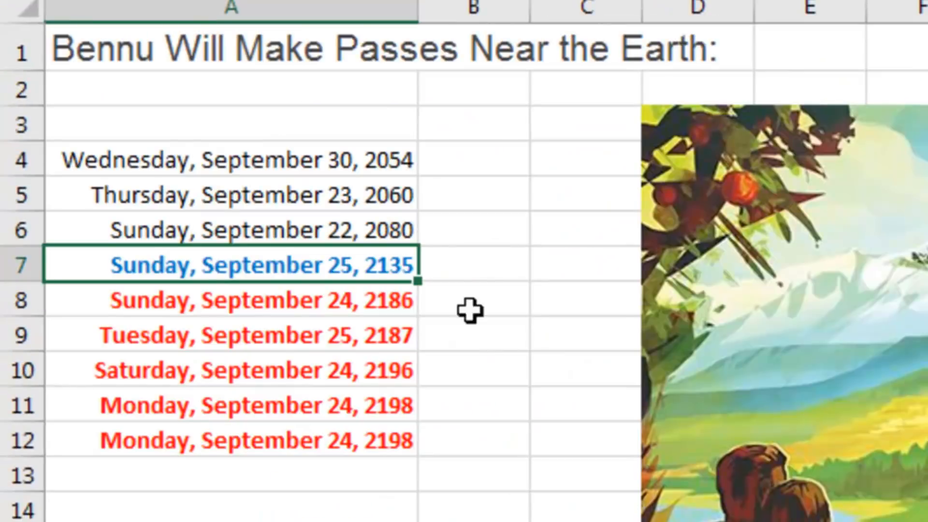
pyautogui.moveTo(441, 441)
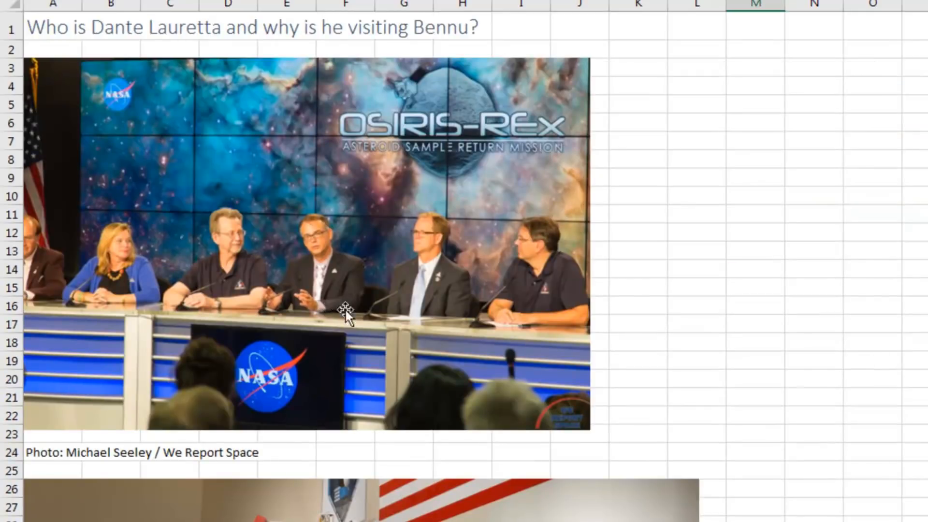
pyautogui.moveTo(694, 190)
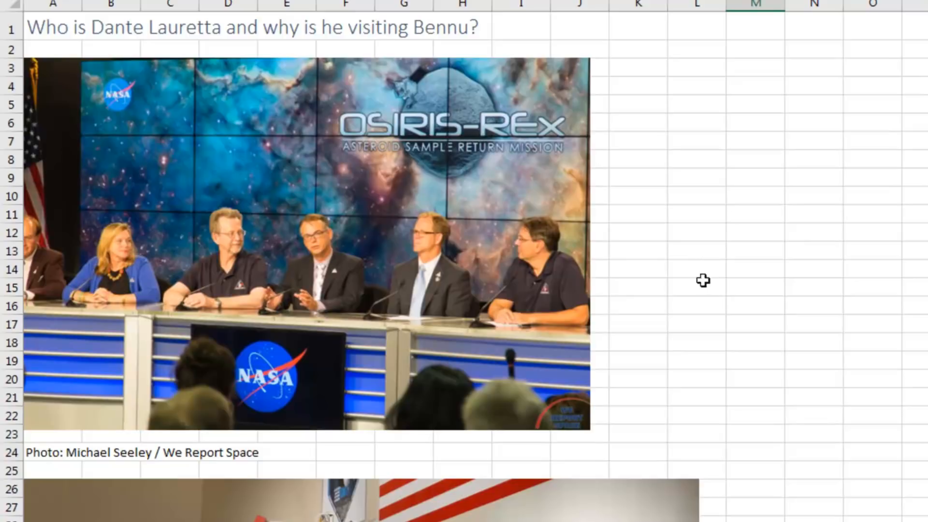
# - Scroll the Dante Lauretta sheet past the OSIRIS-REx photos to the September 8, 2016 launch note
pyautogui.scroll(-3)
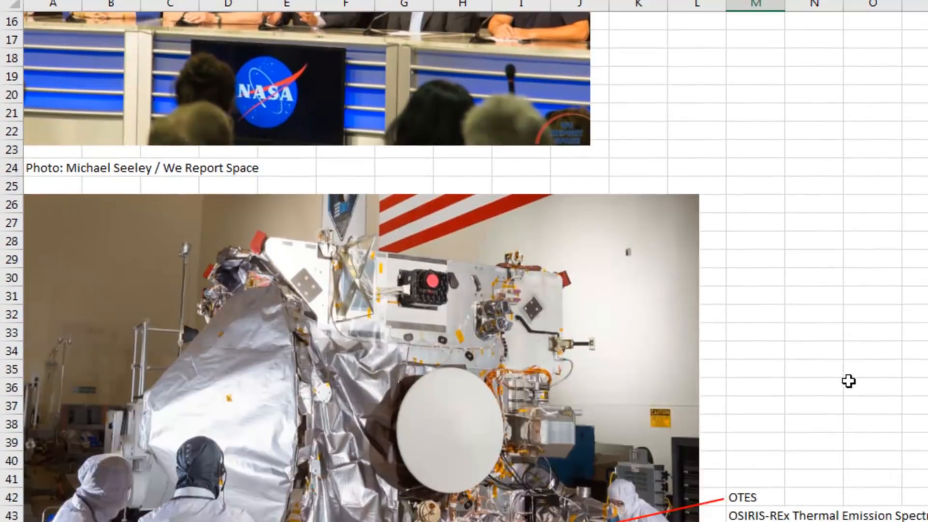
pyautogui.scroll(-3)
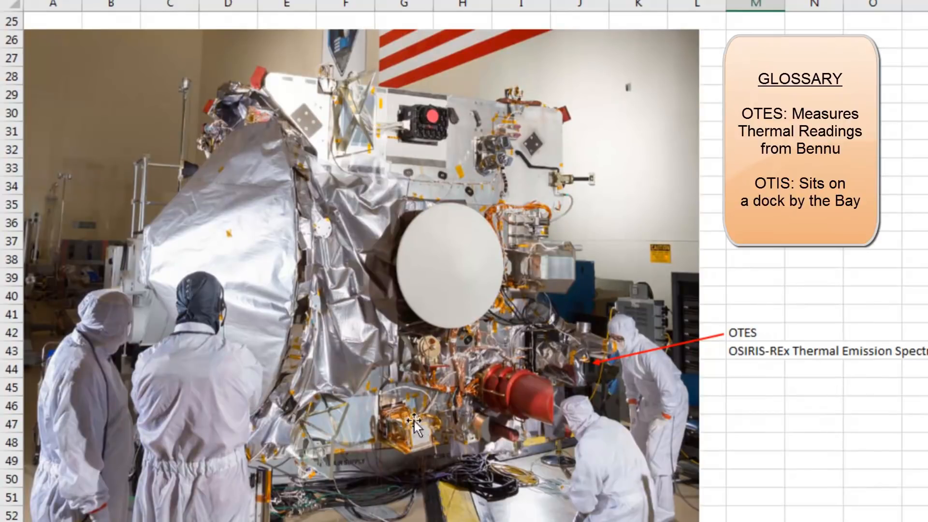
pyautogui.moveTo(616, 420)
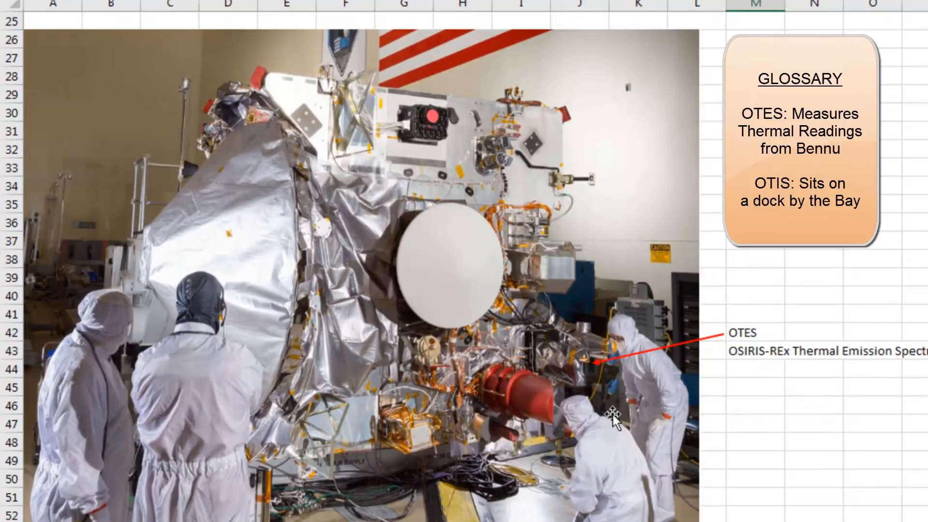
pyautogui.moveTo(884, 422)
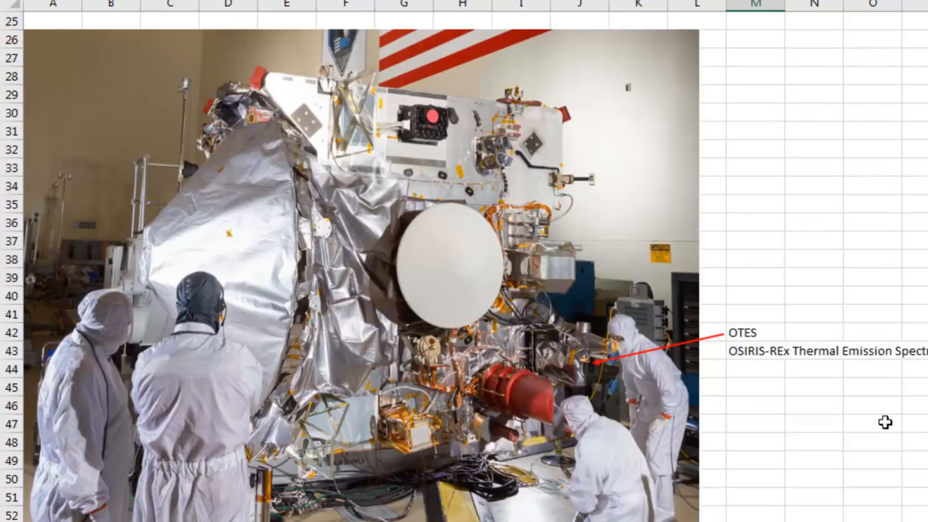
pyautogui.scroll(-3)
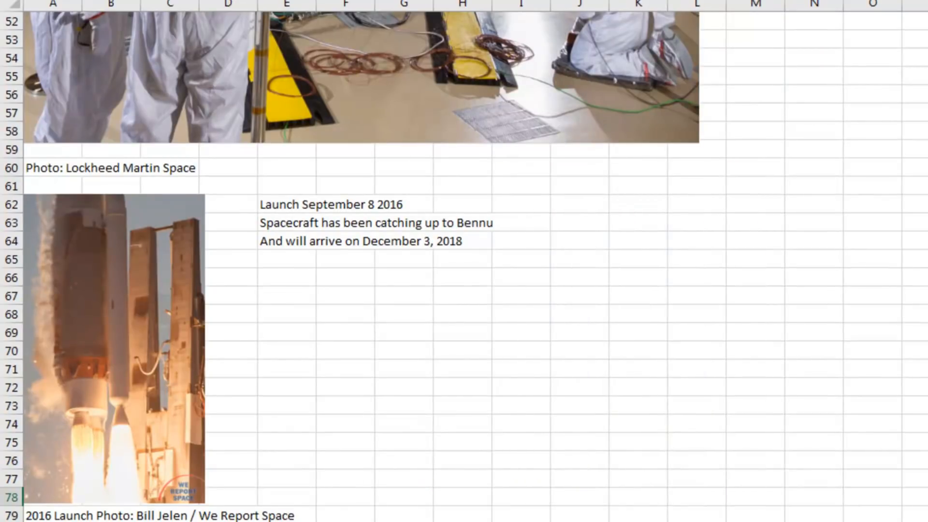
pyautogui.scroll(-3)
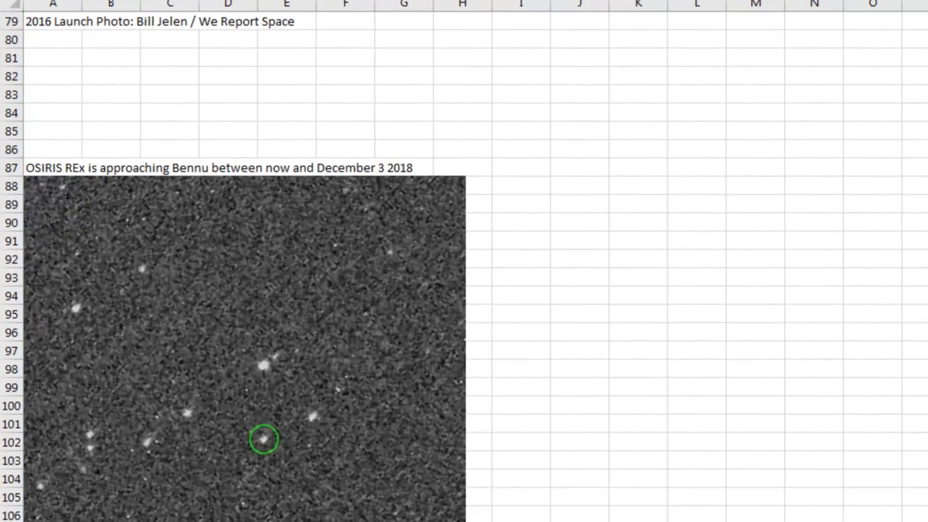
pyautogui.scroll(-3)
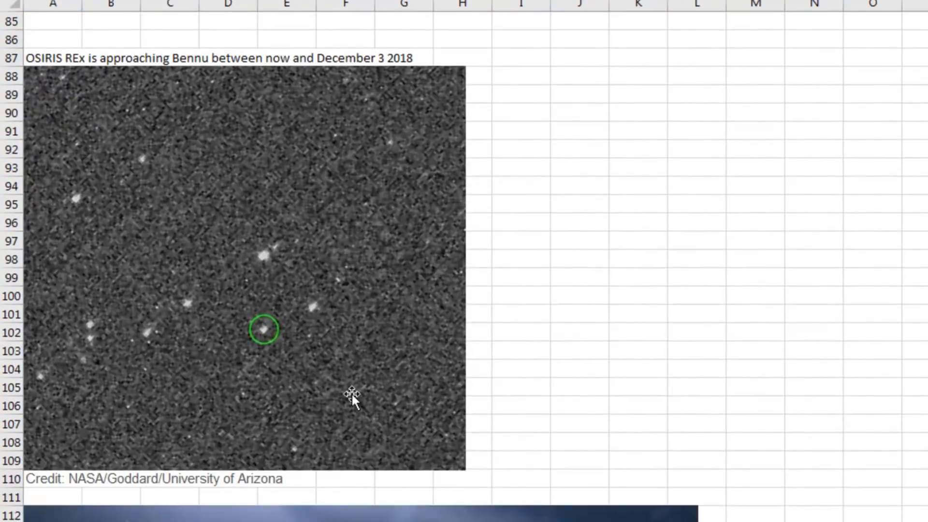
pyautogui.moveTo(267, 352)
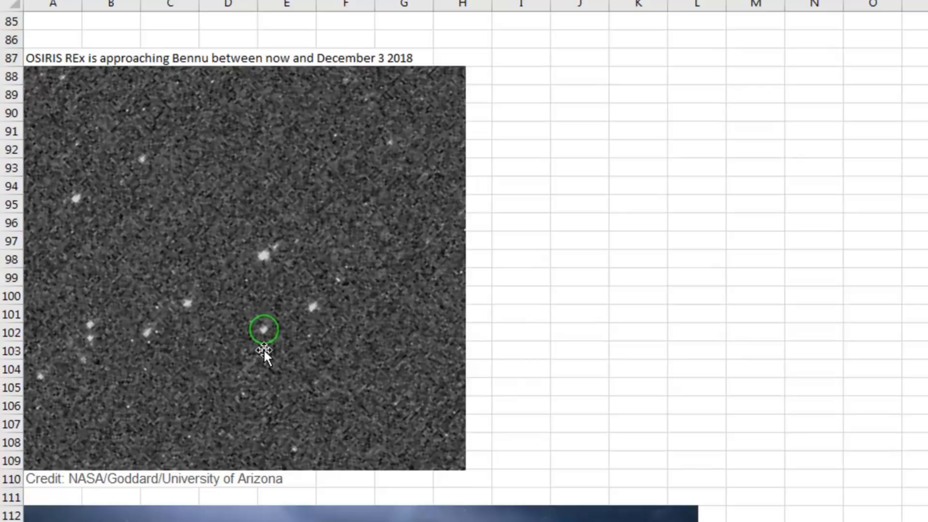
pyautogui.moveTo(251, 345)
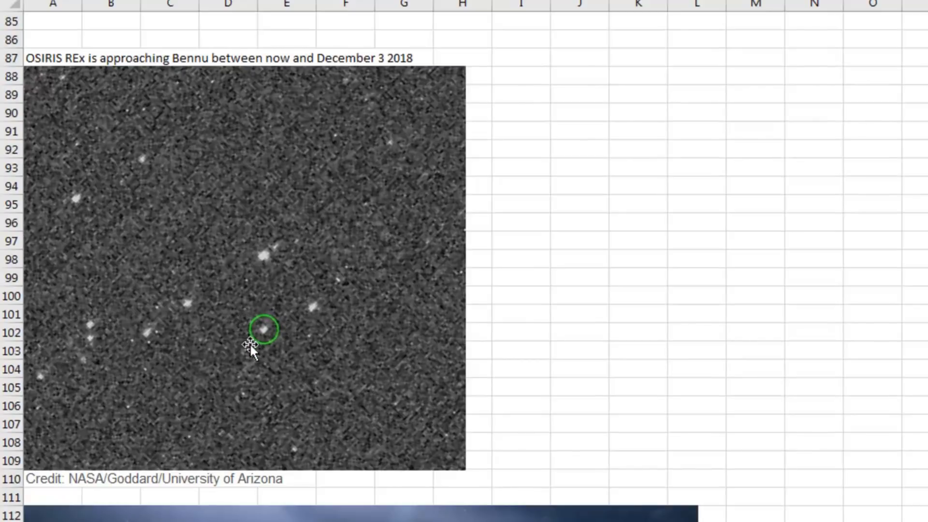
pyautogui.moveTo(352, 349)
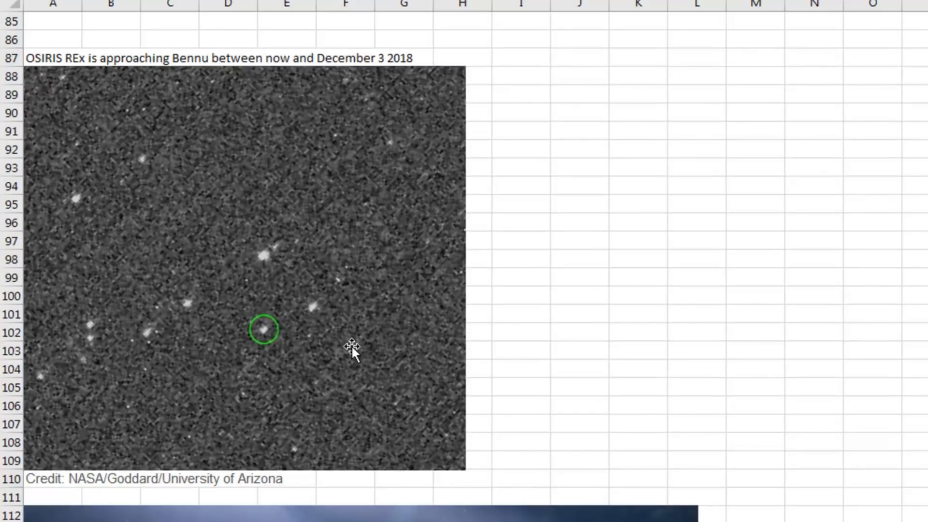
pyautogui.moveTo(592, 346)
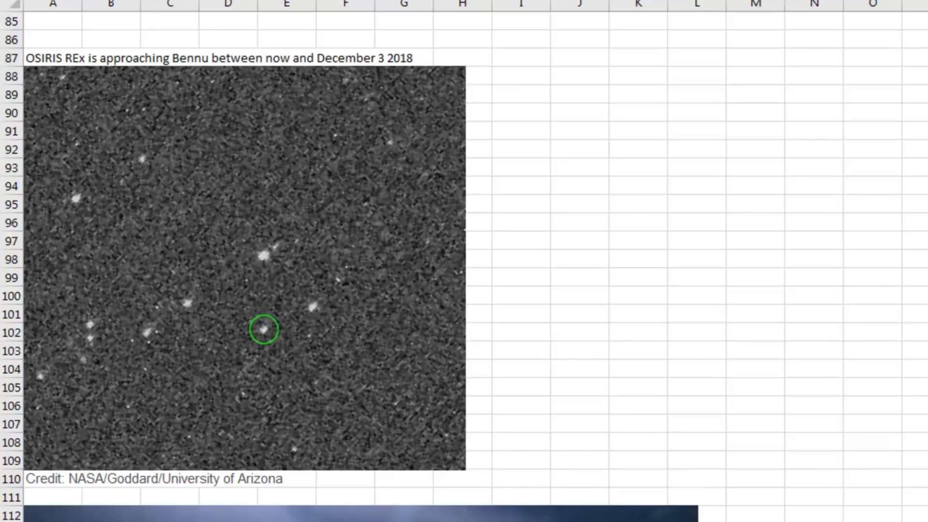
pyautogui.moveTo(281, 348)
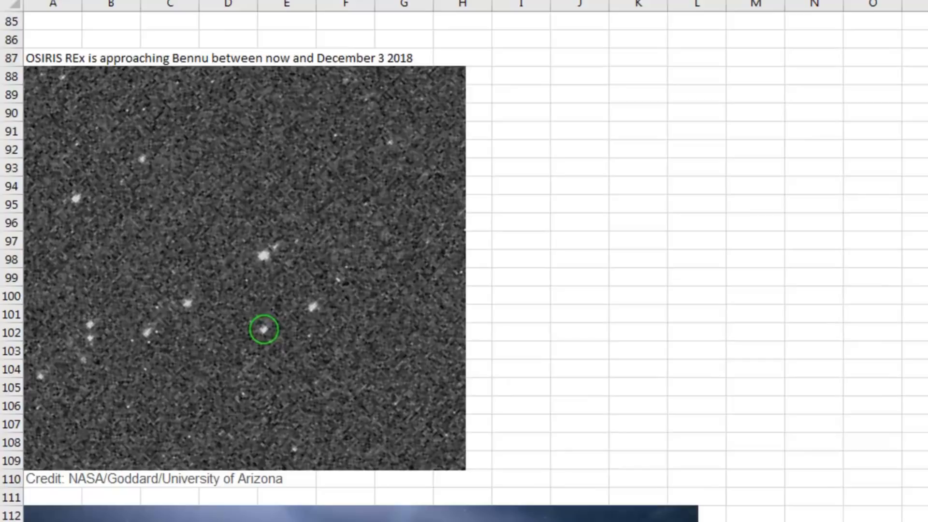
pyautogui.scroll(-3)
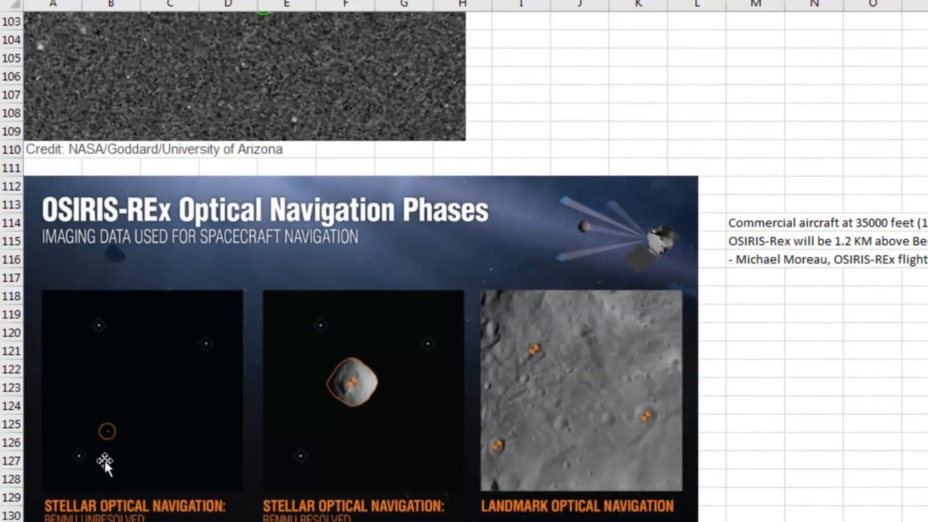
pyautogui.scroll(-3)
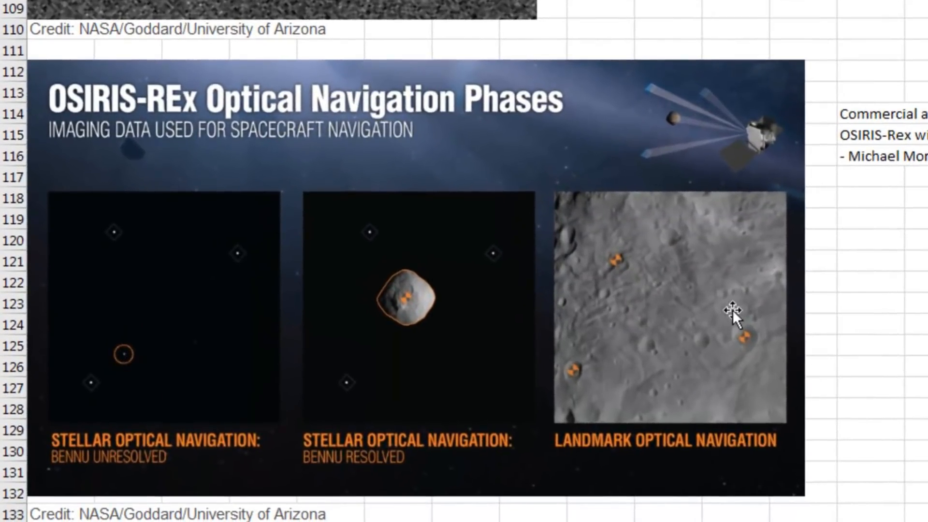
pyautogui.scroll(-3)
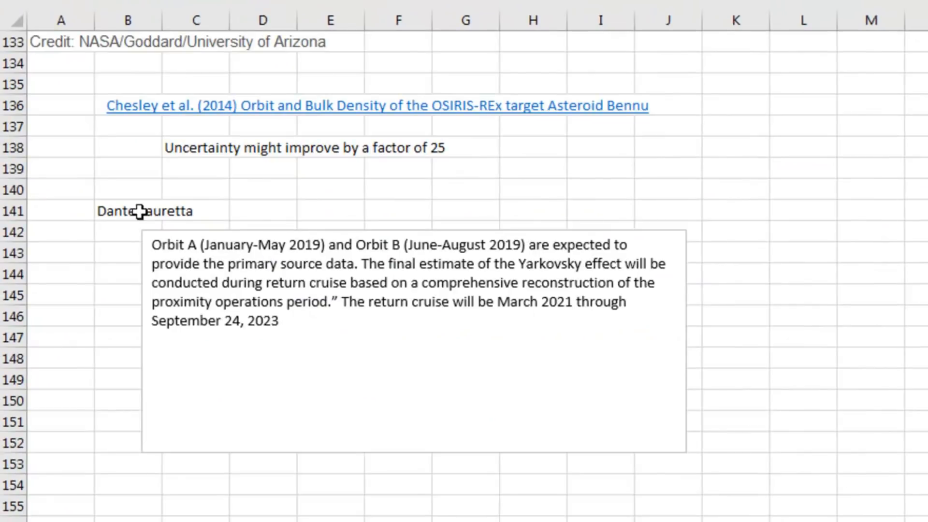
pyautogui.moveTo(233, 124)
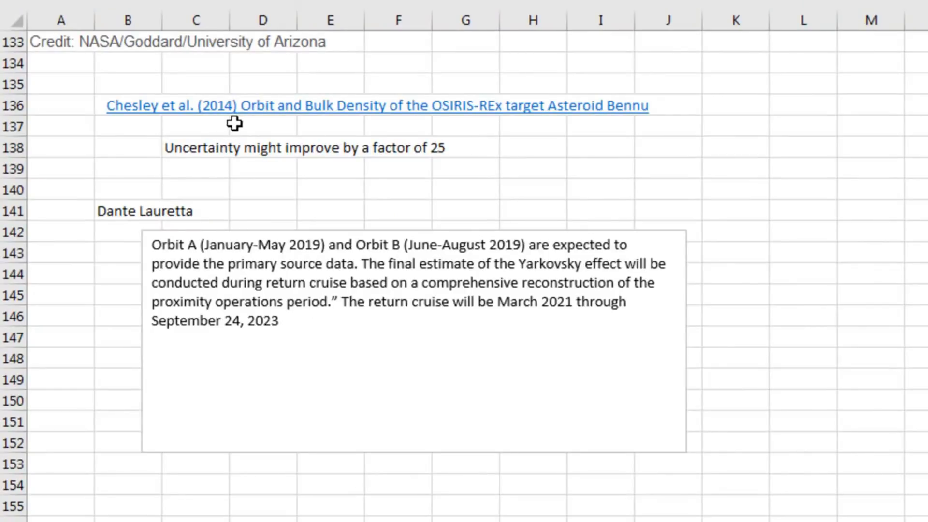
pyautogui.moveTo(570, 151)
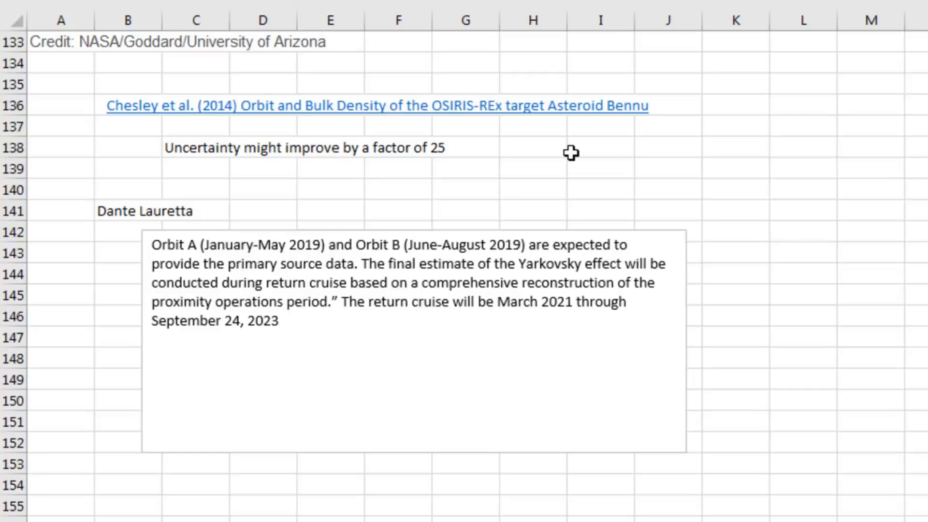
pyautogui.moveTo(716, 193)
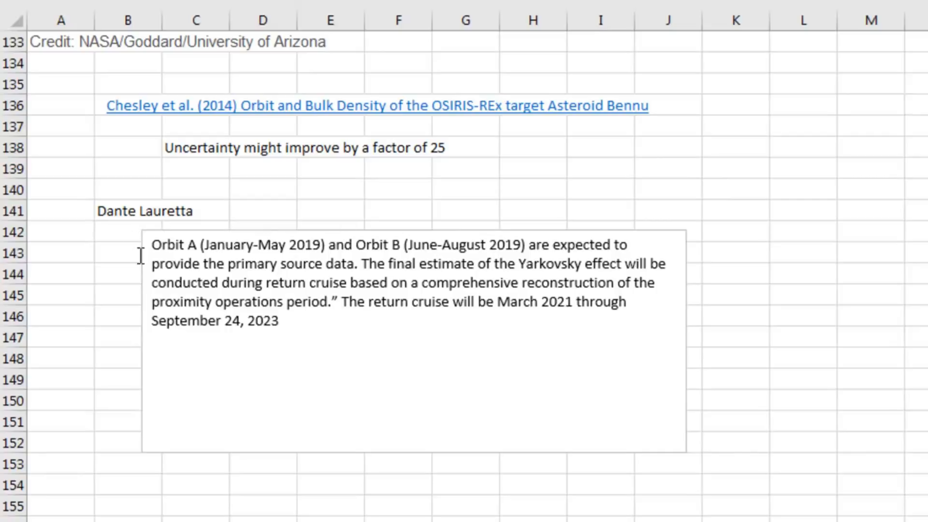
pyautogui.moveTo(476, 165)
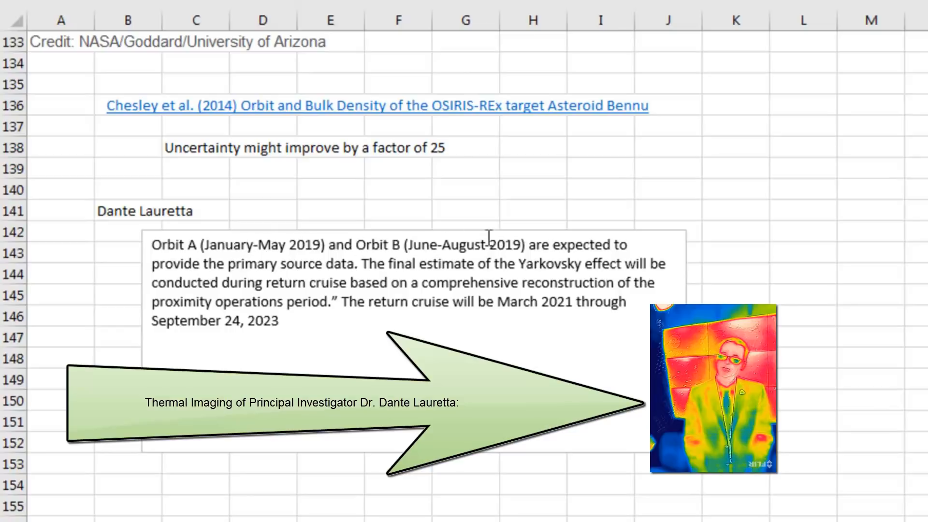
pyautogui.moveTo(648, 226)
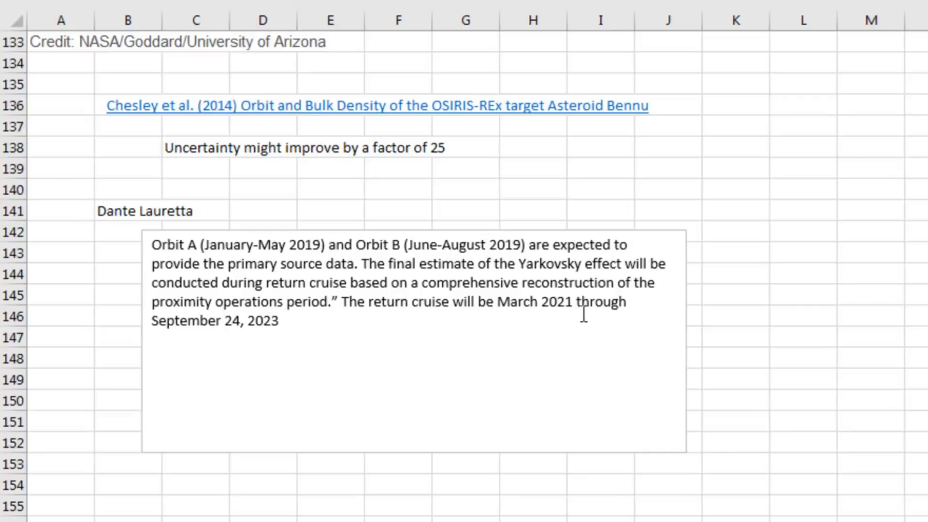
pyautogui.moveTo(575, 350)
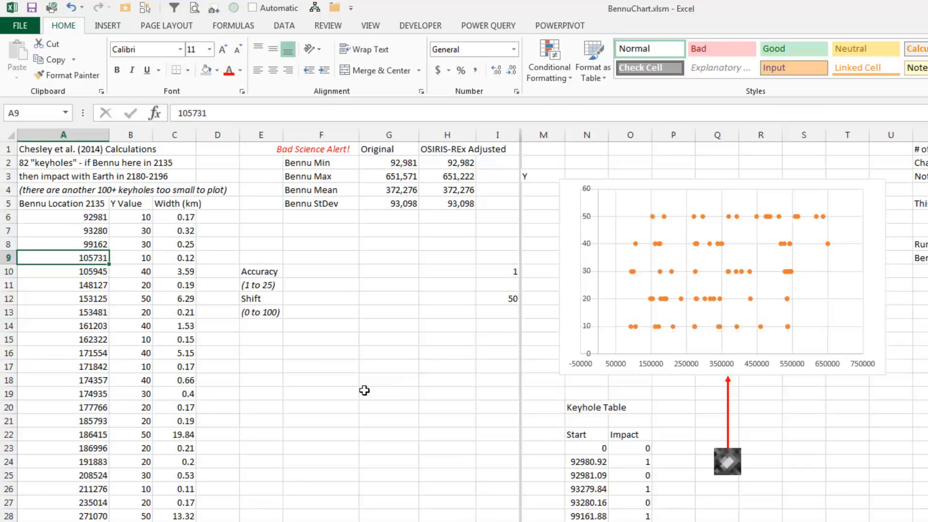
pyautogui.moveTo(94, 148)
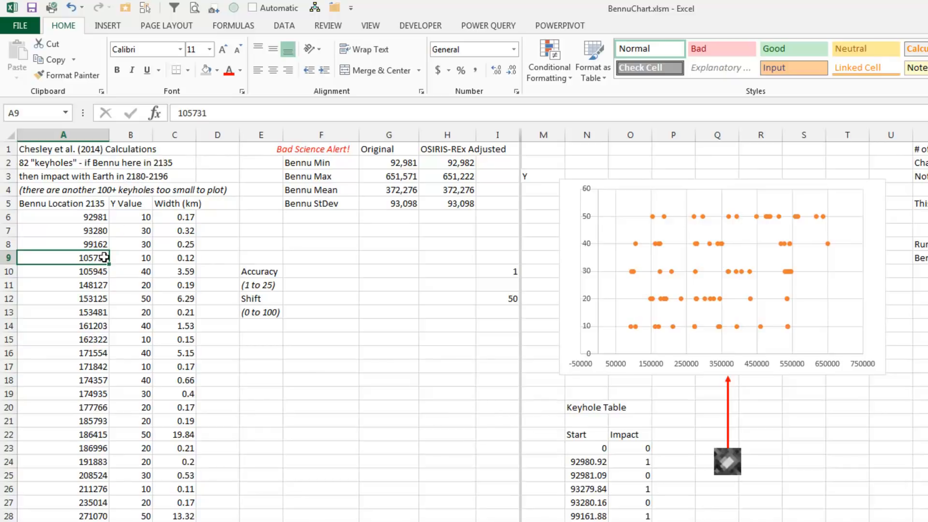
pyautogui.moveTo(73, 184)
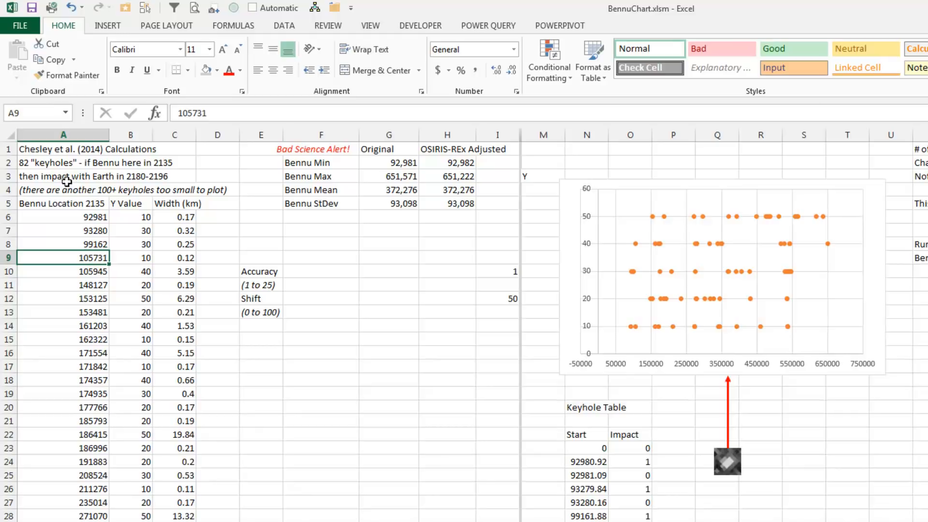
pyautogui.moveTo(189, 408)
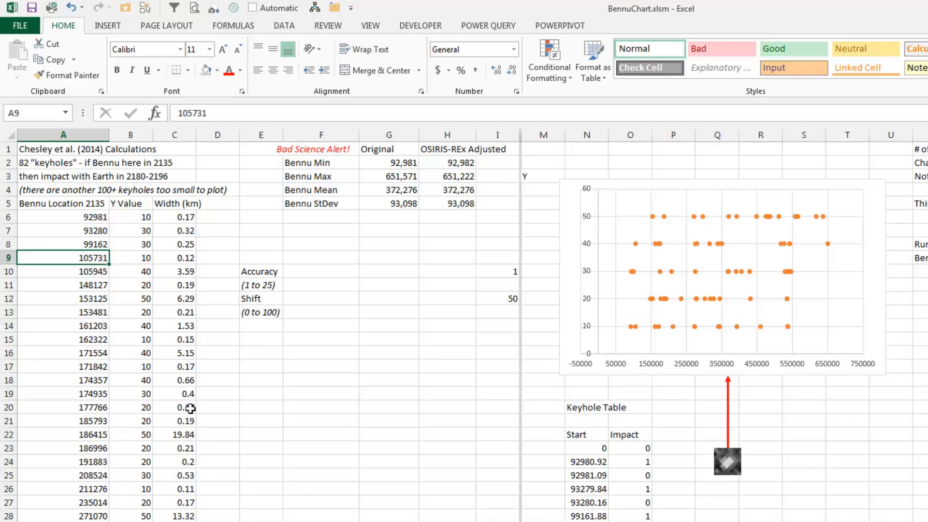
# - Show the normal-distribution bell curve over the keyhole points using the 19.84 width, then view the keyhole table start values
pyautogui.click(174, 434)
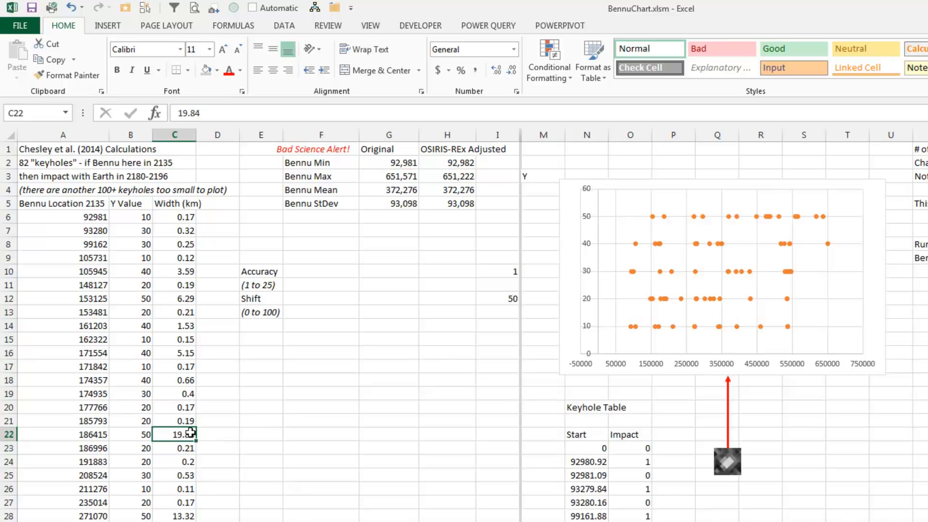
pyautogui.moveTo(302, 430)
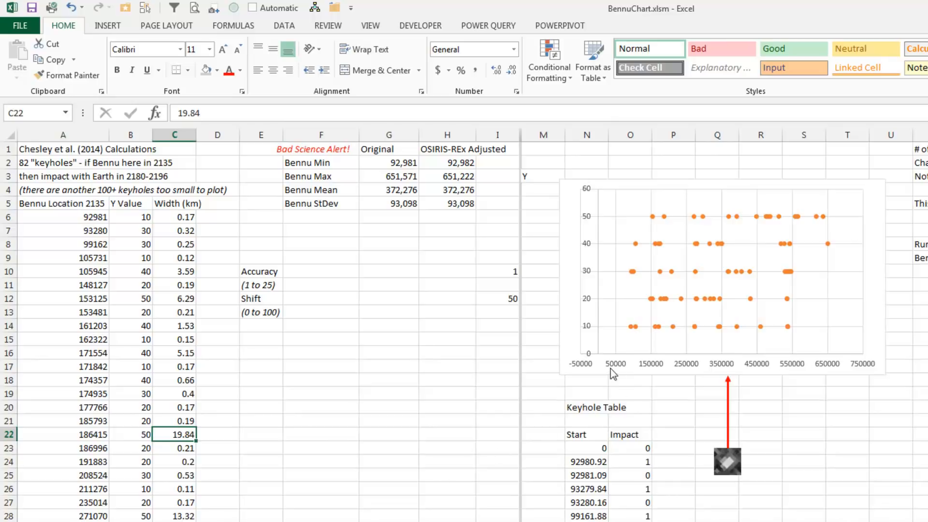
pyautogui.moveTo(619, 238)
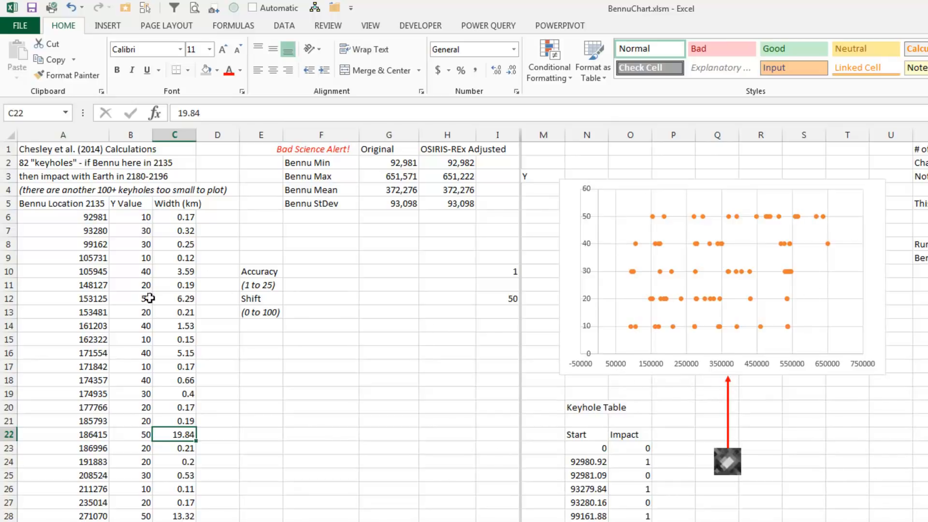
pyautogui.moveTo(673, 224)
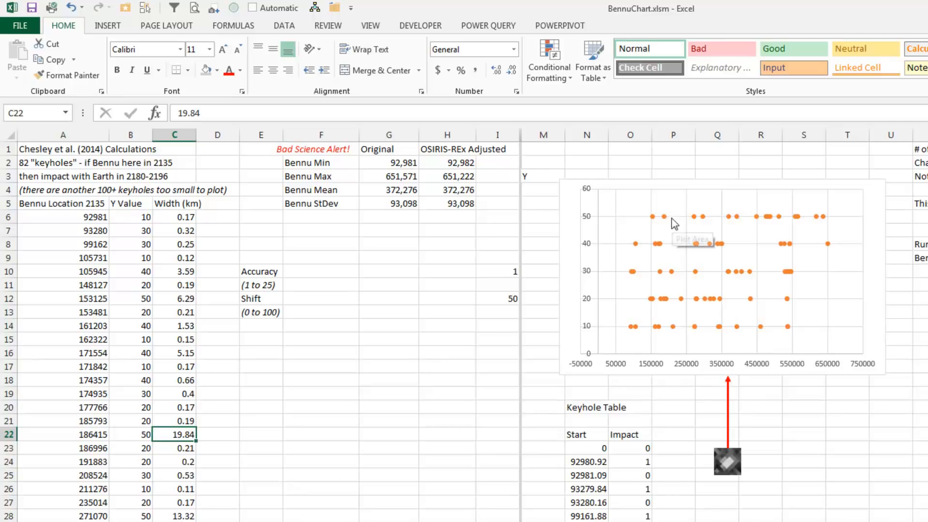
pyautogui.moveTo(710, 340)
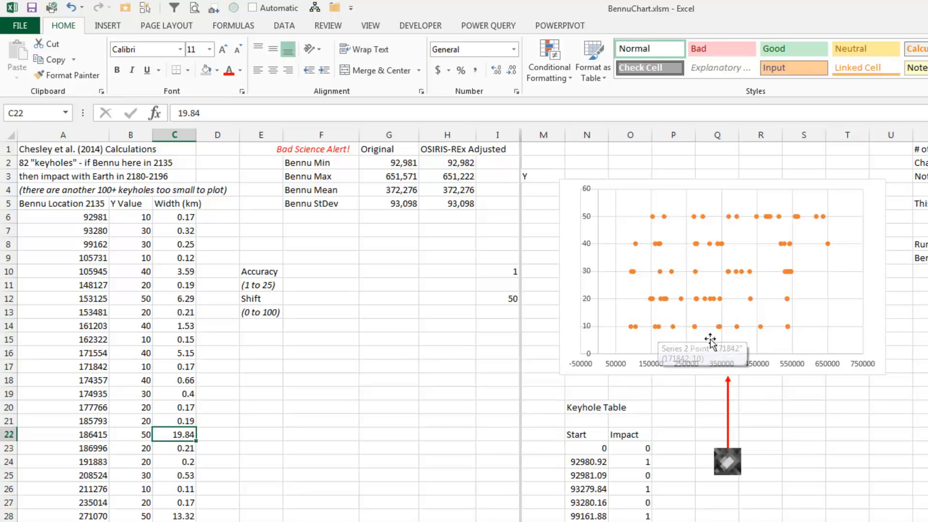
pyautogui.moveTo(427, 394)
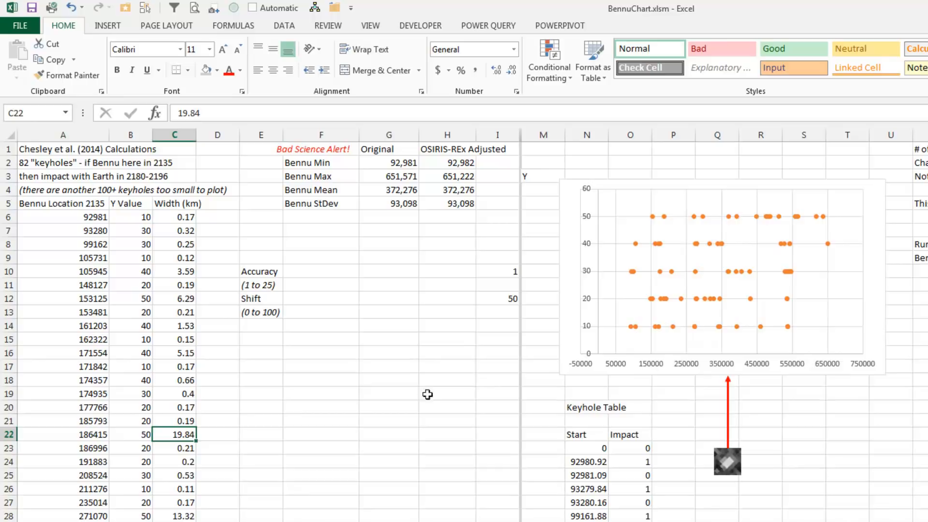
pyautogui.moveTo(411, 389)
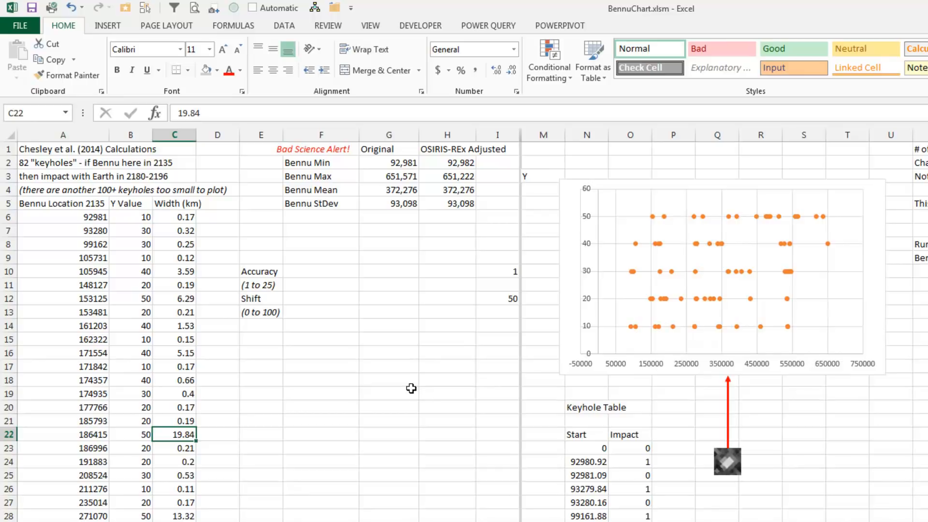
pyautogui.click(320, 162)
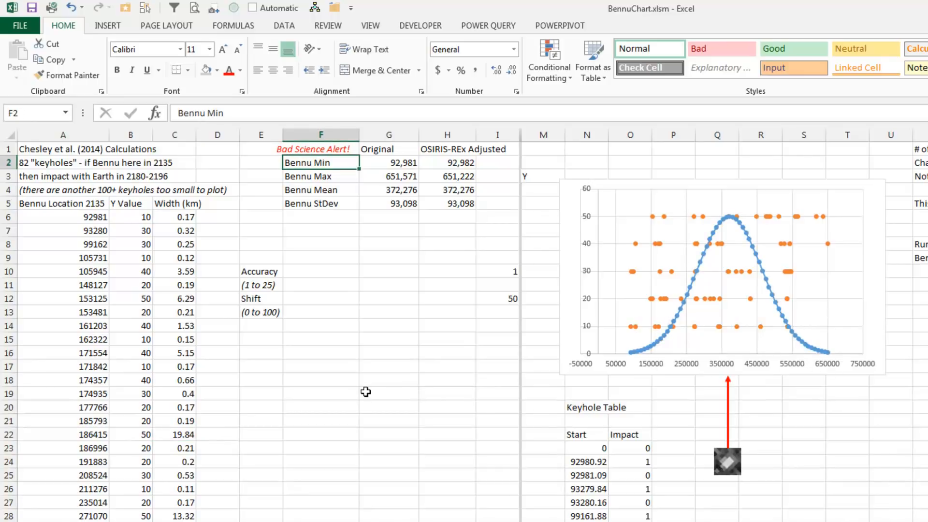
pyautogui.moveTo(594, 415)
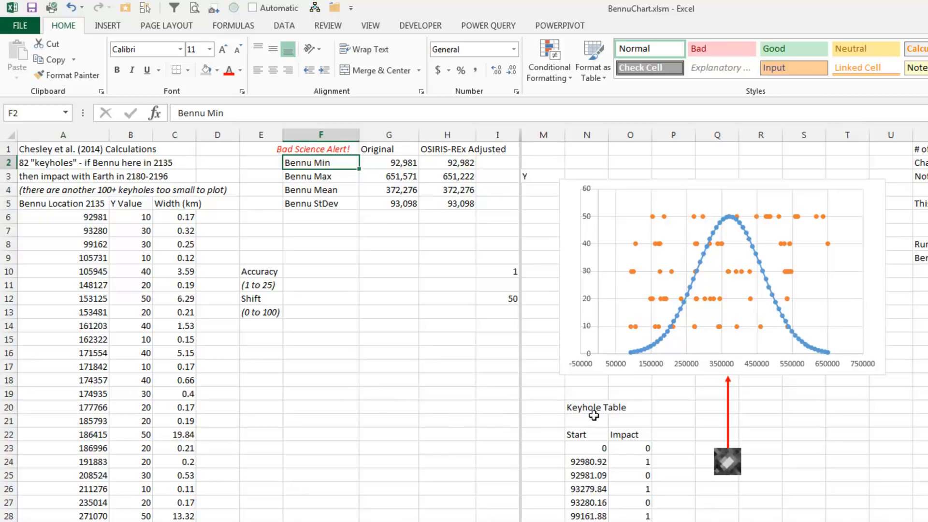
pyautogui.moveTo(69, 220)
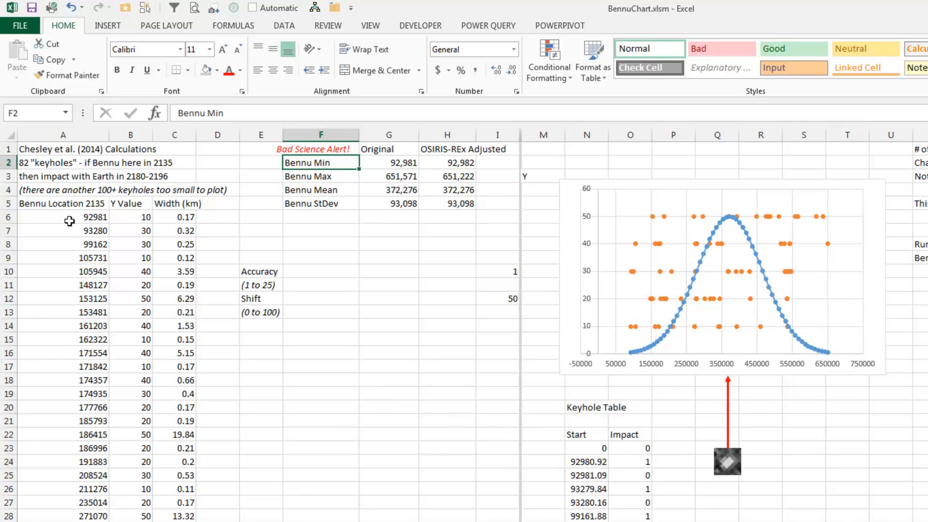
pyautogui.moveTo(83, 444)
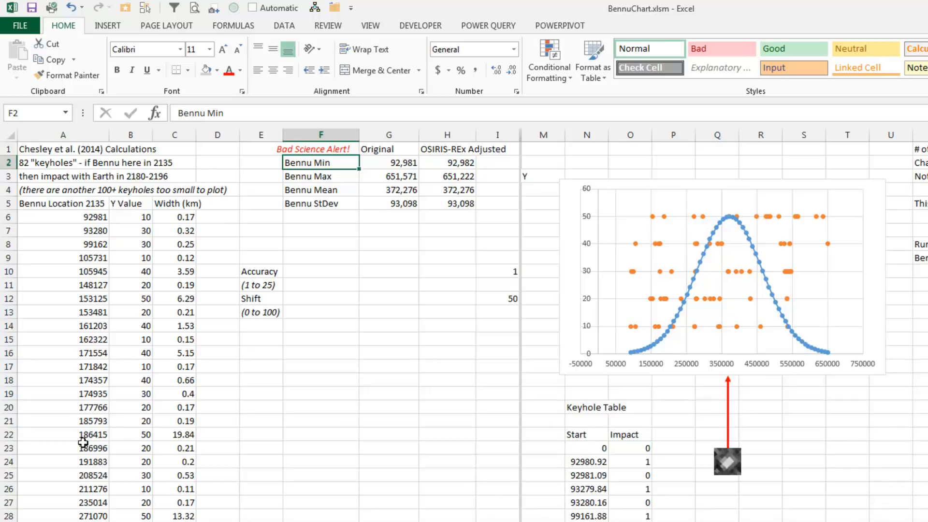
pyautogui.moveTo(378, 400)
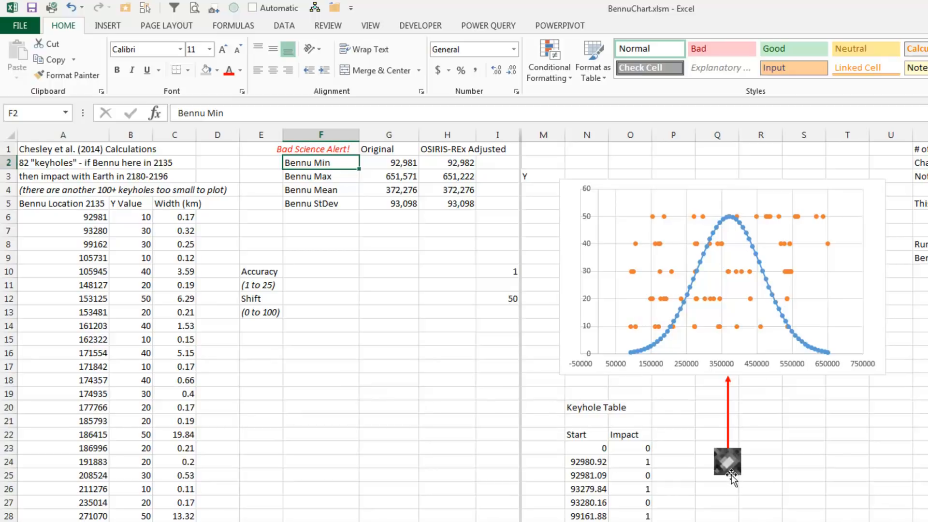
pyautogui.click(727, 463)
pyautogui.write('-9999999')
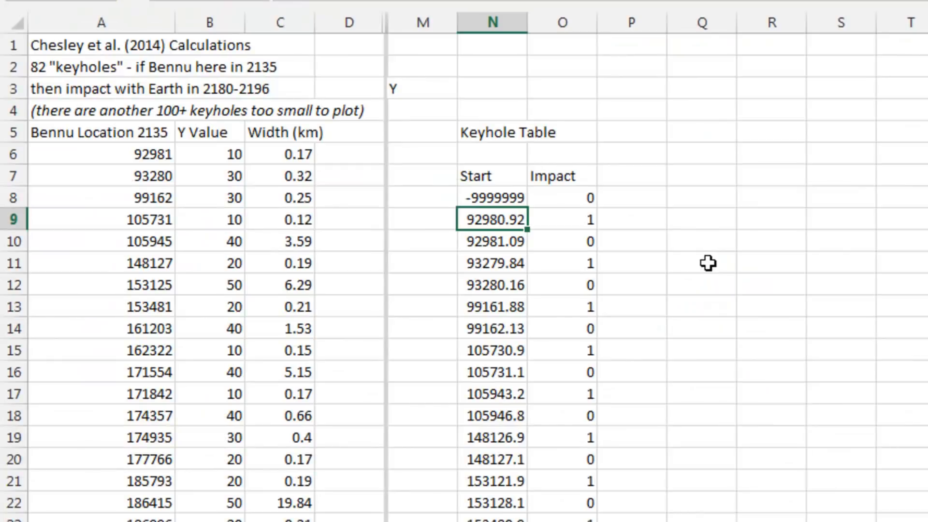
pyautogui.moveTo(500, 242)
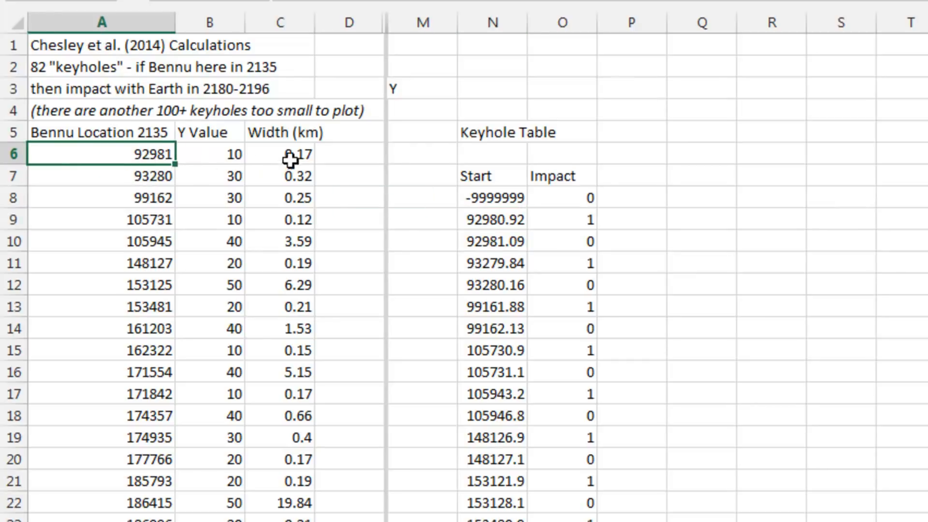
pyautogui.click(280, 154)
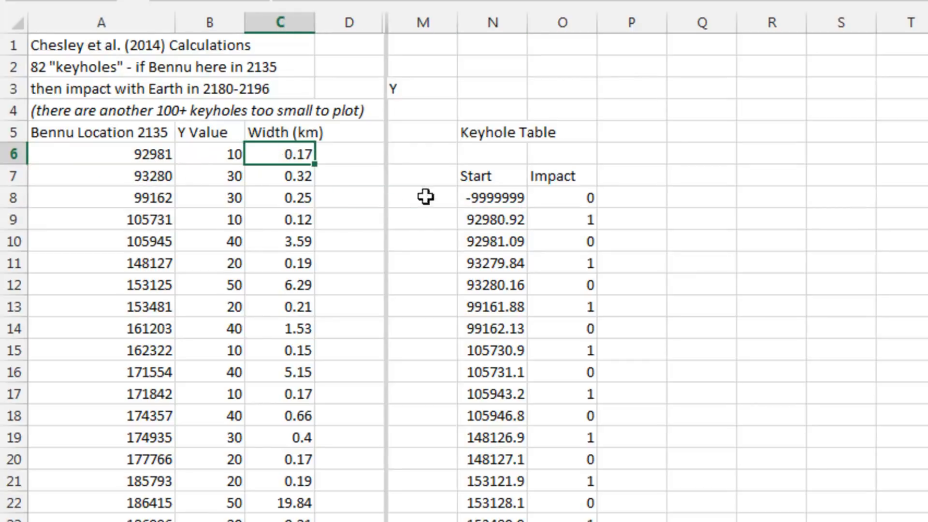
pyautogui.moveTo(360, 195)
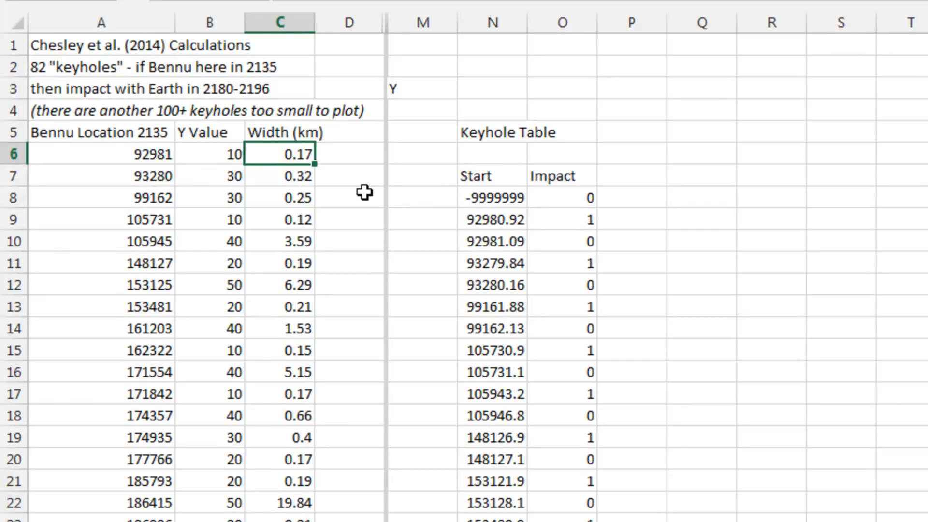
pyautogui.moveTo(209, 176)
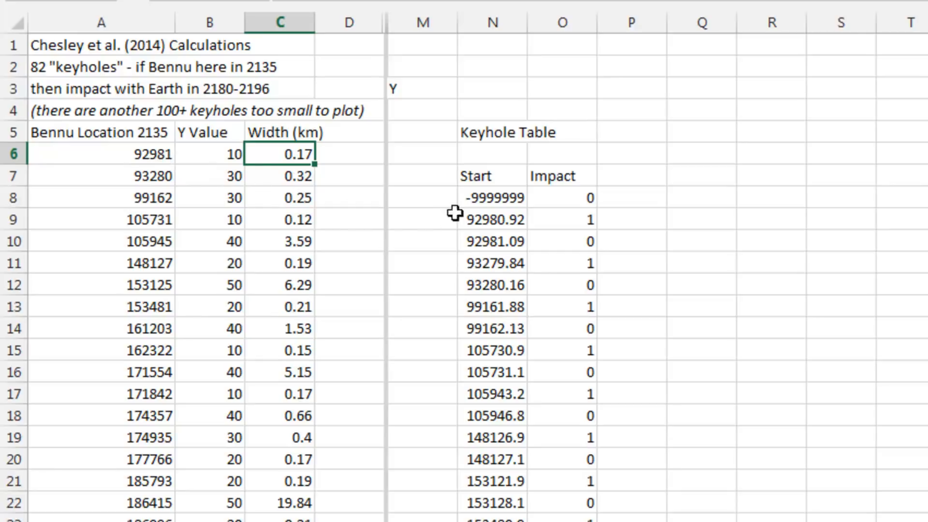
pyautogui.moveTo(513, 253)
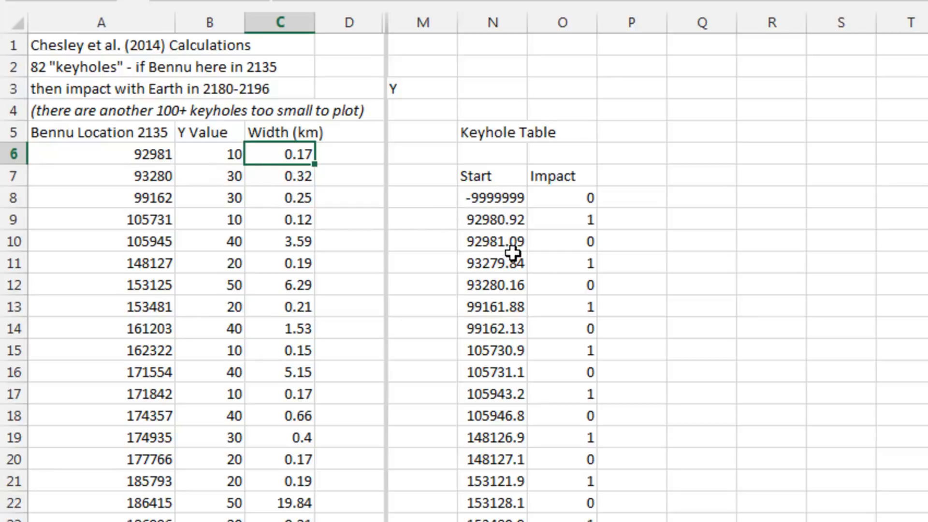
pyautogui.moveTo(503, 198)
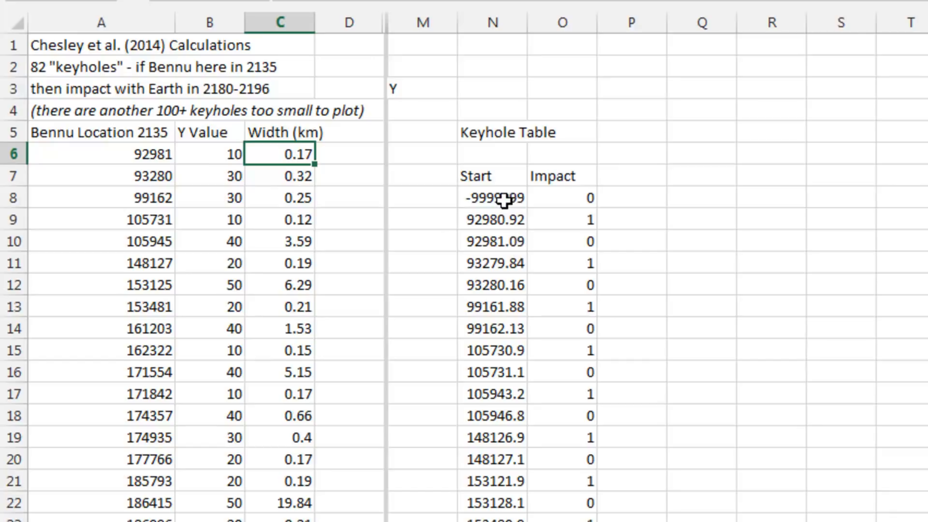
pyautogui.click(563, 197)
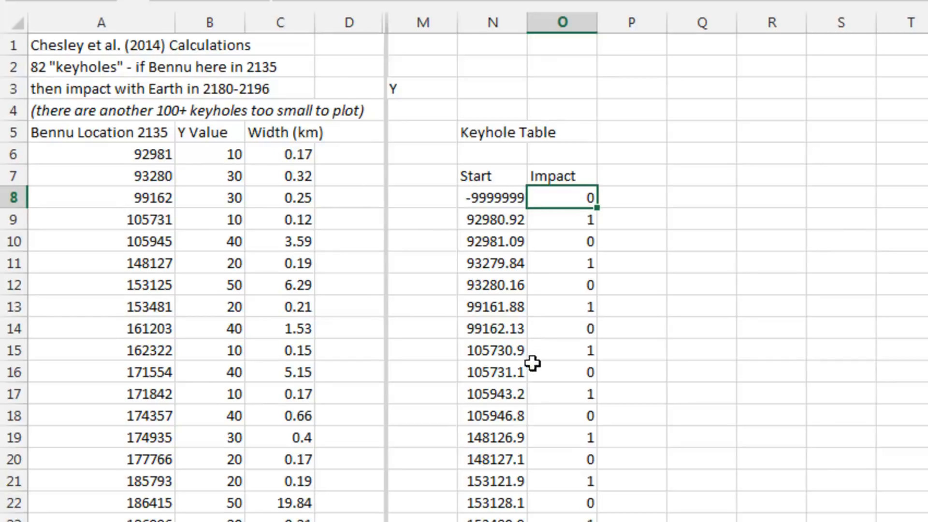
pyautogui.moveTo(445, 226)
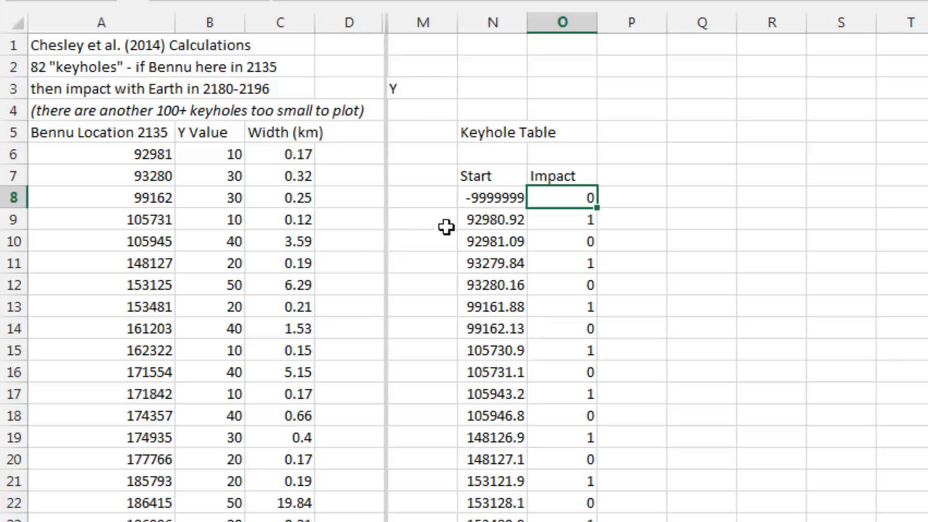
pyautogui.moveTo(558, 234)
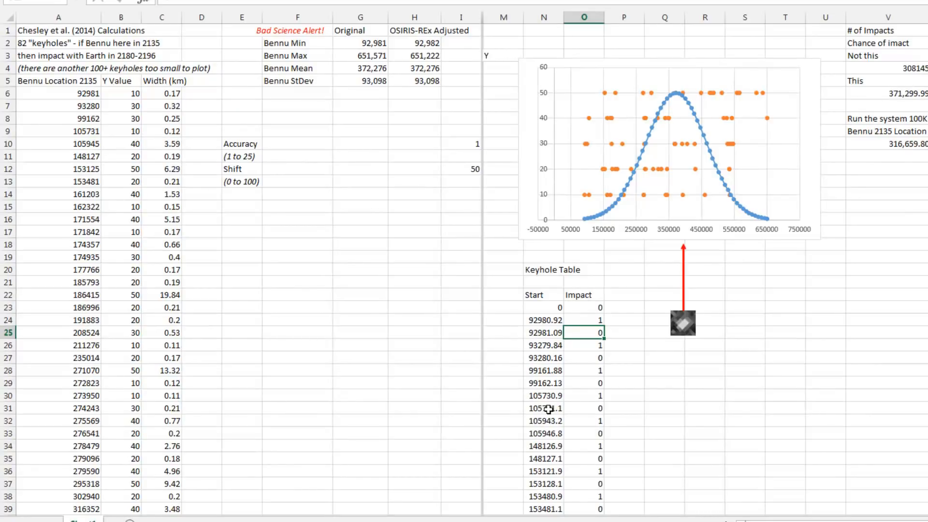
pyautogui.moveTo(687, 329)
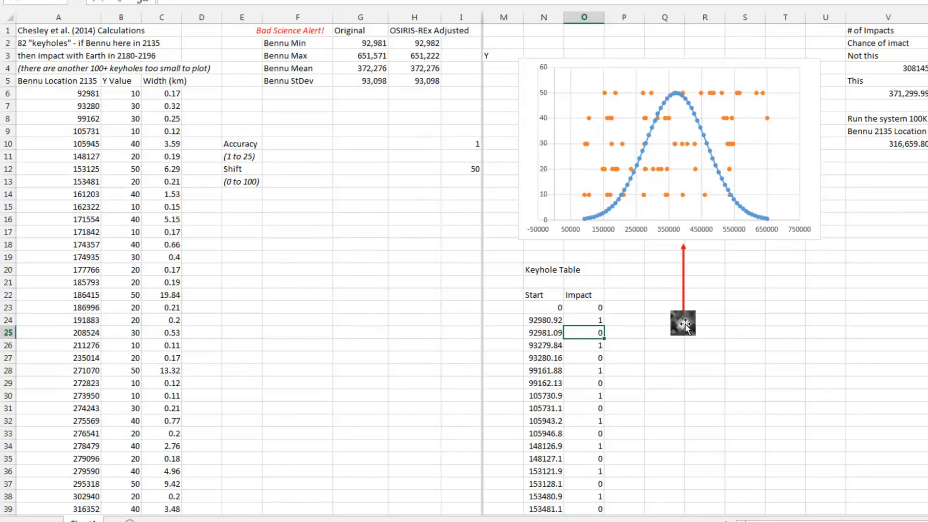
pyautogui.moveTo(588, 384)
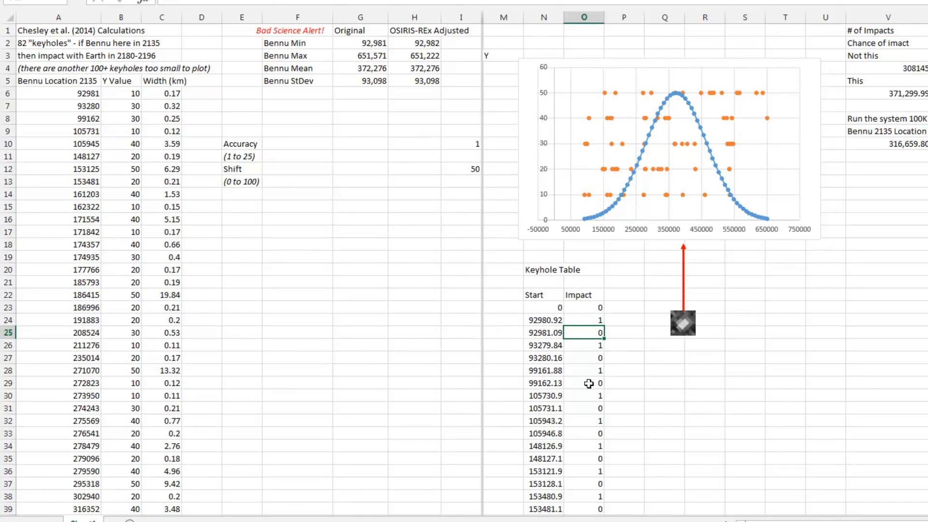
pyautogui.hscroll(3)
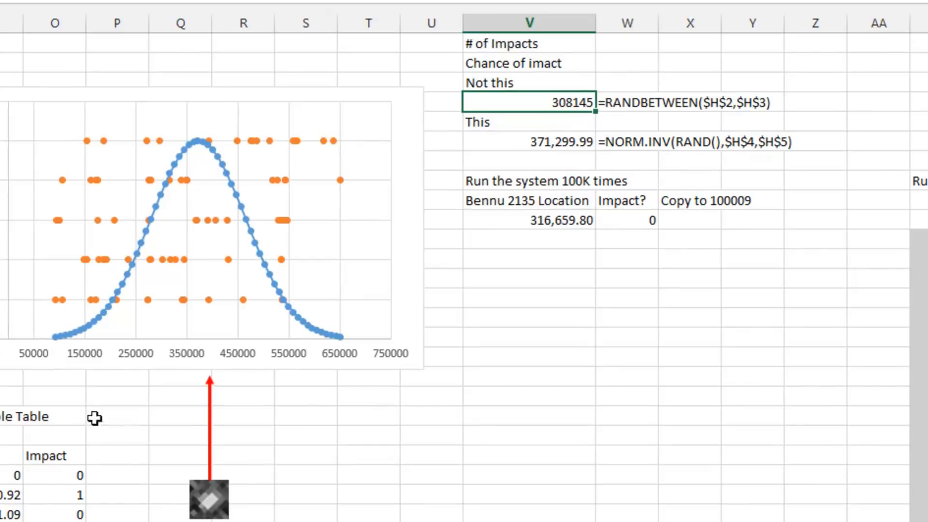
pyautogui.moveTo(349, 367)
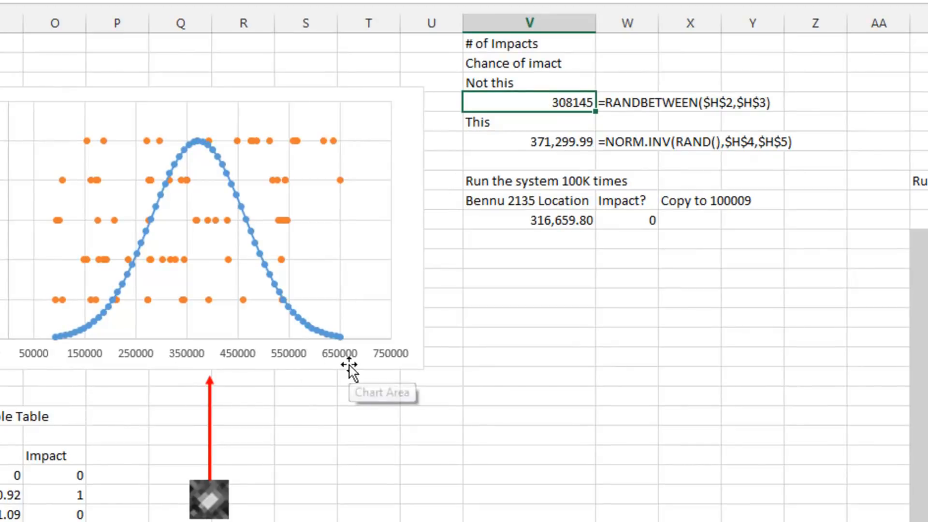
pyautogui.click(528, 141)
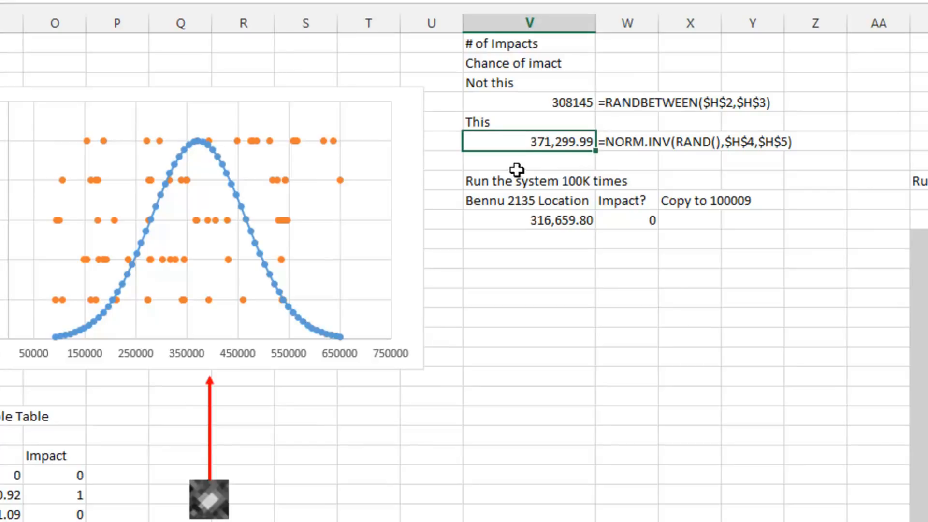
pyautogui.moveTo(627, 154)
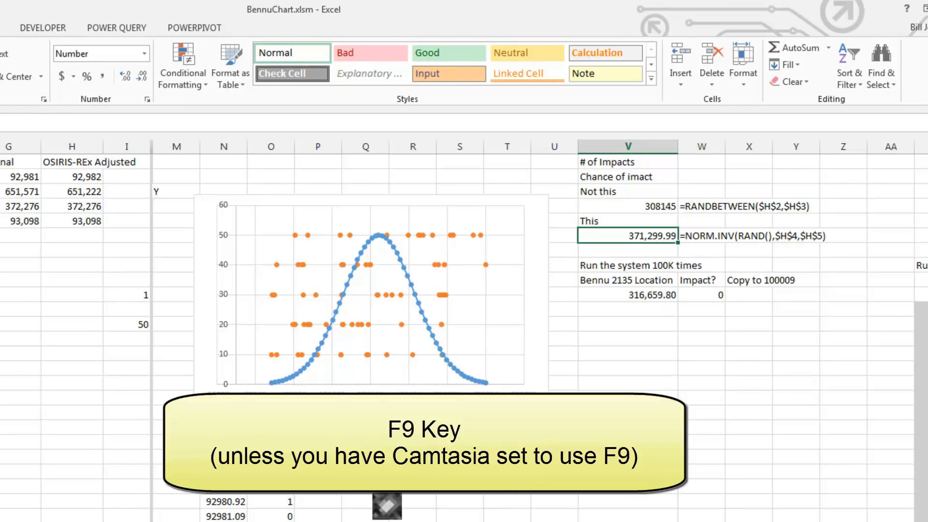
# - Recalculate the random Bennu locations with F9 and check the arrow shape below the chart
pyautogui.press('f9')
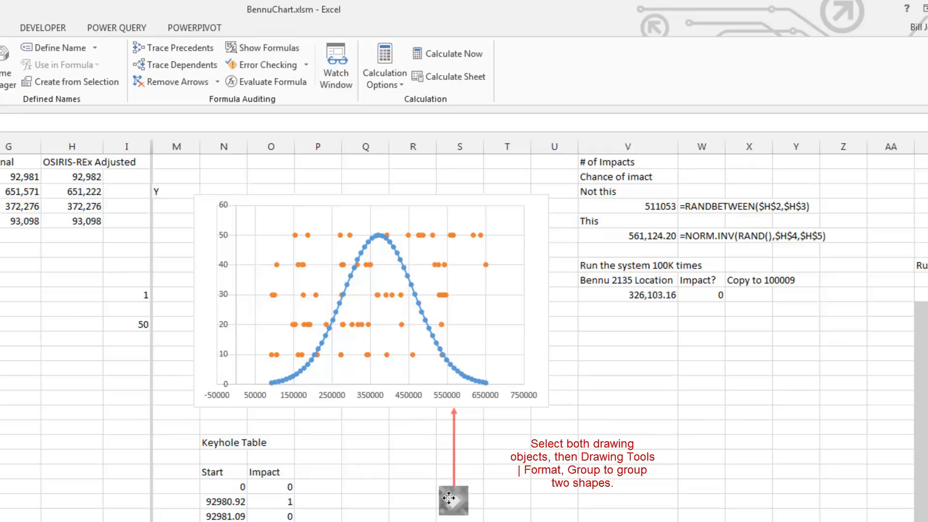
pyautogui.click(453, 499)
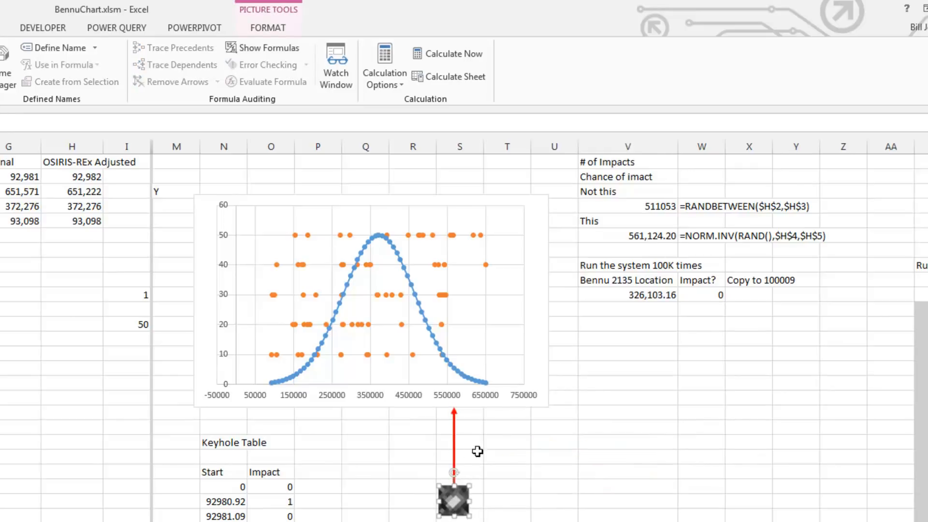
pyautogui.click(700, 294)
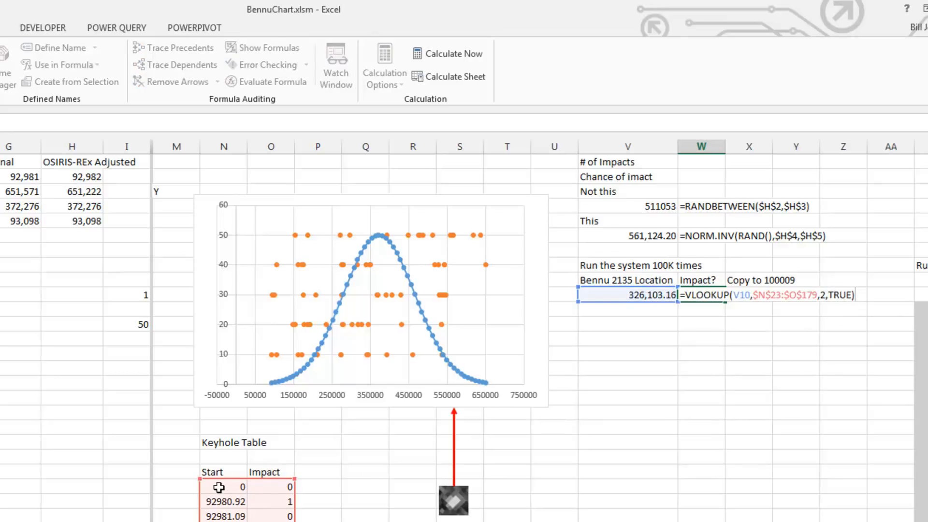
pyautogui.moveTo(651, 428)
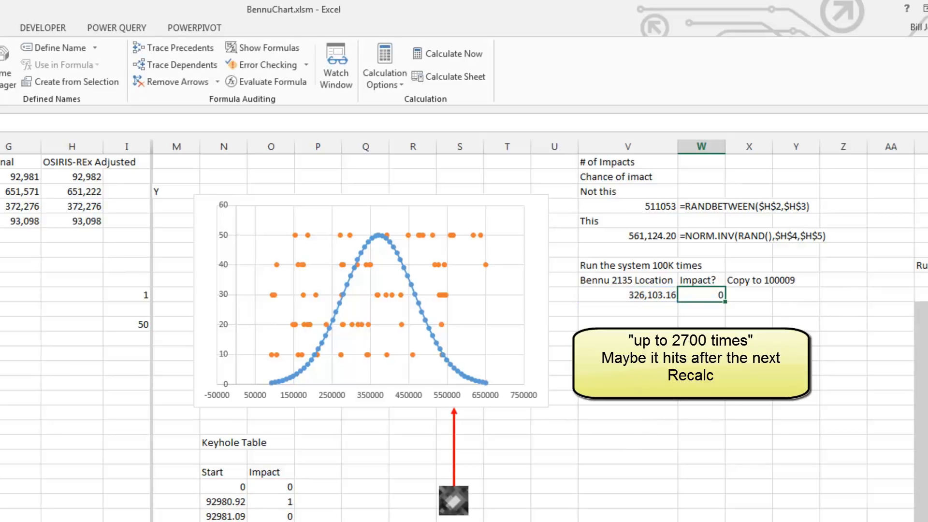
pyautogui.moveTo(545, 249)
pyautogui.write('W')
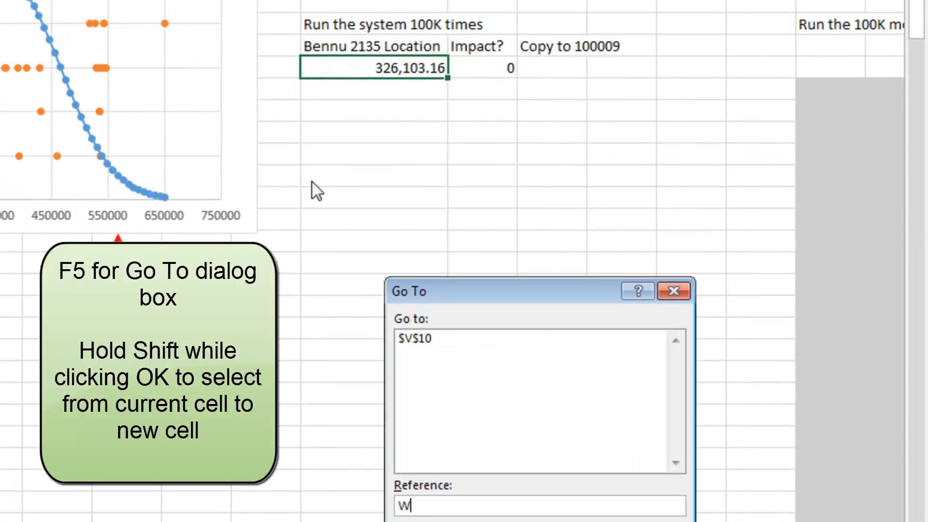
# - Fill the location and impact formulas down V10:W100009 for 100,000 simulated Bennu positions
pyautogui.write('100')
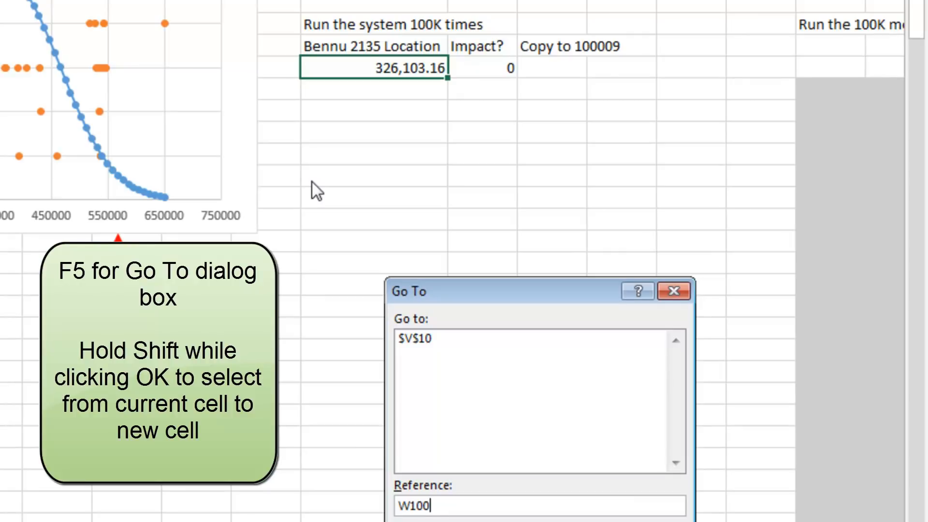
pyautogui.write('009')
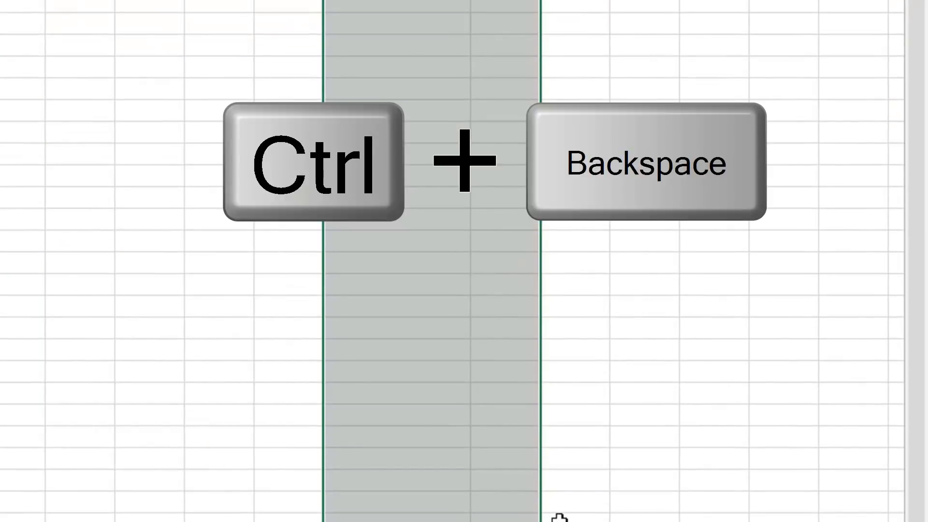
pyautogui.press('ctrl+d')
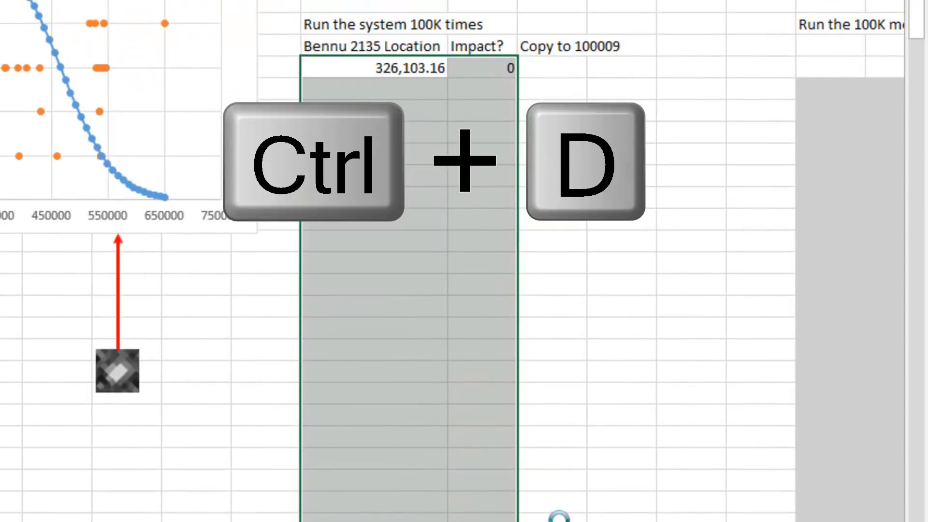
pyautogui.press('ctrl+d')
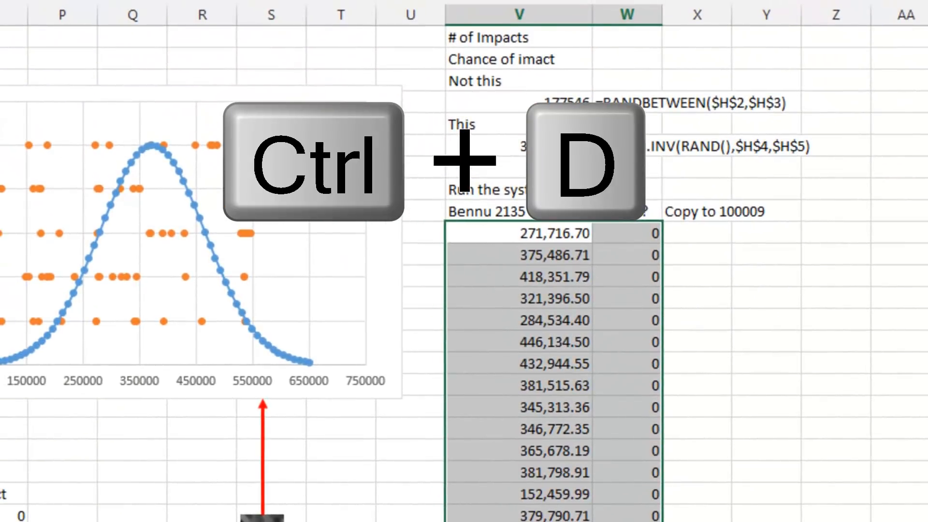
pyautogui.press('ctrl+d')
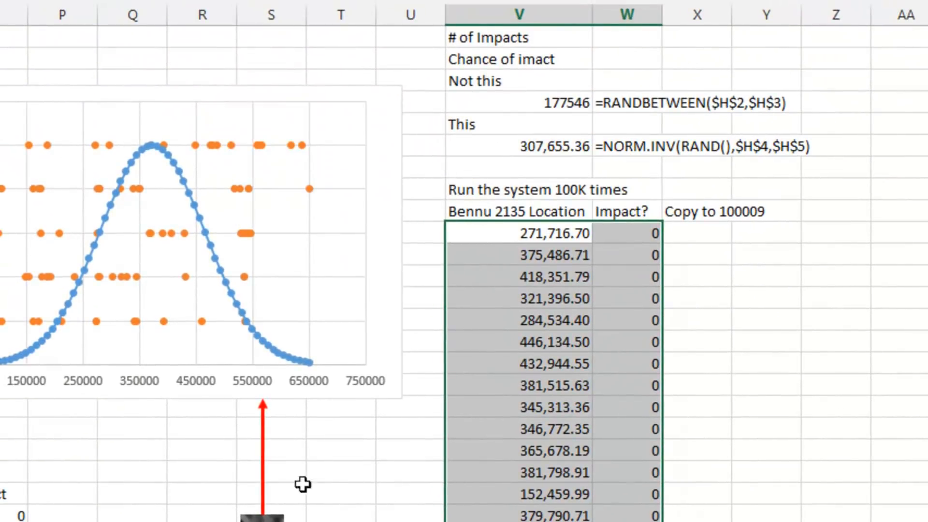
pyautogui.moveTo(41, 462)
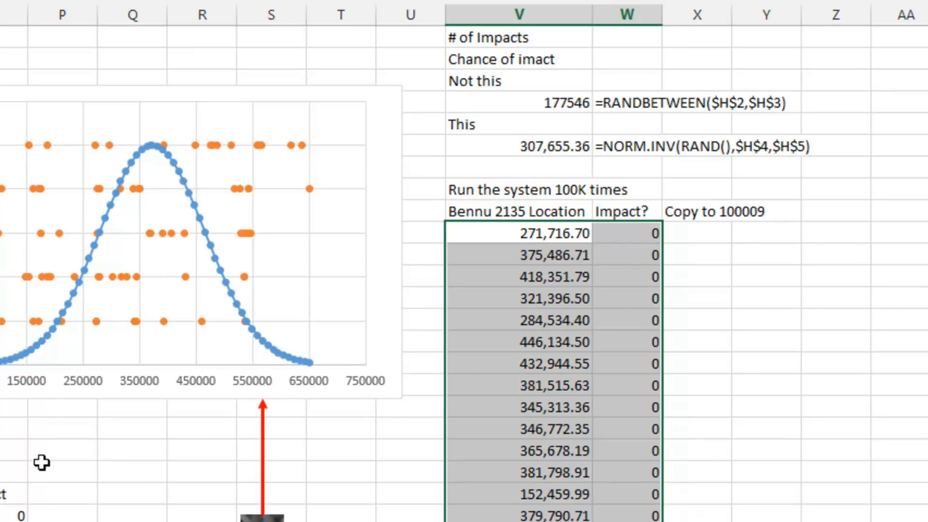
pyautogui.moveTo(260, 361)
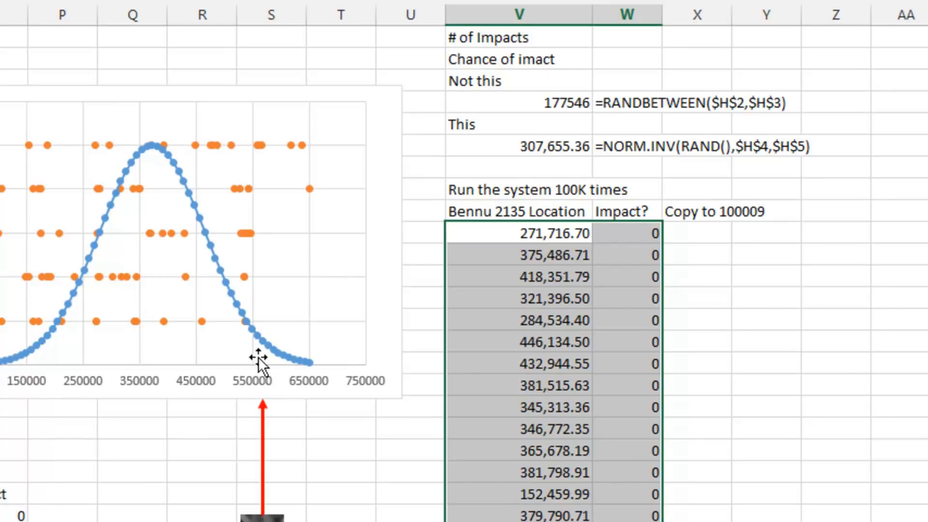
pyautogui.moveTo(310, 363)
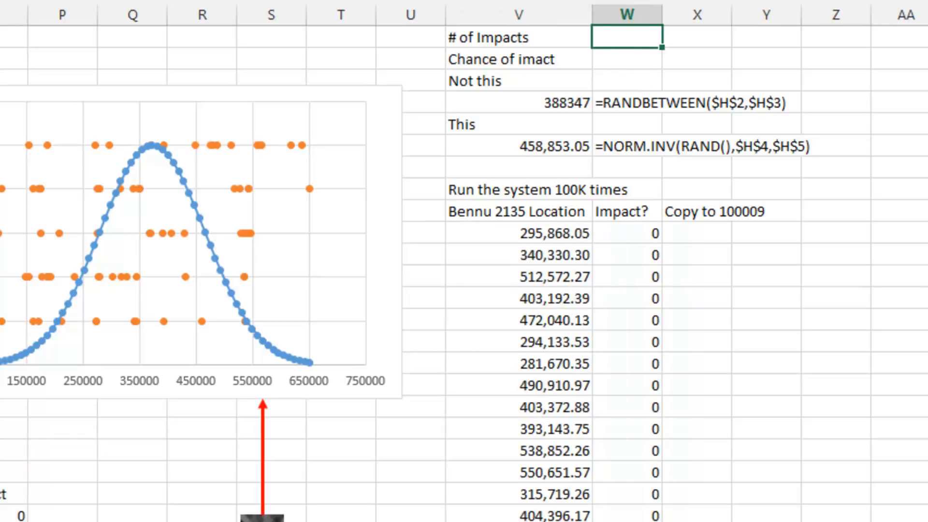
# - Enter =100000/W1 in W2 to compute the chance of impact from the impact count
pyautogui.write('=sum(W2')
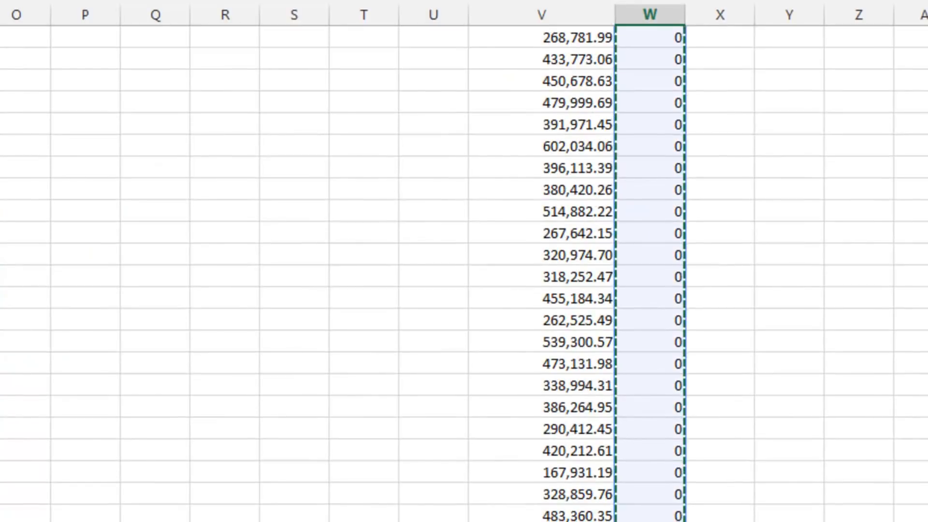
pyautogui.scroll(3)
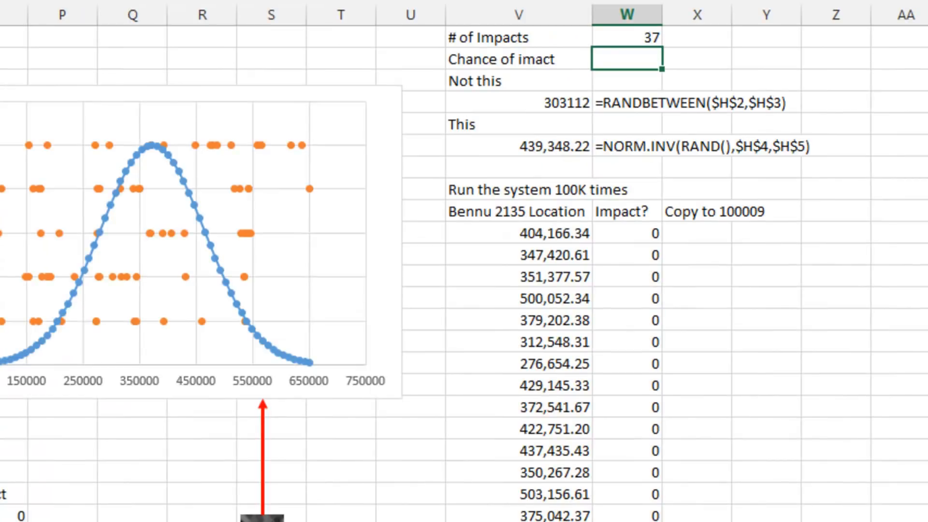
pyautogui.write('=100000/')
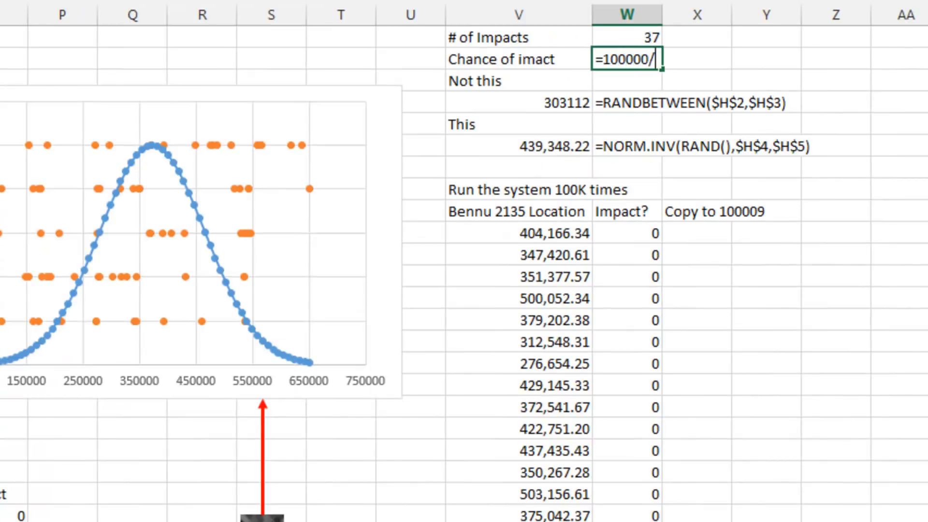
pyautogui.press('Return')
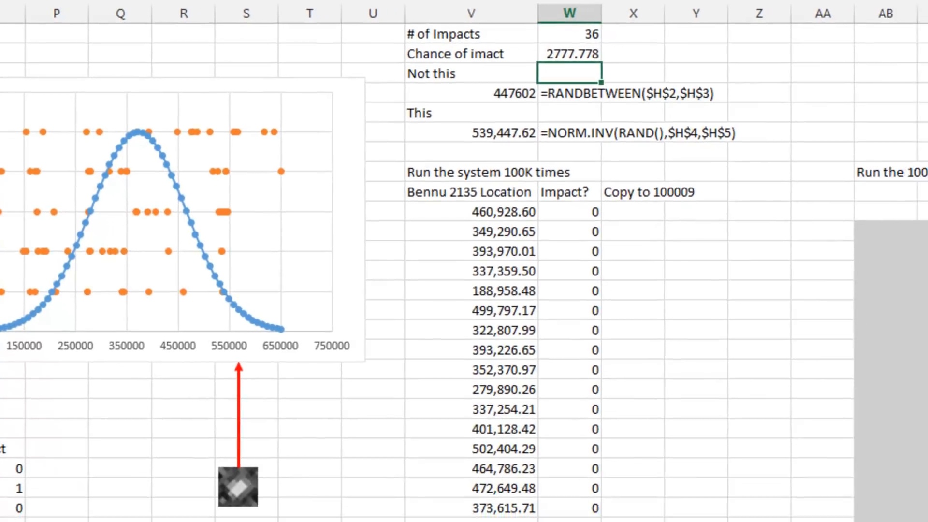
# - Give the Chance of impact cell a custom "1 in "0 format so it reads 1 in 2778
pyautogui.click(541, 52)
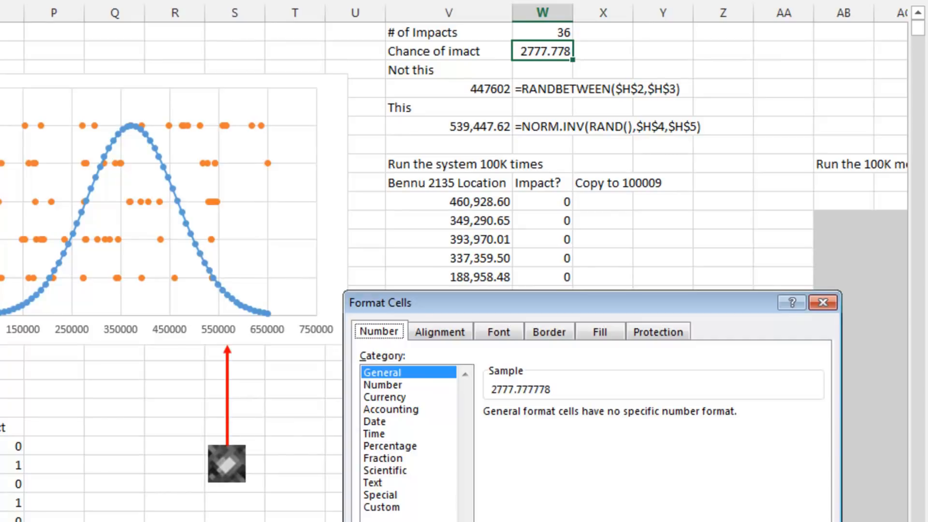
pyautogui.click(381, 507)
pyautogui.write('"1 in')
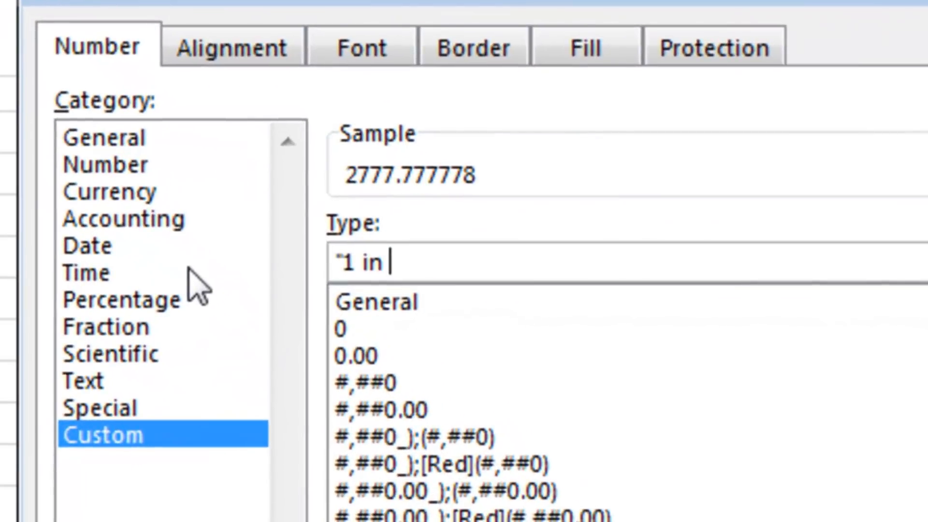
pyautogui.write('"0')
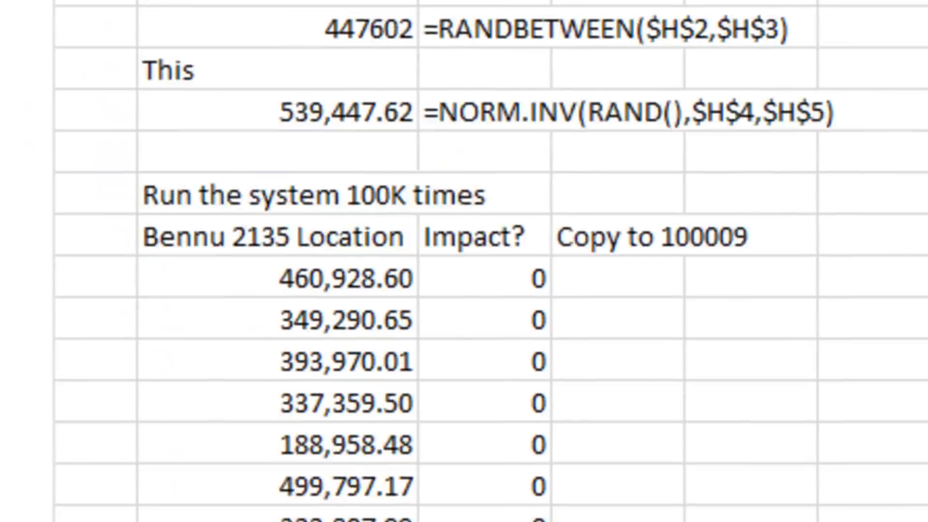
pyautogui.scroll(3)
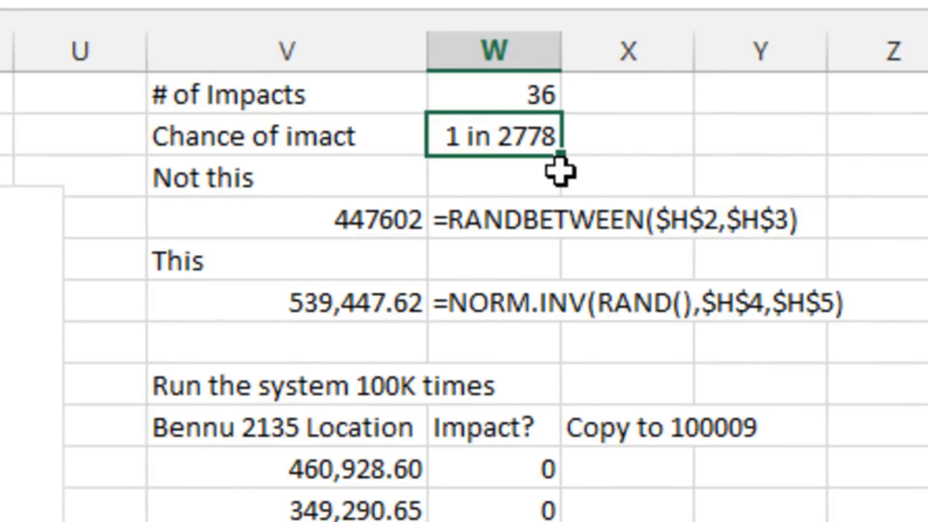
pyautogui.moveTo(571, 165)
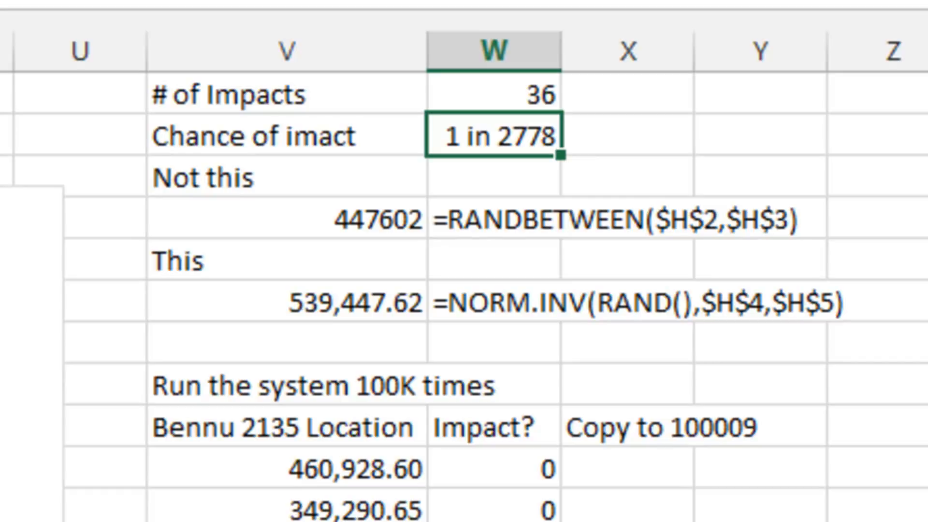
pyautogui.moveTo(348, 443)
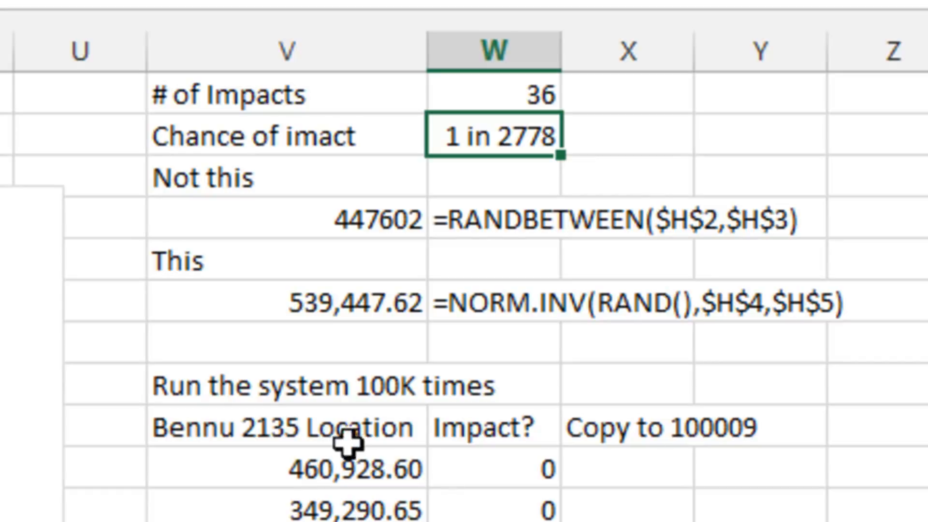
pyautogui.moveTo(355, 500)
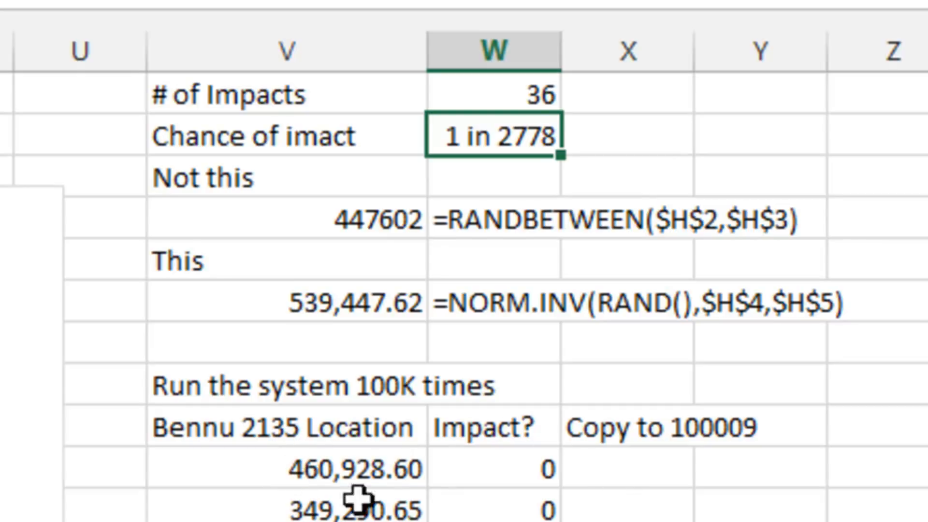
# - Select the cell under 'Run the 100K model 100 times!' linked to =W1, showing 36 impacts
pyautogui.hscroll(3)
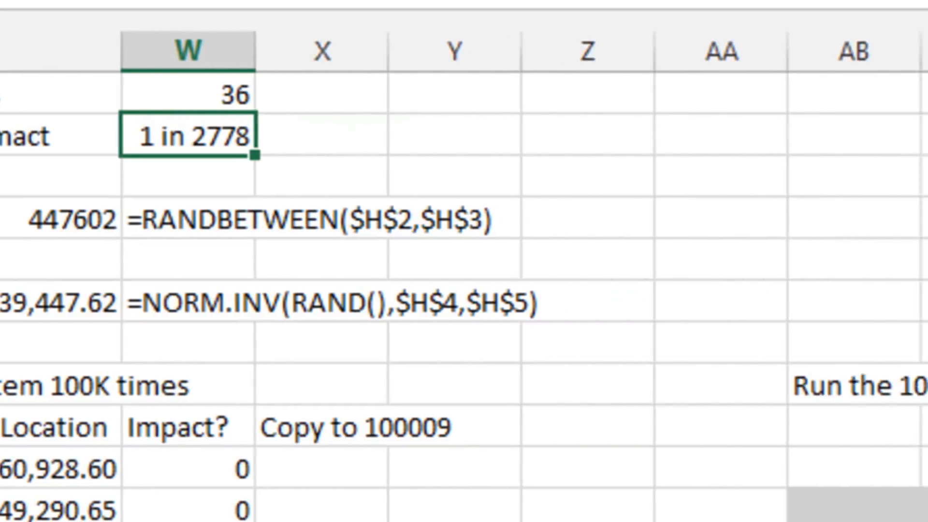
pyautogui.hscroll(3)
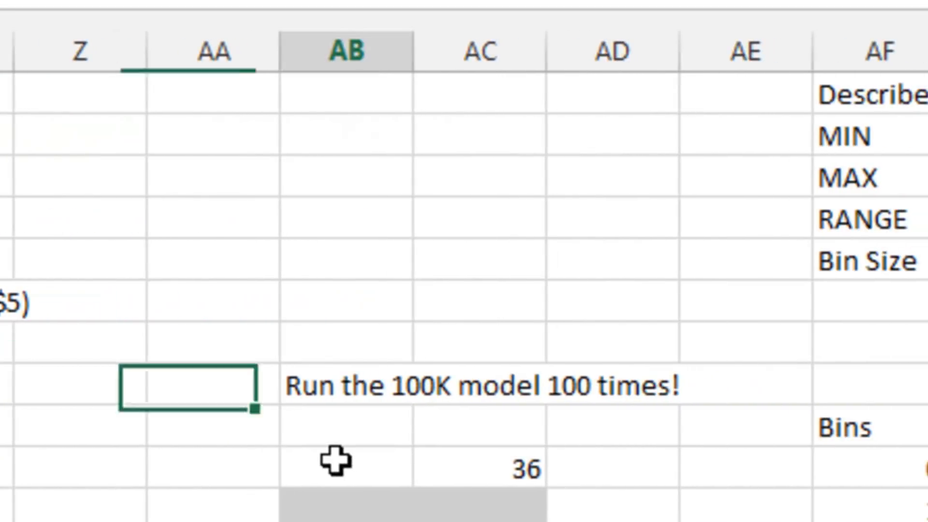
pyautogui.click(480, 467)
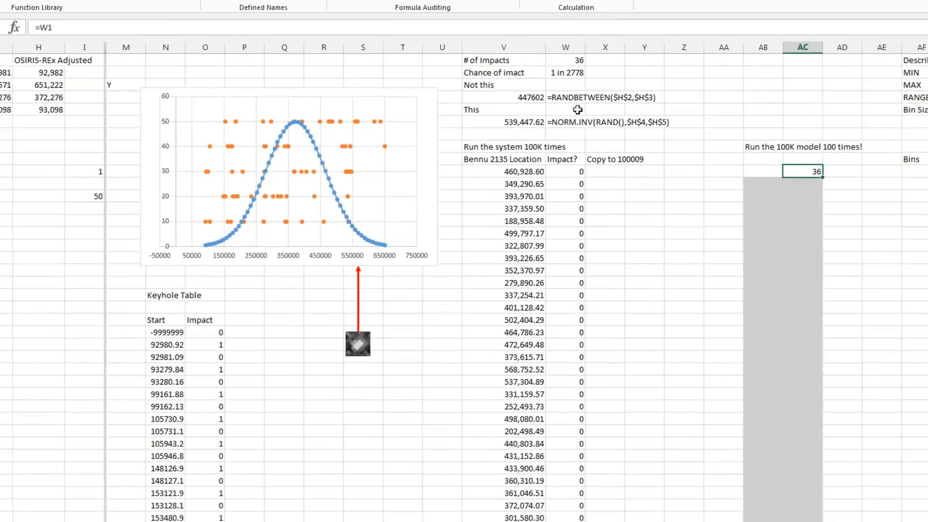
pyautogui.moveTo(550, 381)
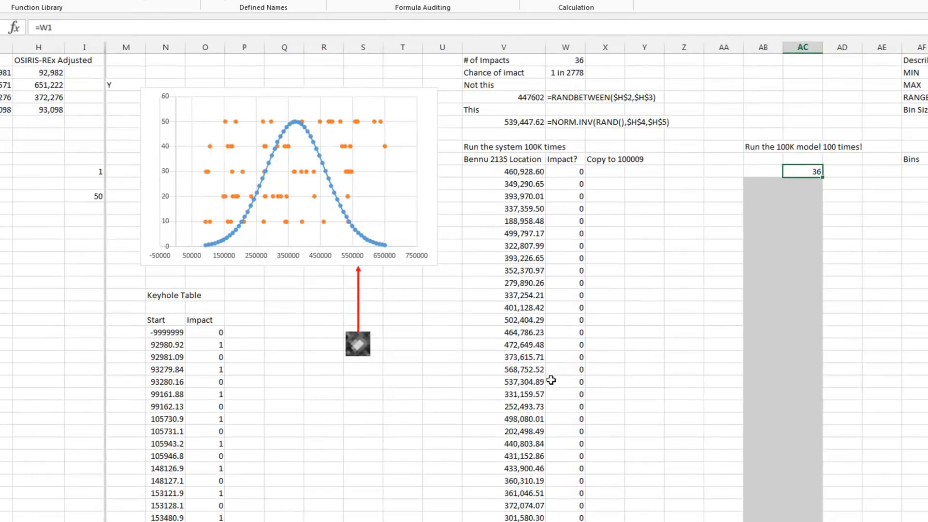
pyautogui.moveTo(812, 172)
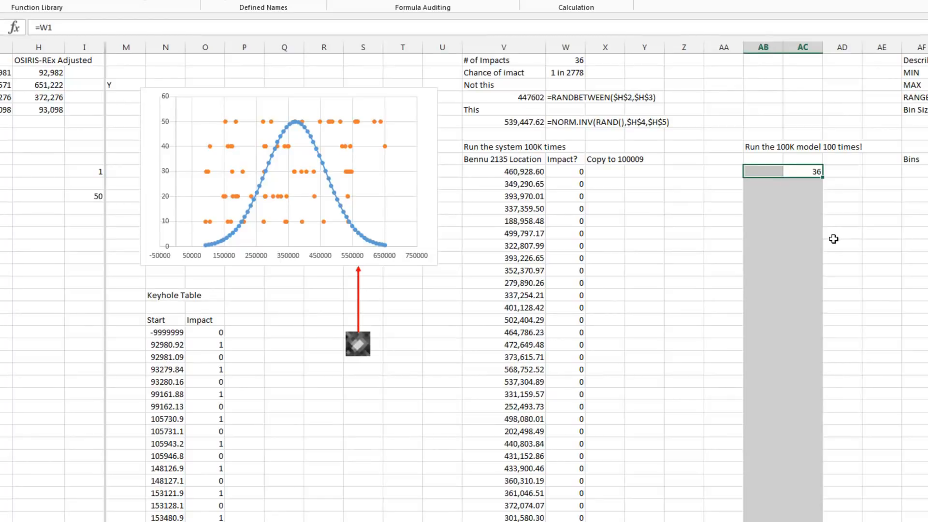
# - Run a 100-row What-If Data Table with blank column input cell $AA$8 to simulate impact counts
pyautogui.scroll(-3)
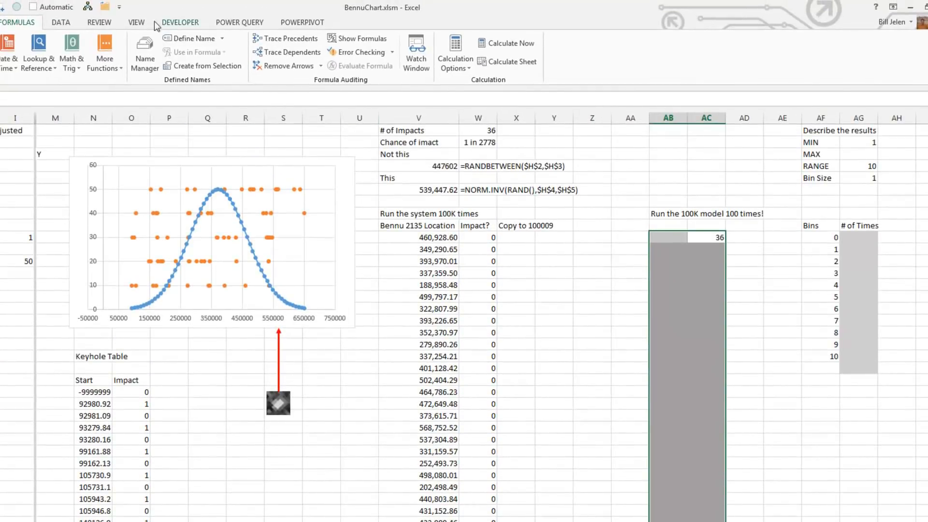
pyautogui.click(60, 22)
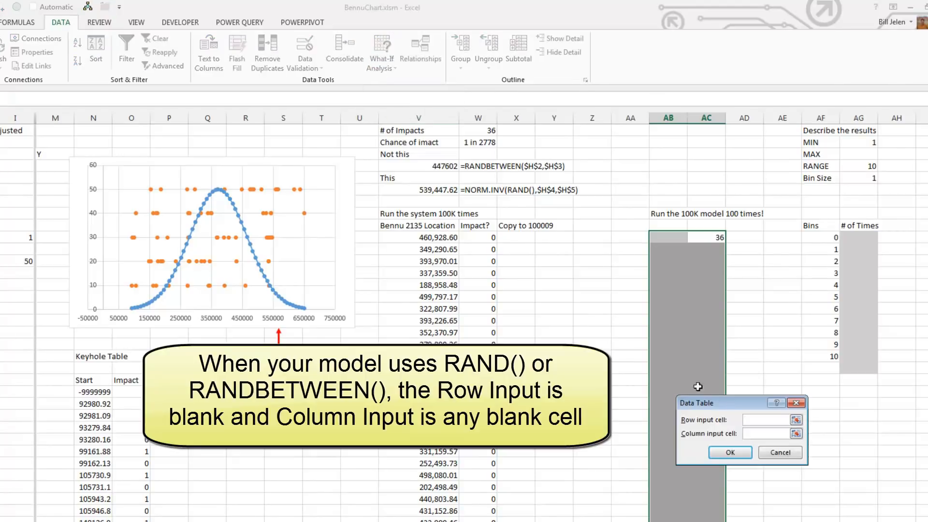
pyautogui.click(766, 433)
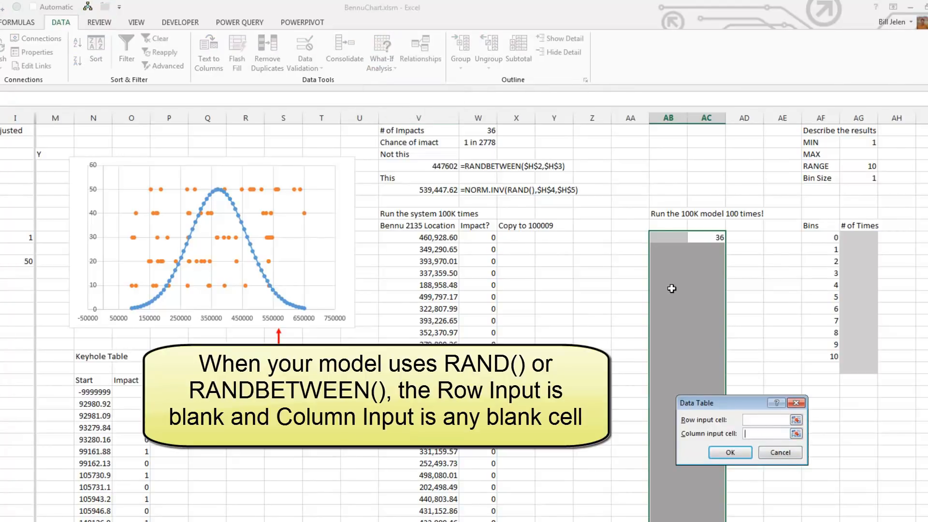
pyautogui.click(636, 214)
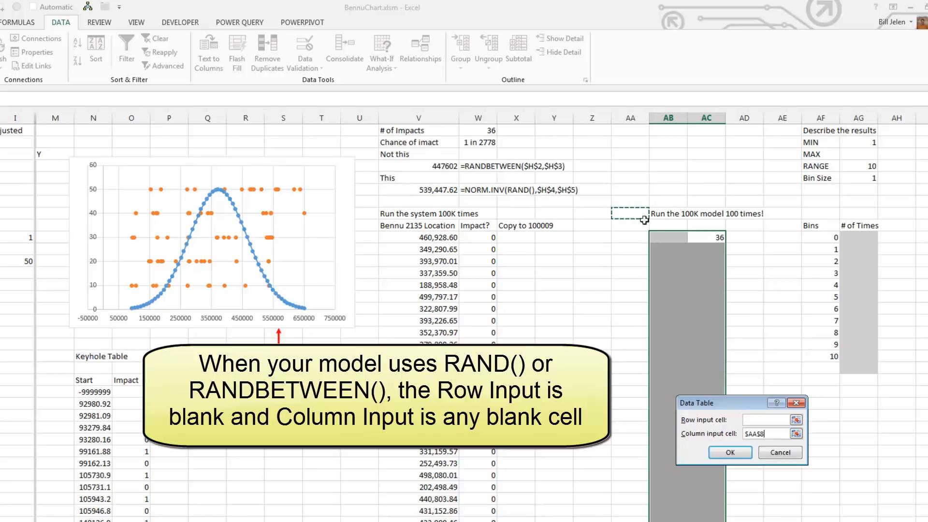
pyautogui.click(728, 453)
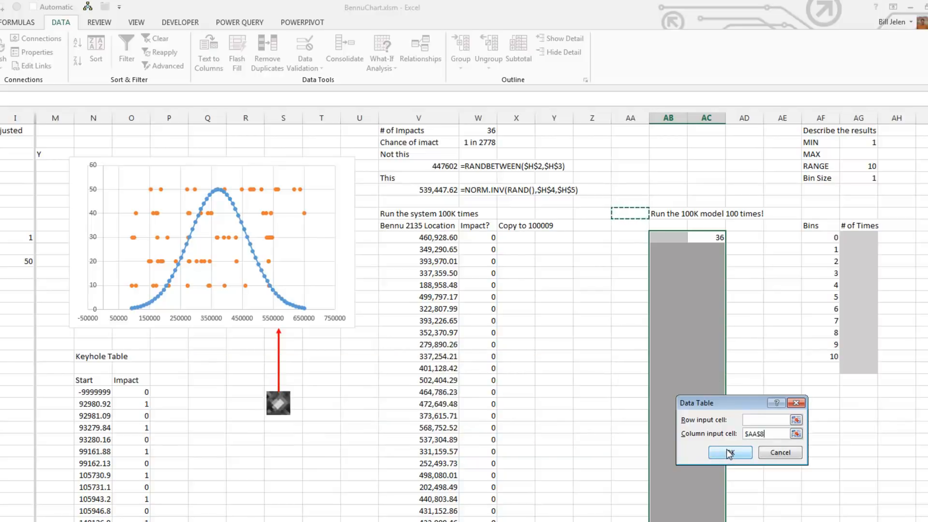
pyautogui.click(726, 452)
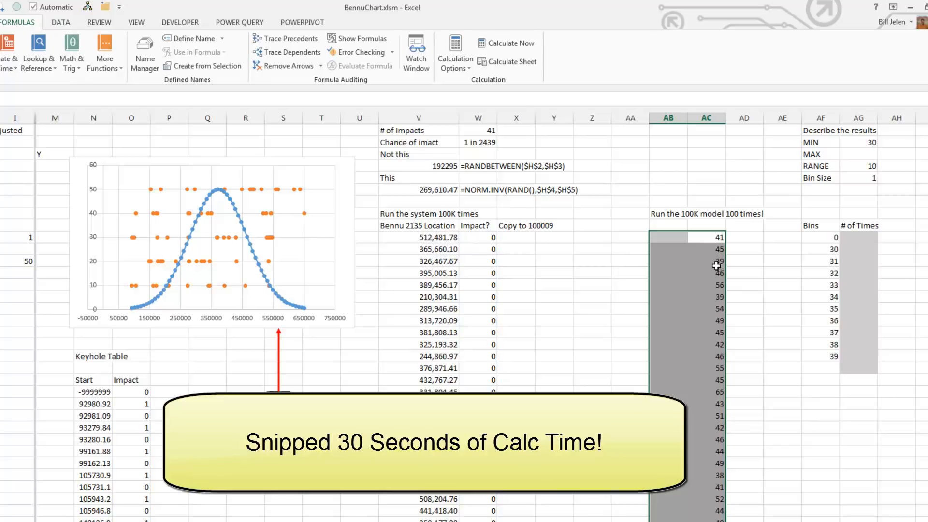
# - Check calculation mode, enter =MAX(AC11:AC109) for MAX 65, and paste the 1 in 1538 odds beside it
pyautogui.click(454, 52)
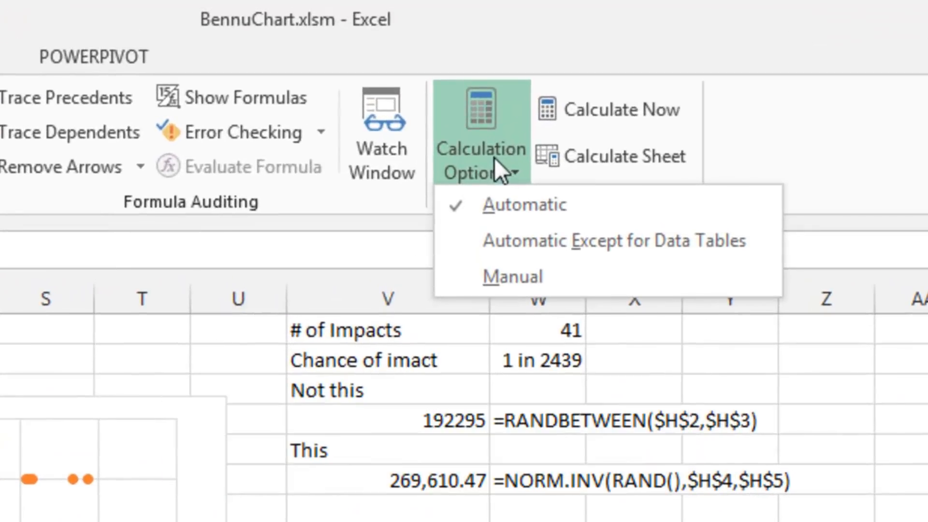
pyautogui.moveTo(519, 241)
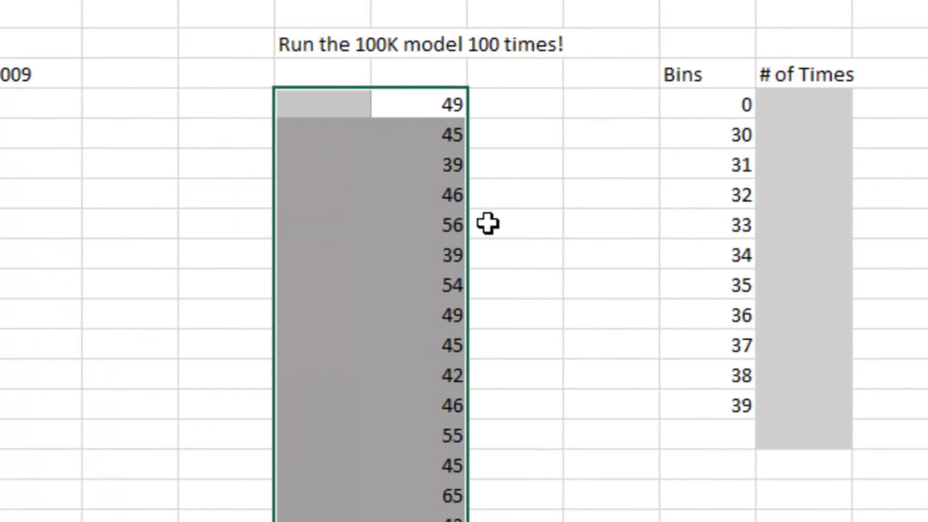
pyautogui.moveTo(487, 222)
pyautogui.write('=max')
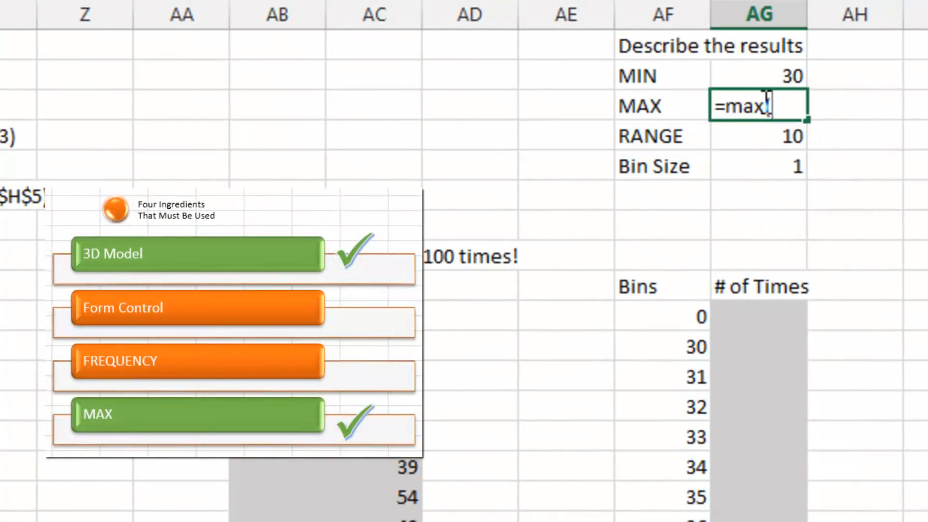
pyautogui.write('(AC11')
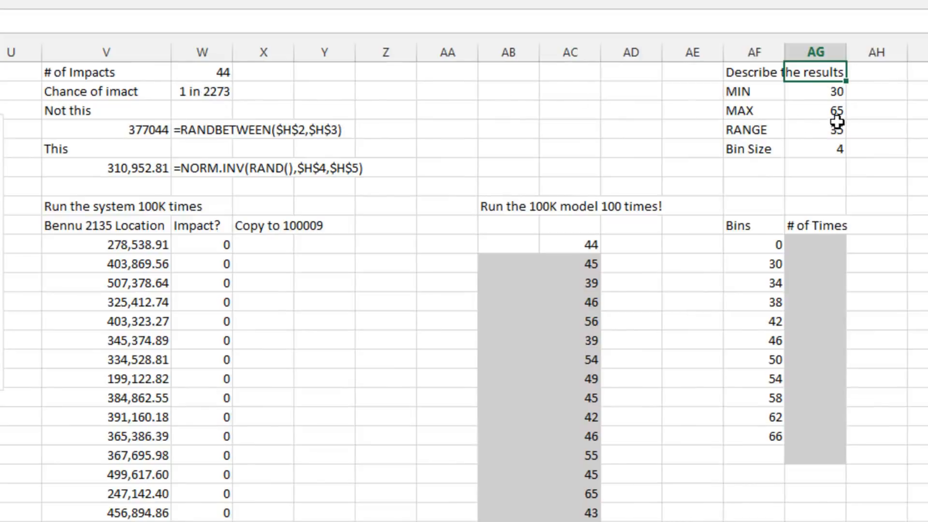
pyautogui.click(201, 91)
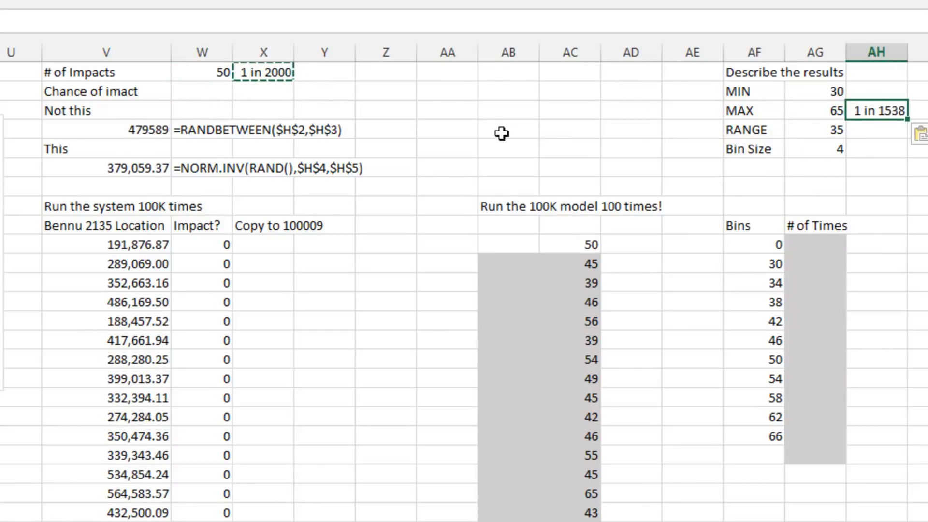
pyautogui.click(263, 73)
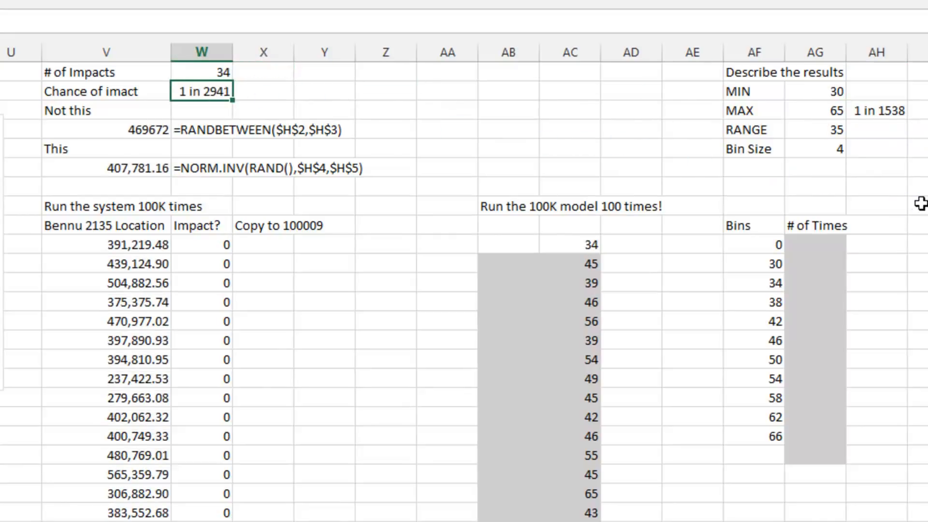
pyautogui.moveTo(853, 207)
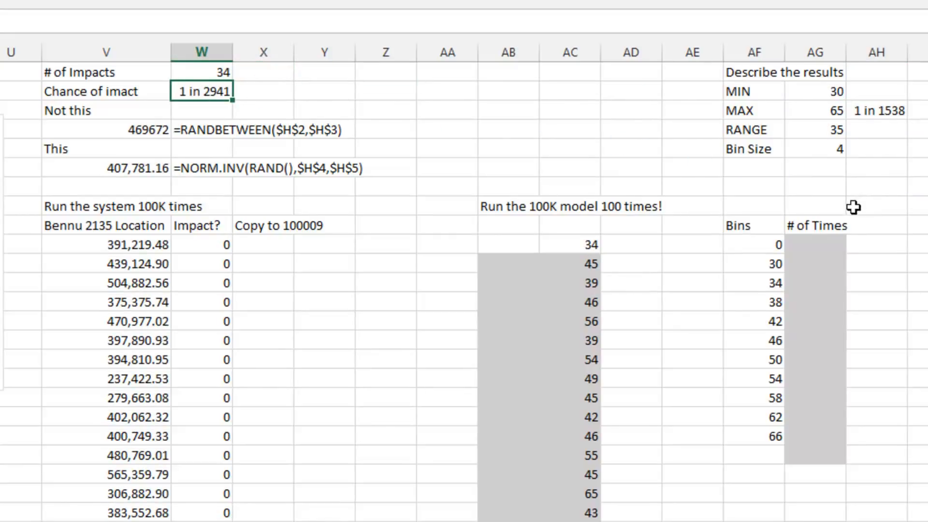
pyautogui.moveTo(585, 337)
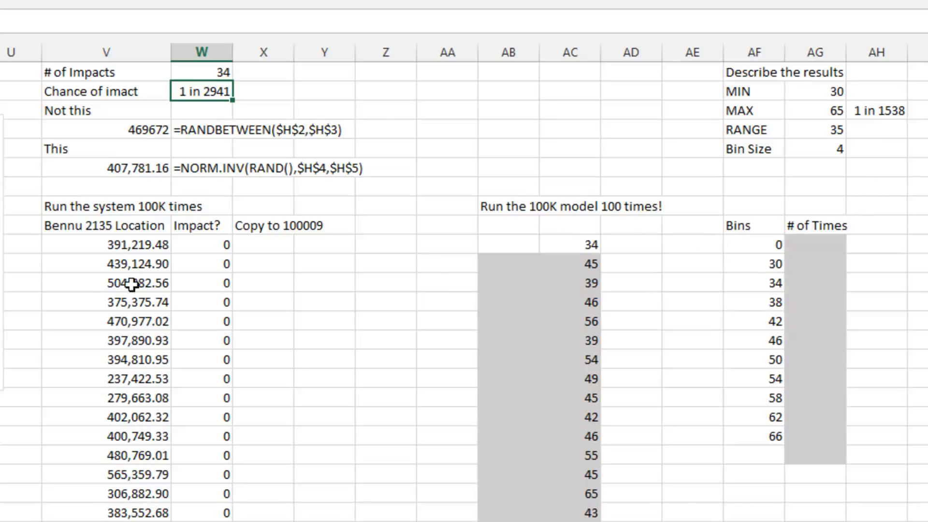
pyautogui.moveTo(766, 345)
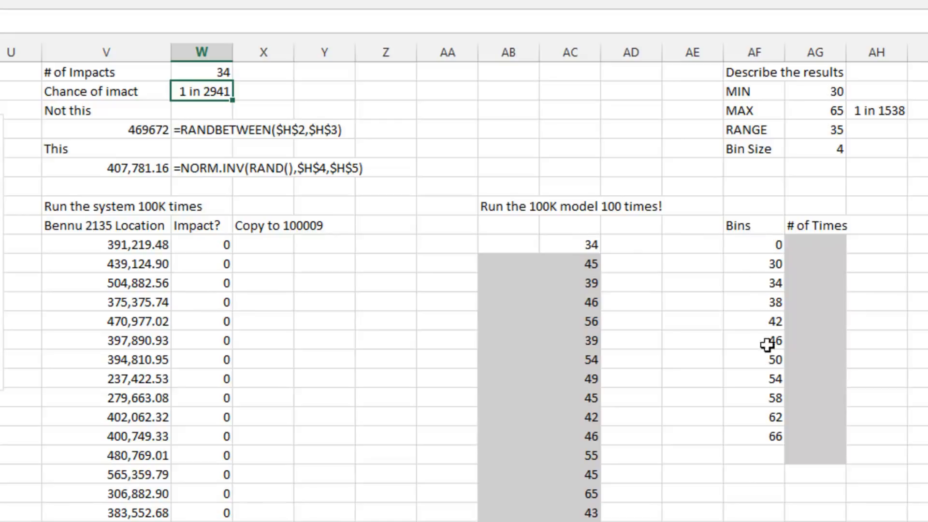
pyautogui.moveTo(808, 245)
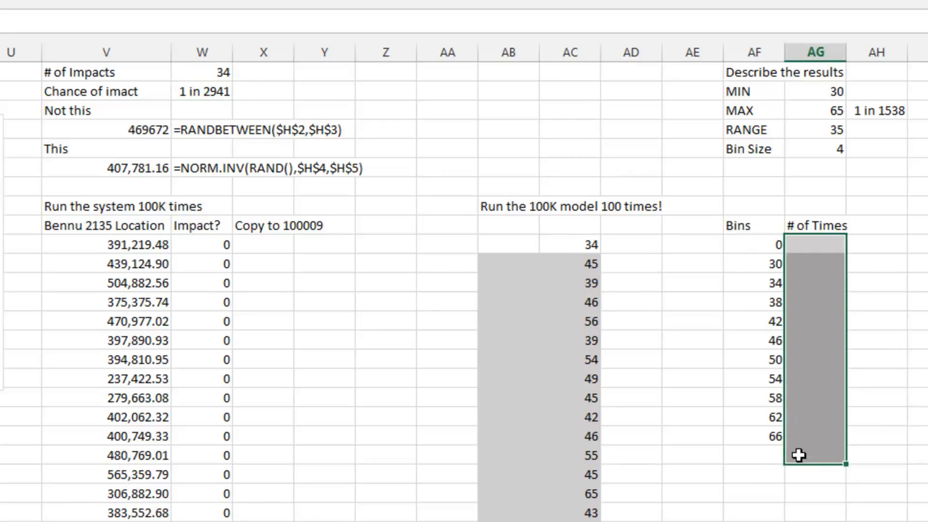
pyautogui.moveTo(777, 256)
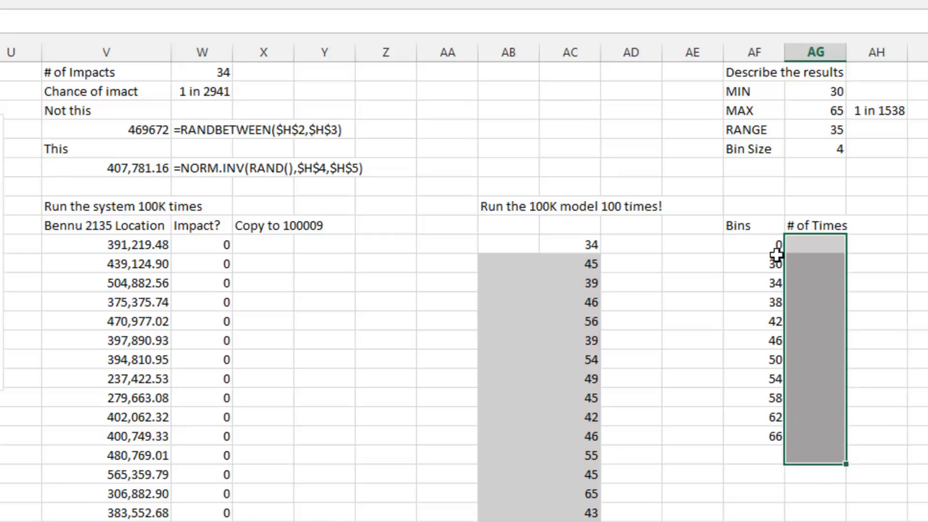
# - Enter FREQUENCY(AC11:AC110, AF10:AF20) as an array formula counting the 100 runs per bin
pyautogui.write('=fr')
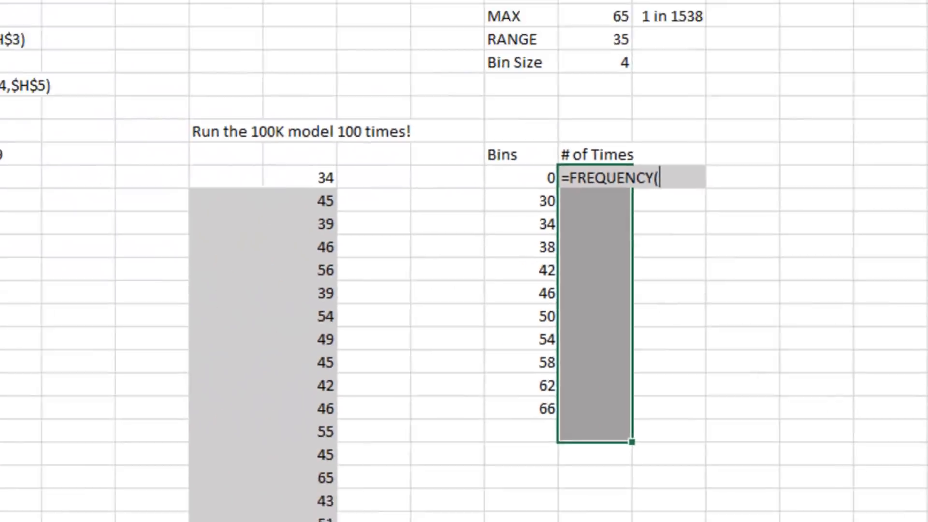
pyautogui.click(27, 101)
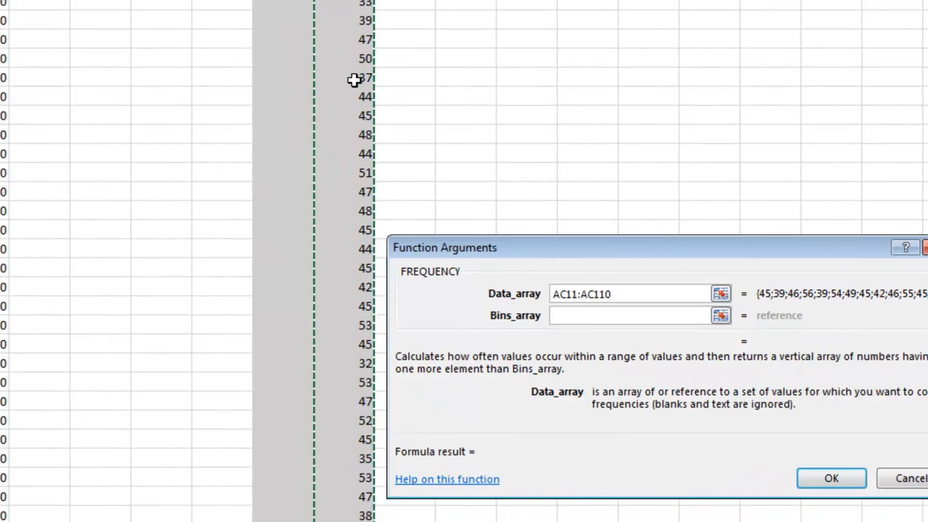
pyautogui.click(627, 316)
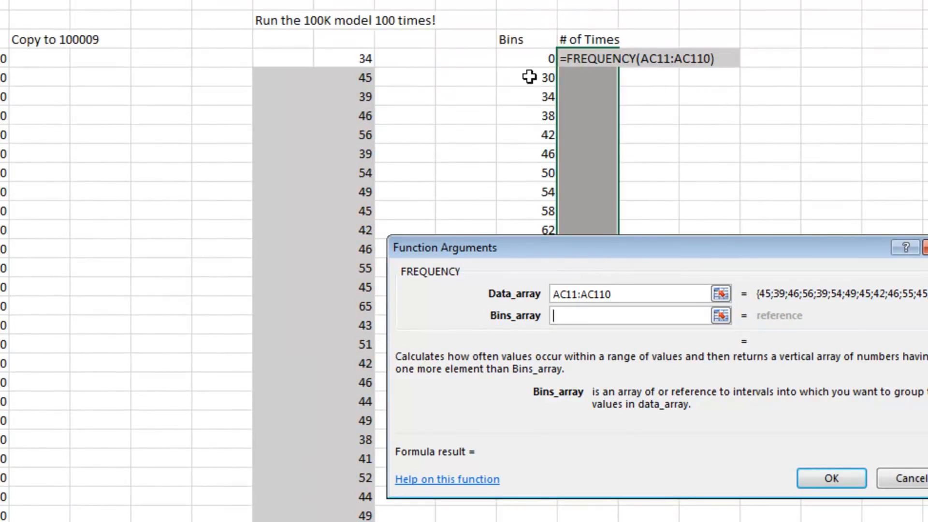
pyautogui.write('AF10:AF20')
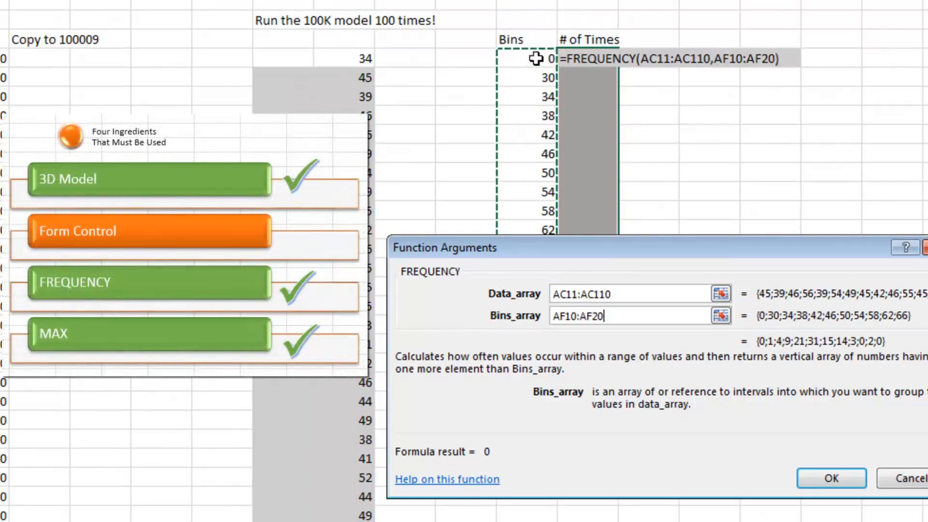
pyautogui.moveTo(565, 110)
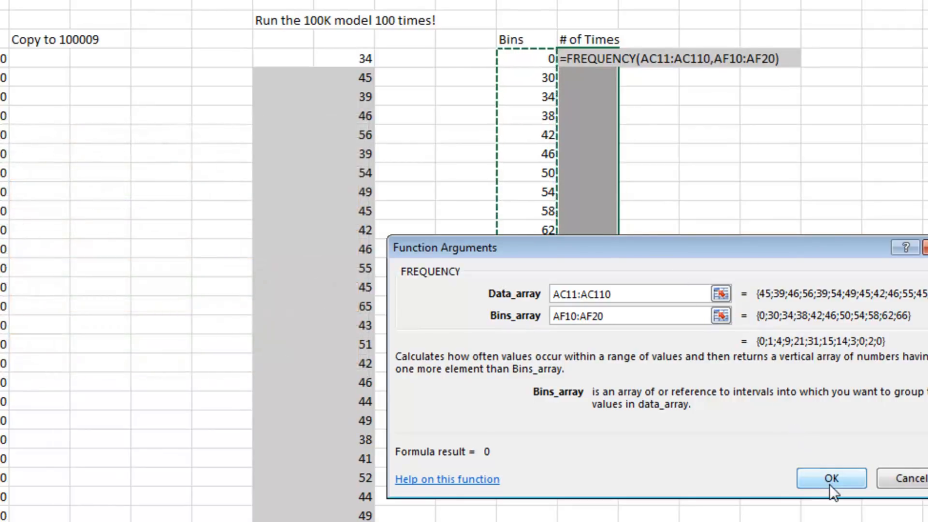
pyautogui.click(831, 479)
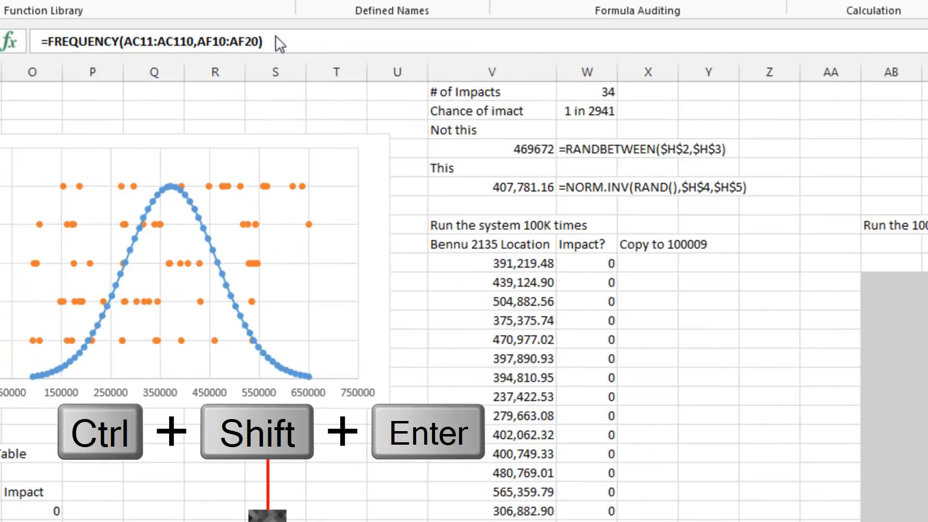
pyautogui.press('Ctrl+Shift+Enter')
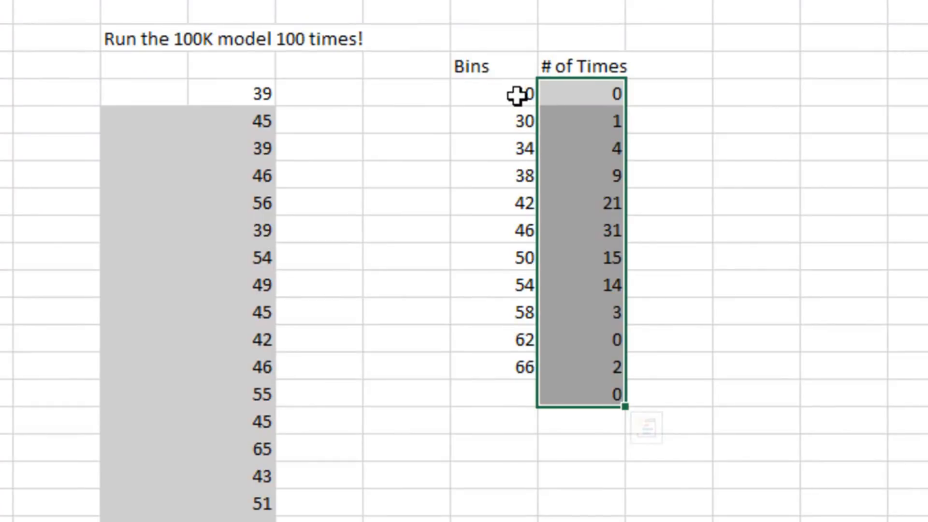
pyautogui.moveTo(668, 364)
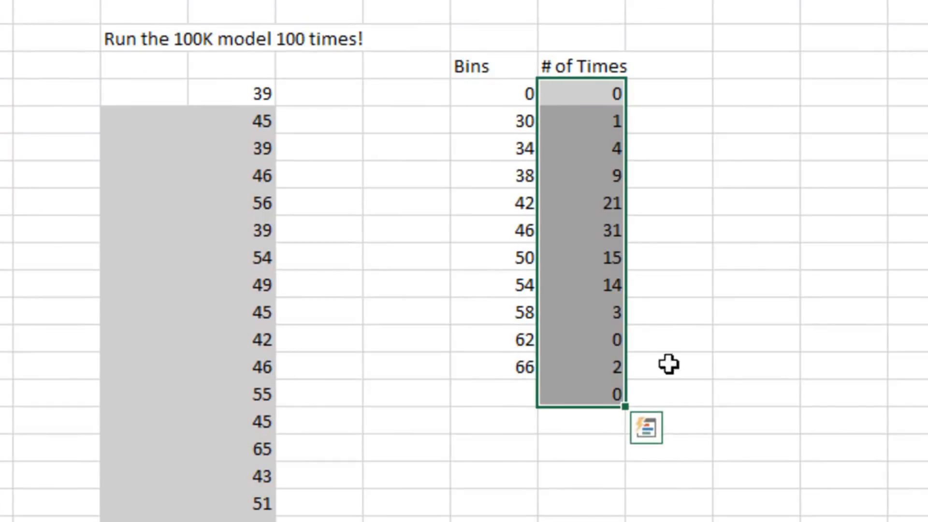
pyautogui.moveTo(628, 228)
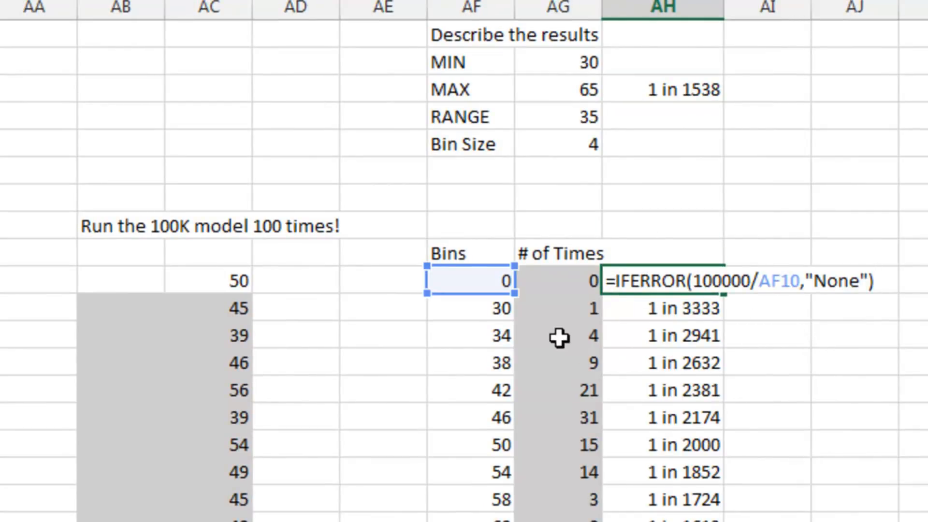
pyautogui.moveTo(799, 354)
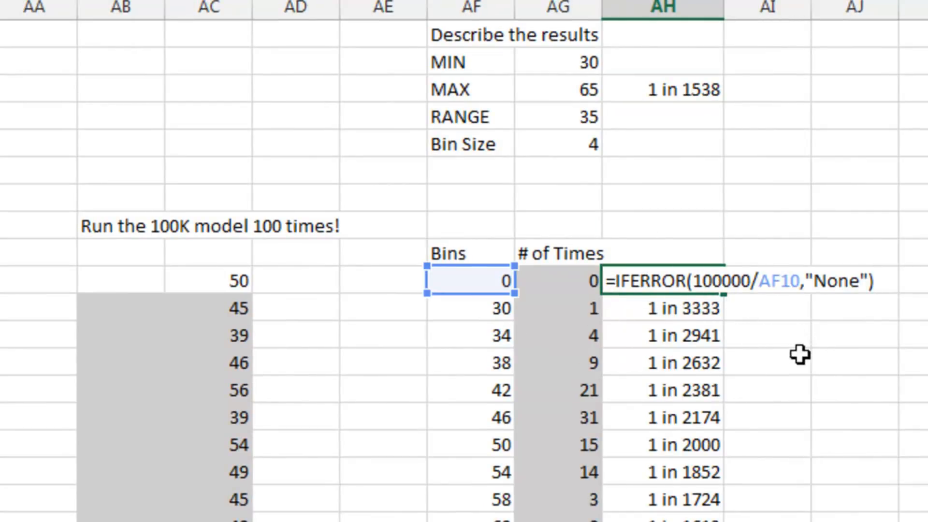
# - Commit =IFERROR(100000/AF10,"None") so the zero bin shows None and others show 1-in-N odds
pyautogui.press('Return')
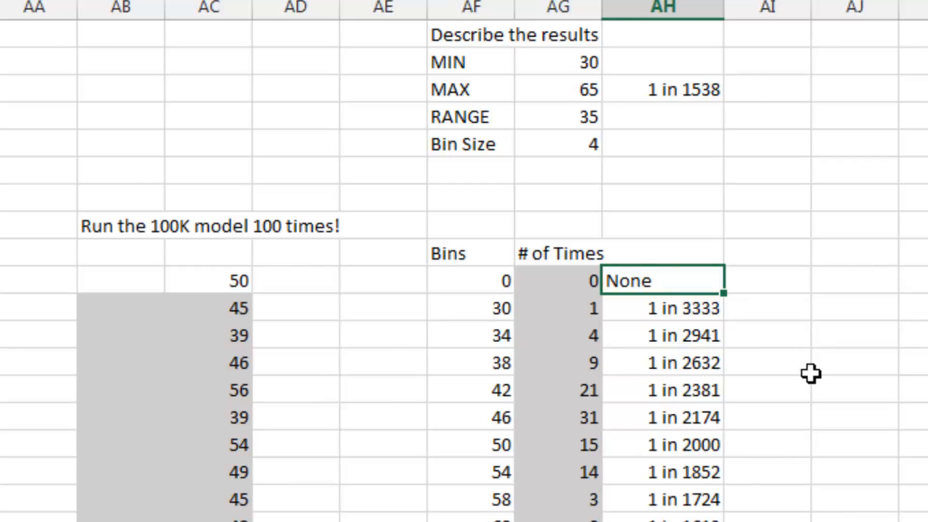
pyautogui.scroll(-3)
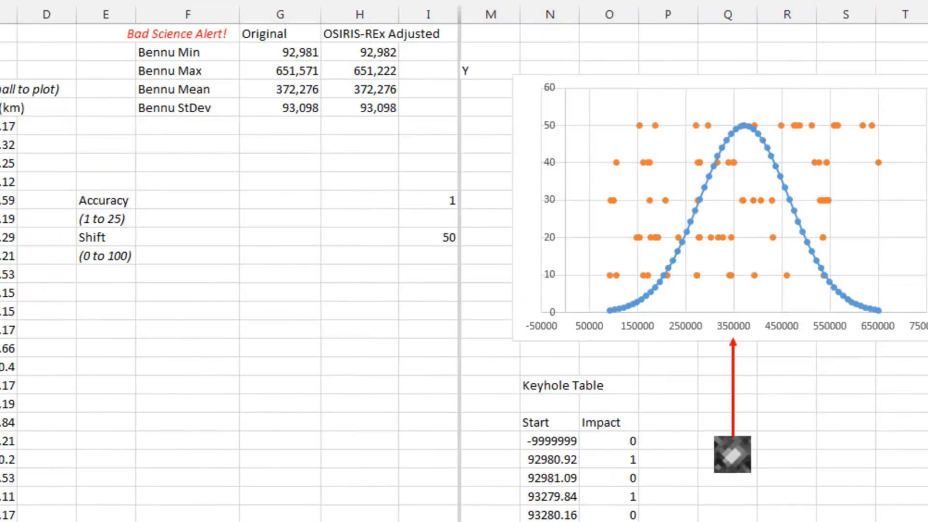
# - Insert an Accuracy scroll bar form control with Min 1, Max 25, linked to $I$10
pyautogui.click(360, 80)
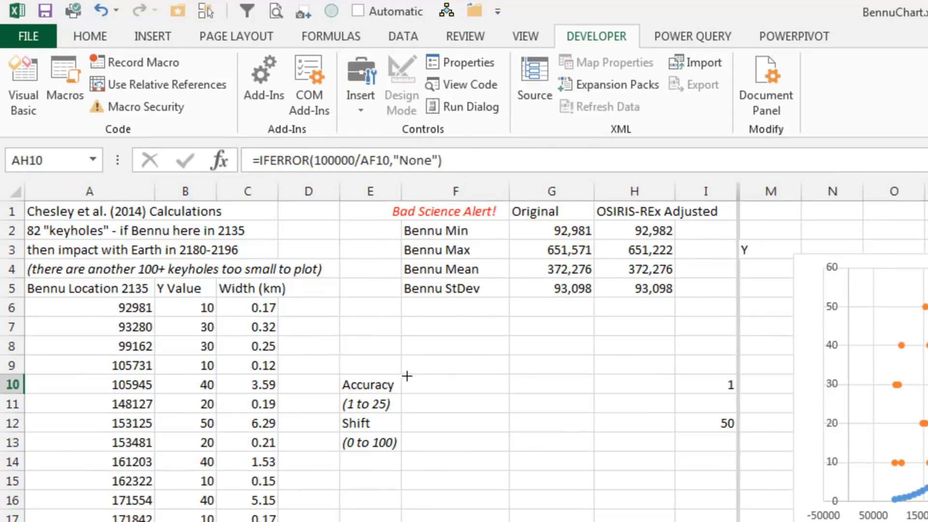
pyautogui.moveTo(503, 396)
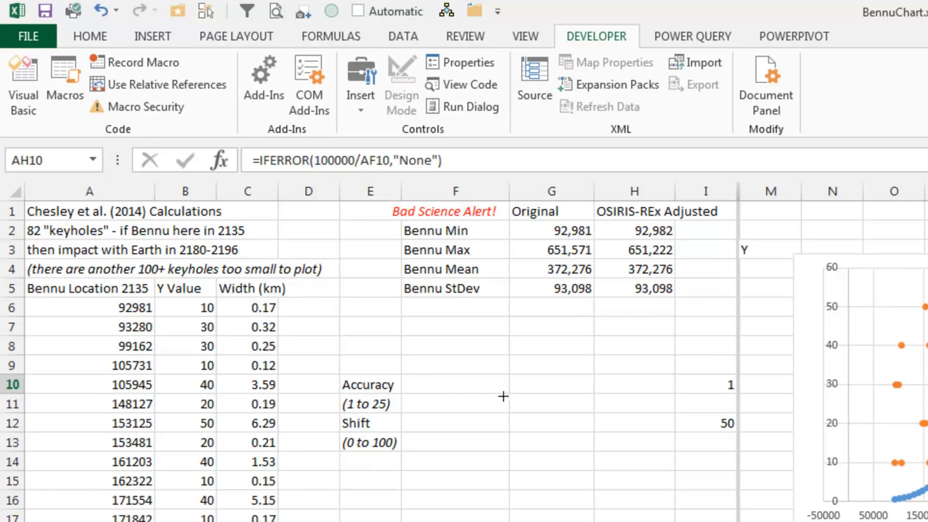
pyautogui.click(634, 404)
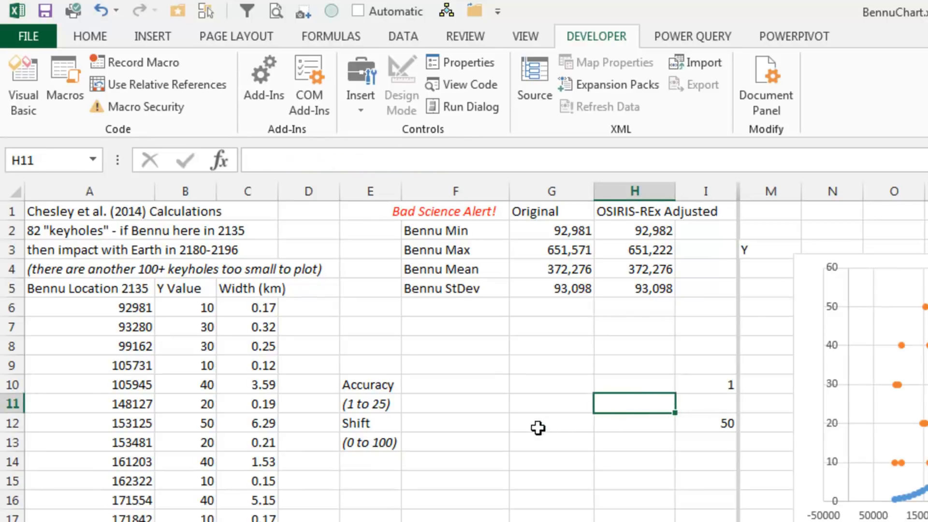
pyautogui.rightClick(456, 165)
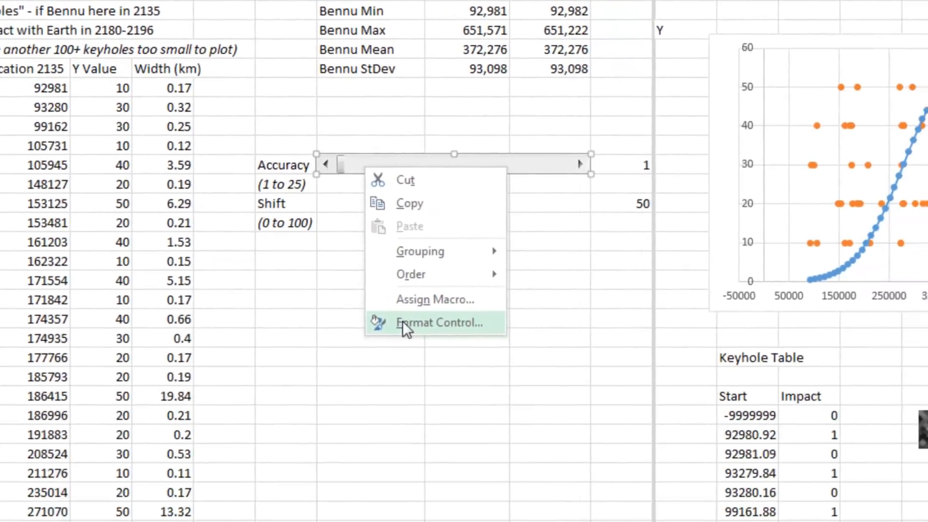
pyautogui.click(438, 323)
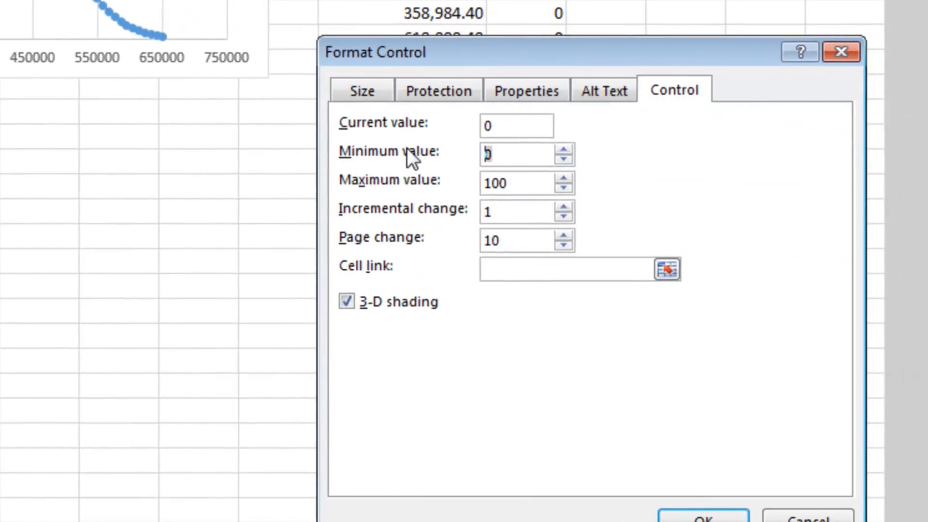
pyautogui.write('25')
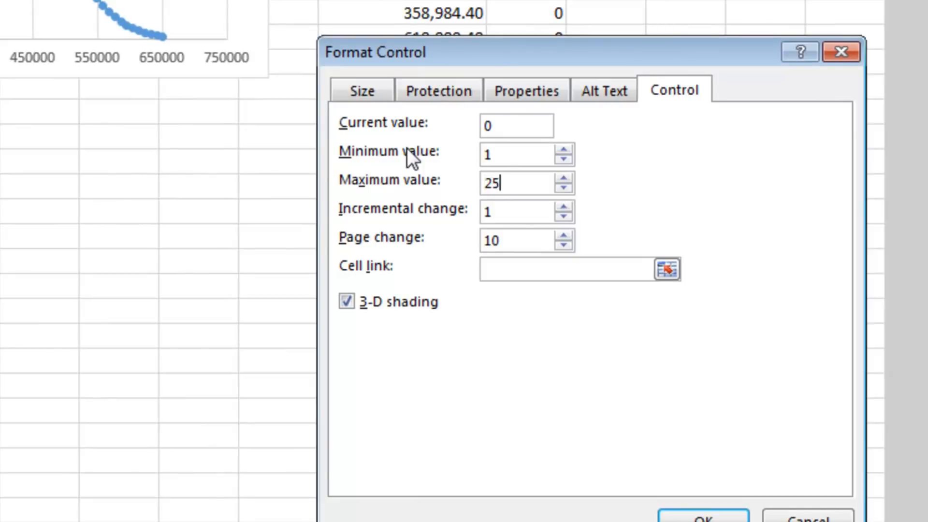
pyautogui.moveTo(67, 120)
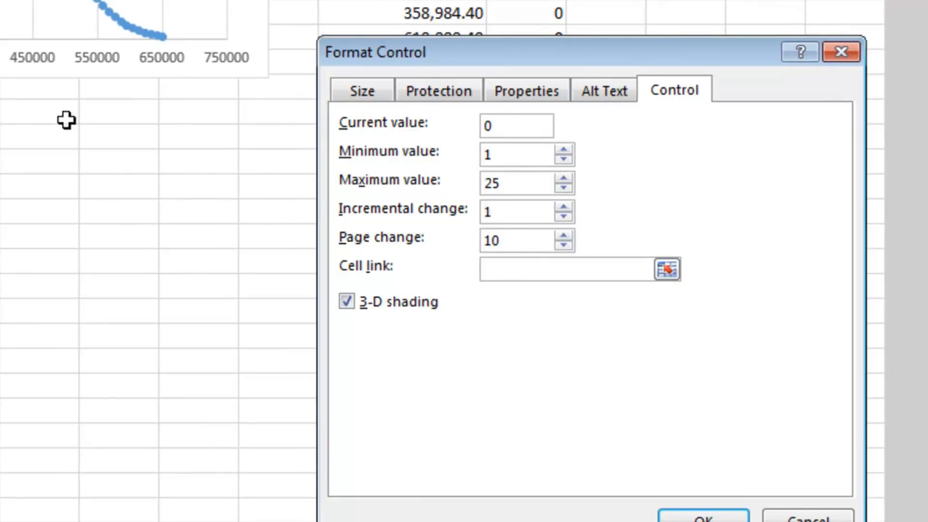
pyautogui.write('$I$10')
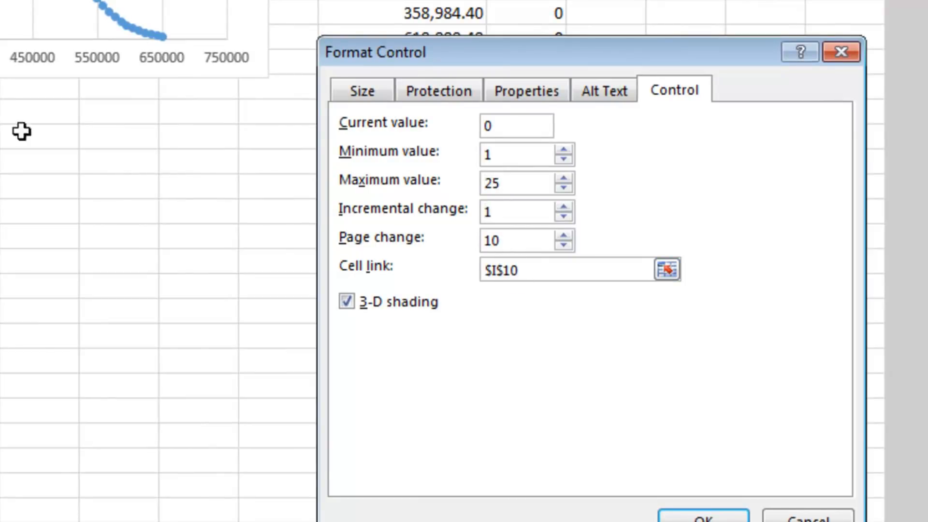
pyautogui.click(702, 516)
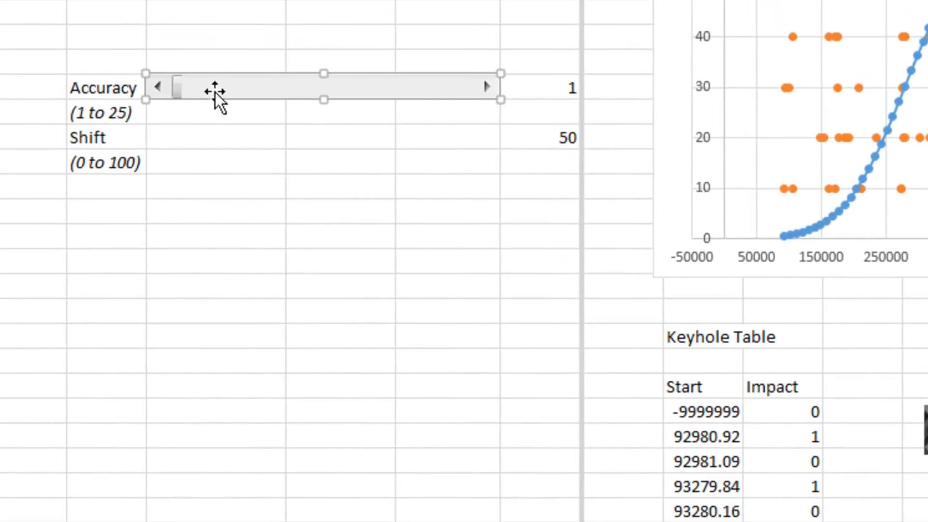
# - Duplicate the scroll bar for Shift and set it to Max 100 linked to $I$12
pyautogui.rightClick(213, 89)
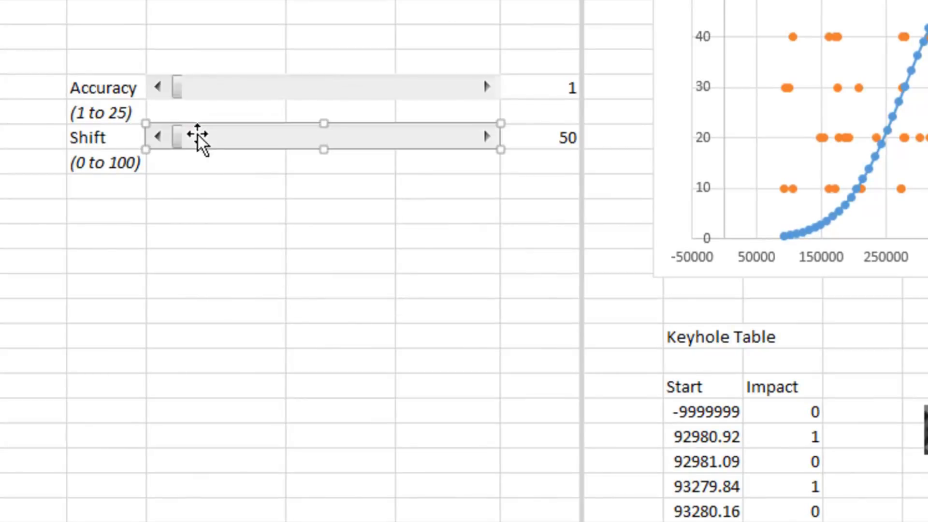
pyautogui.rightClick(189, 137)
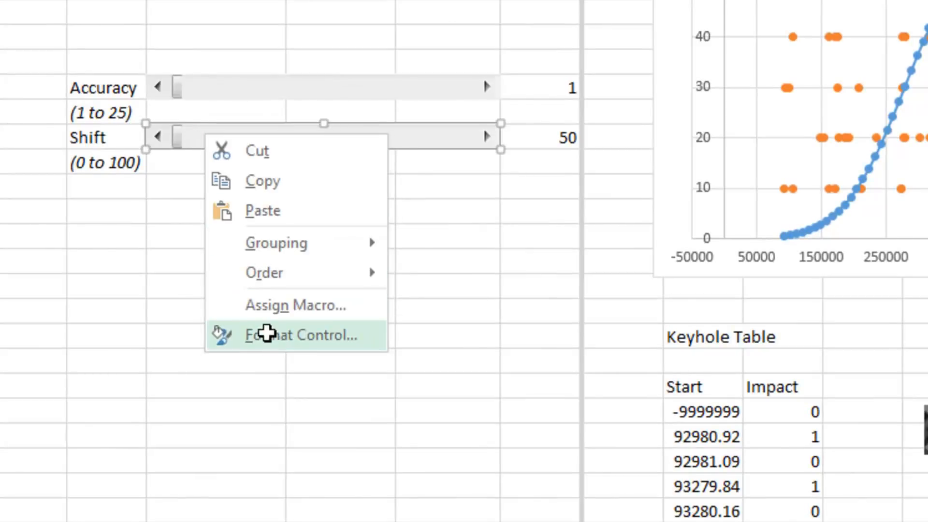
pyautogui.click(296, 336)
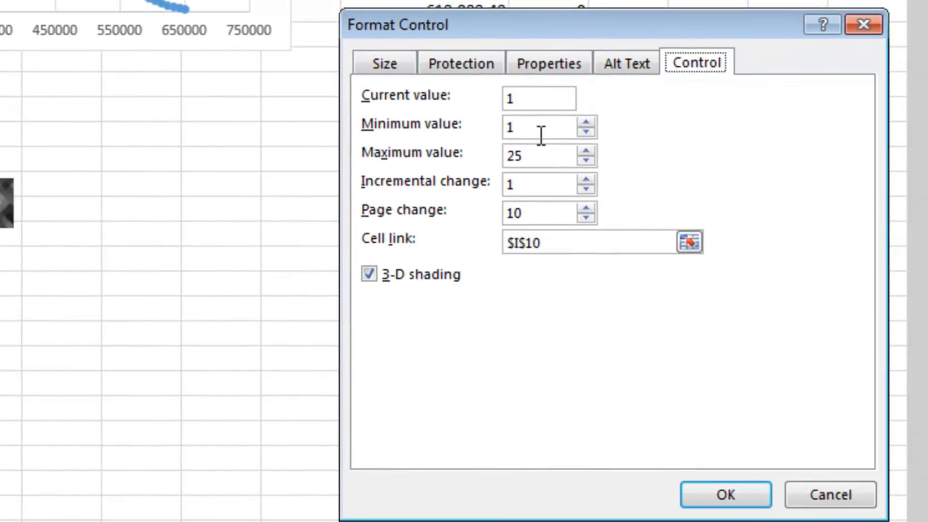
pyautogui.moveTo(535, 131)
pyautogui.write('100')
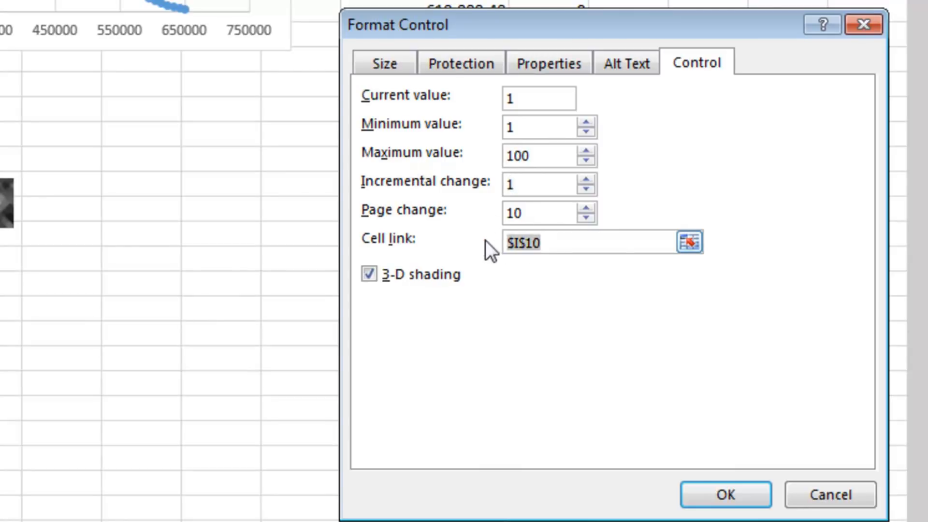
pyautogui.write('$I$12')
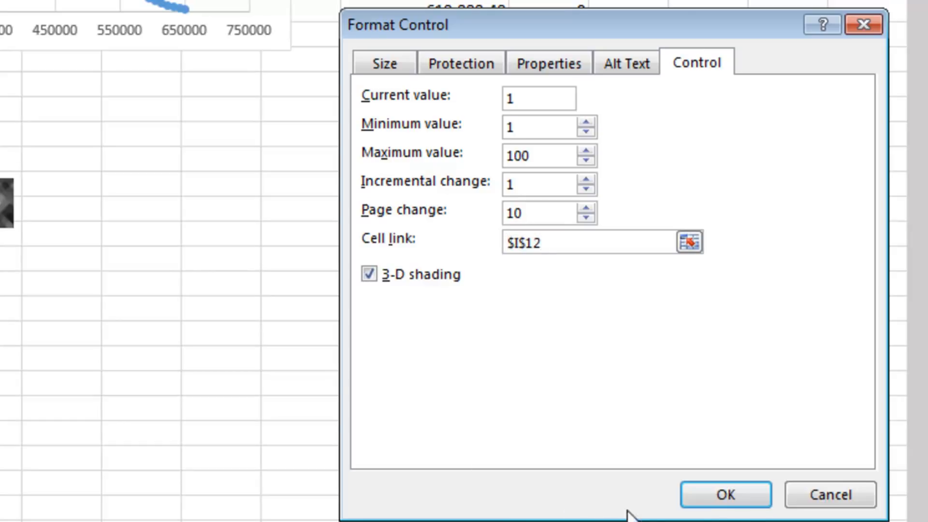
pyautogui.click(725, 494)
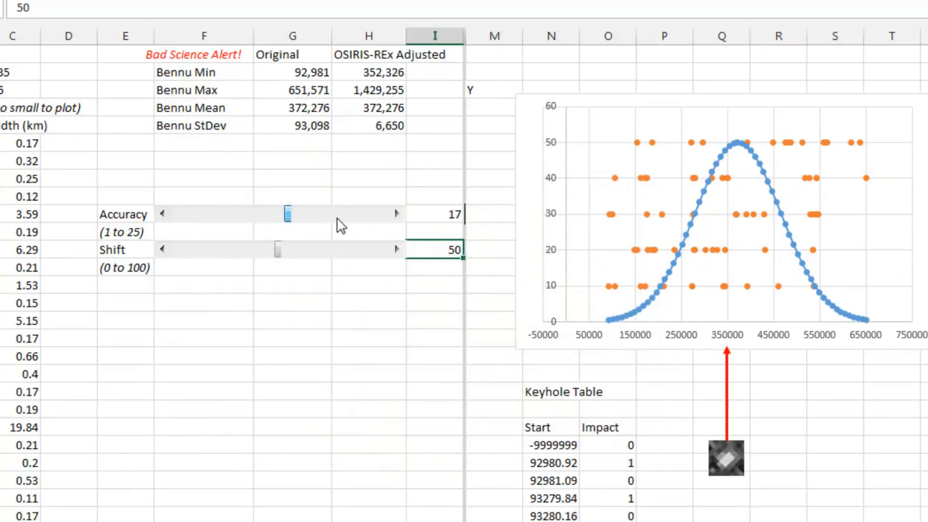
# - Raise Accuracy to 25, collapsing the impact curve to a thin spike near 372,000
pyautogui.click(398, 213)
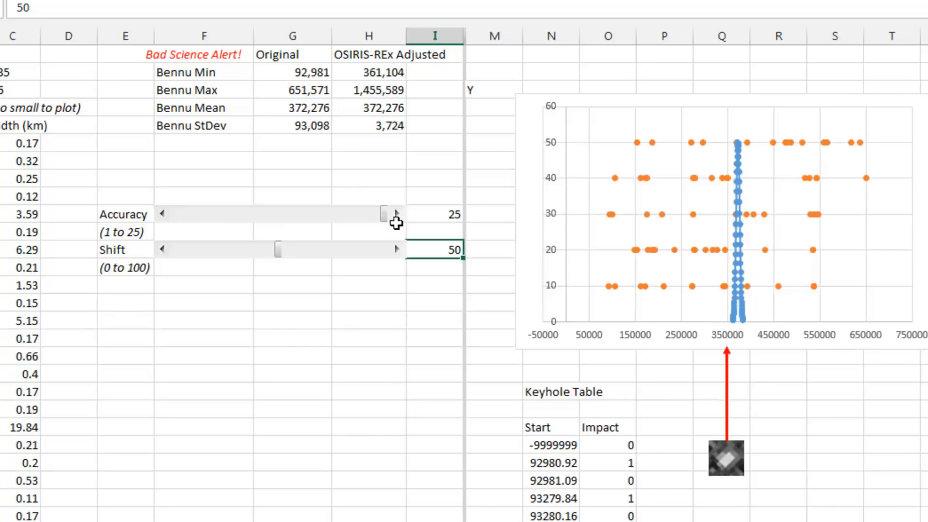
pyautogui.moveTo(615, 332)
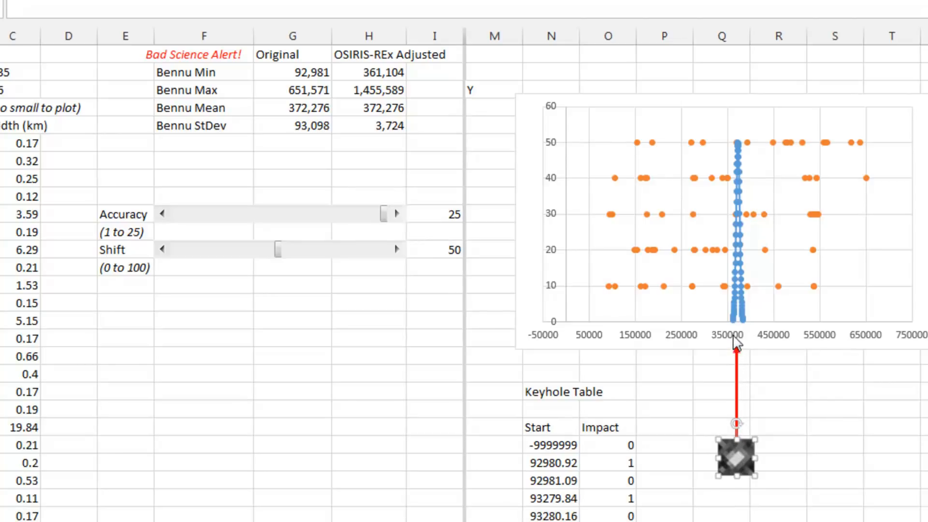
pyautogui.moveTo(714, 204)
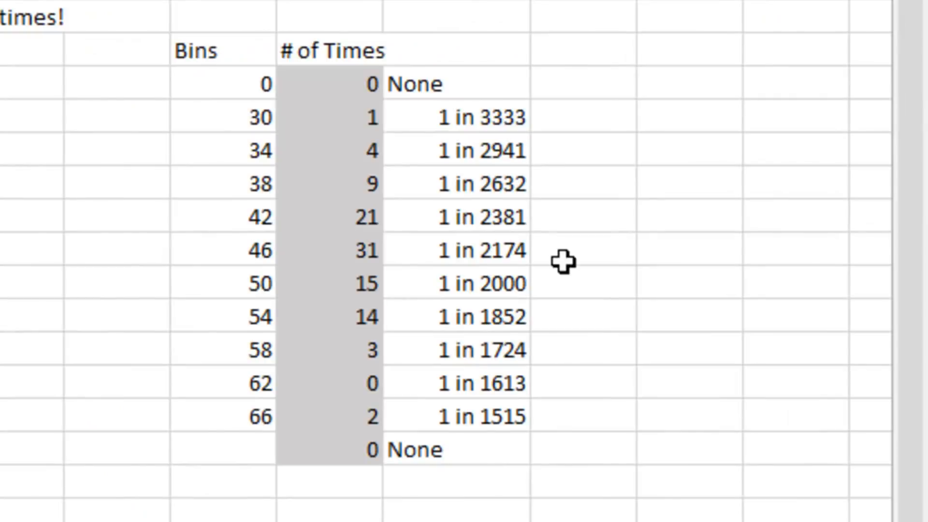
pyautogui.moveTo(215, 251)
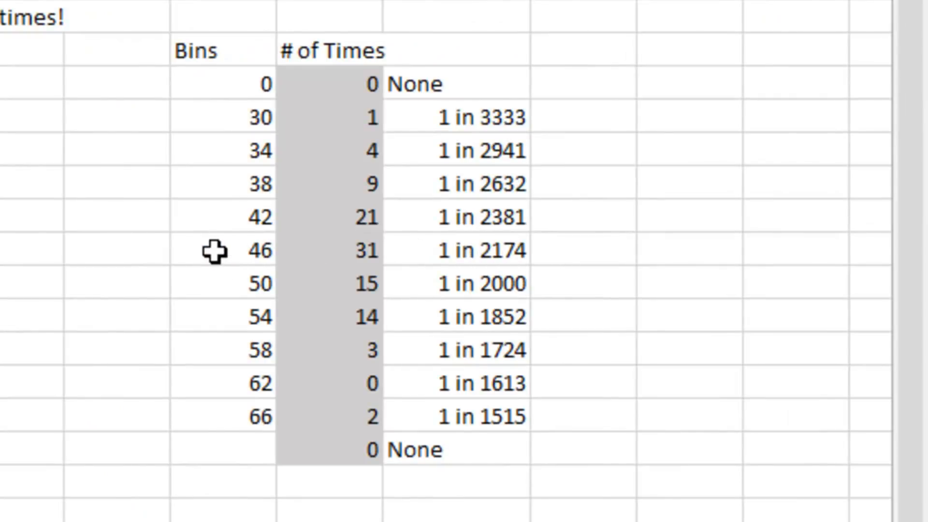
pyautogui.moveTo(515, 257)
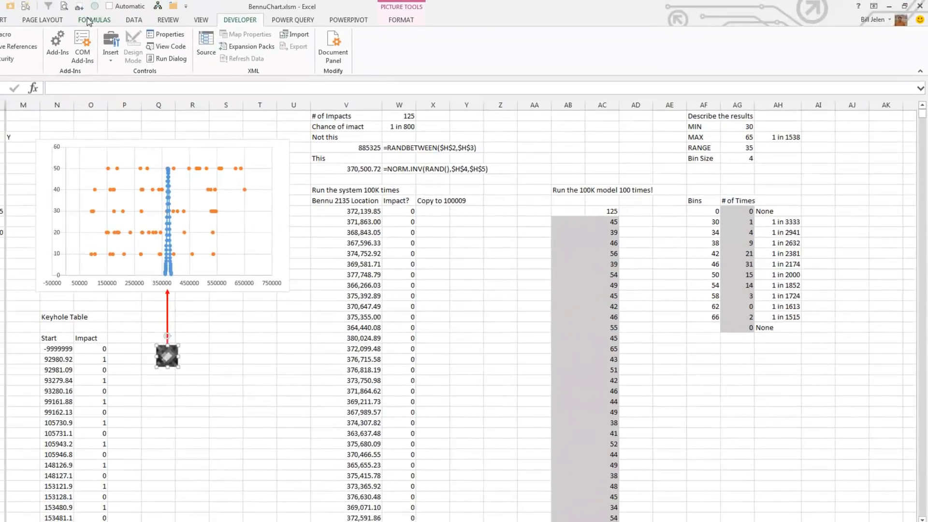
# - Recalculate the workbook with Calculate Now, shifting bins to 103–148 with odds near 1 in 781
pyautogui.click(93, 20)
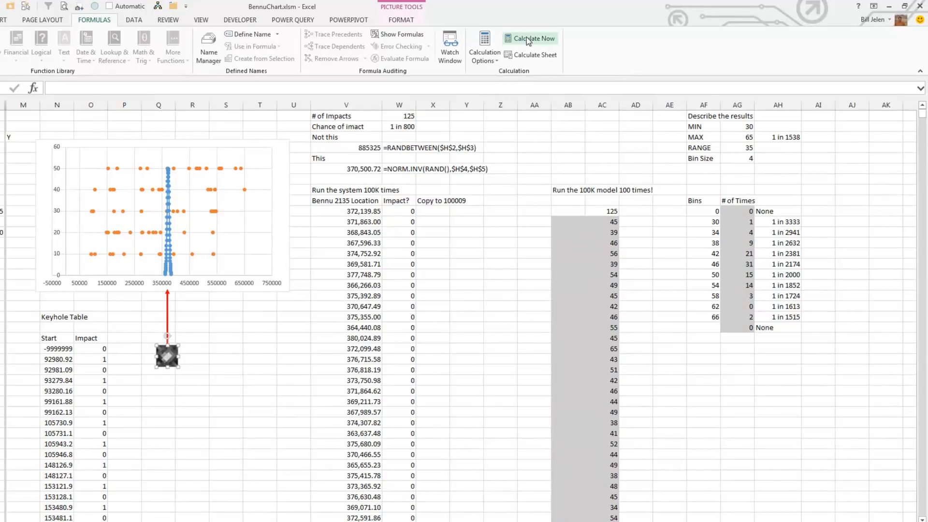
pyautogui.click(529, 39)
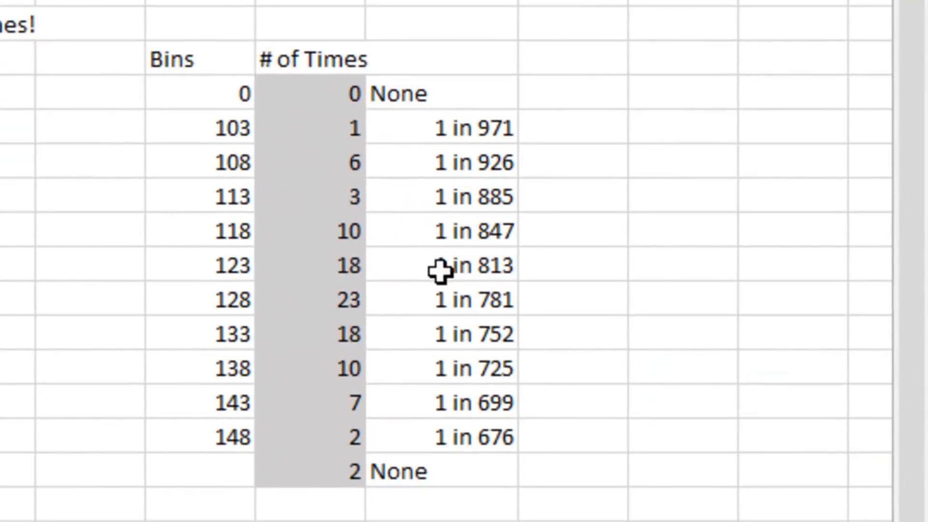
pyautogui.moveTo(465, 275)
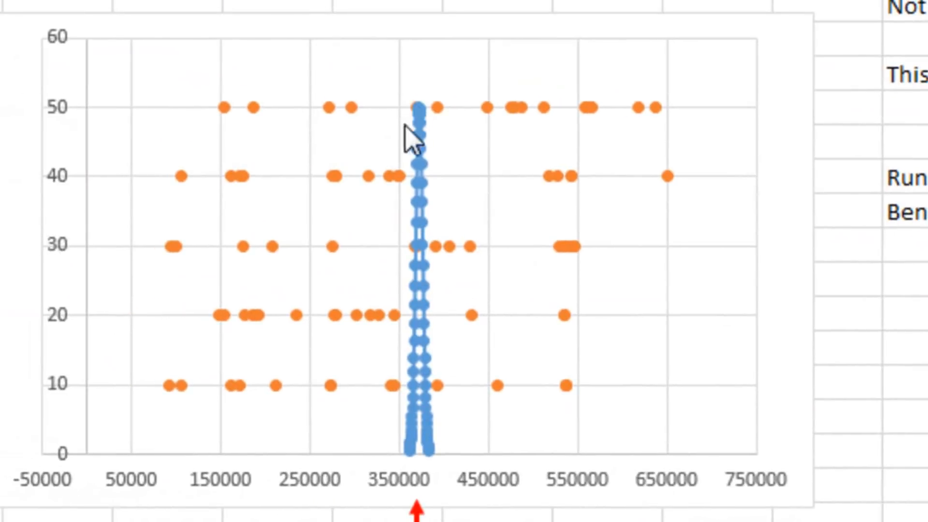
pyautogui.moveTo(402, 486)
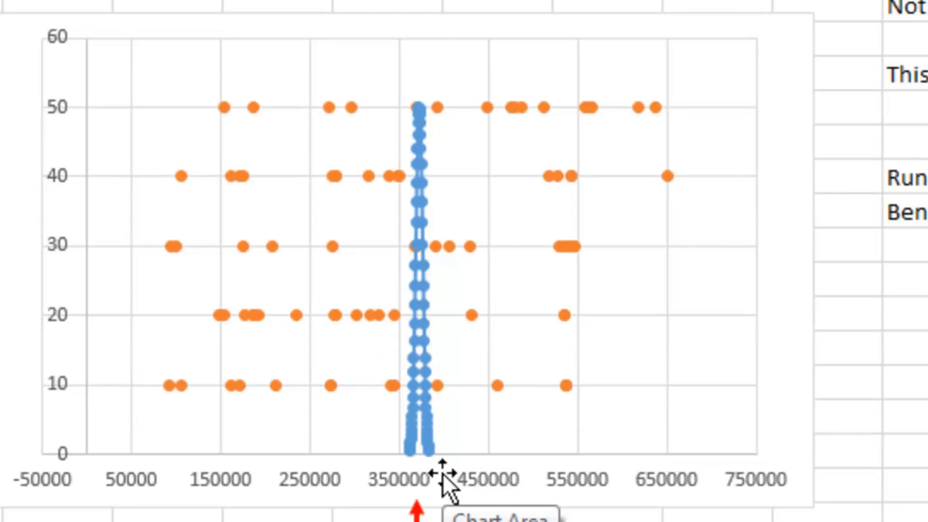
pyautogui.moveTo(420, 510)
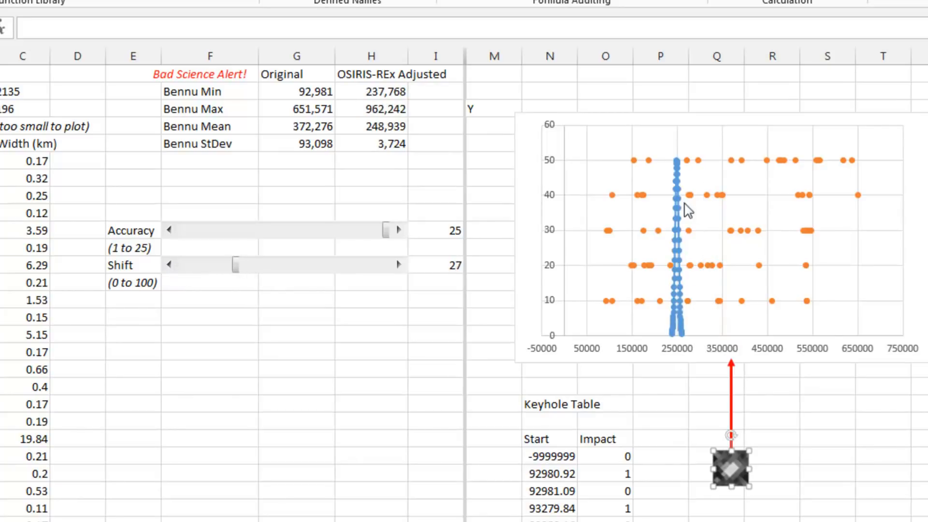
pyautogui.moveTo(607, 287)
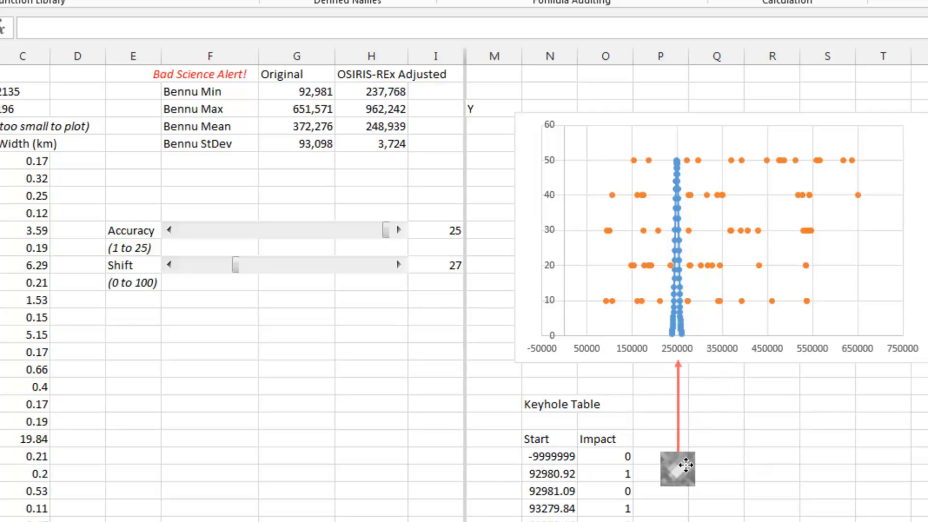
# - Rerun the simulation at Shift 27, moving the curve to about 250,000 with 0 impacts
pyautogui.click(710, 62)
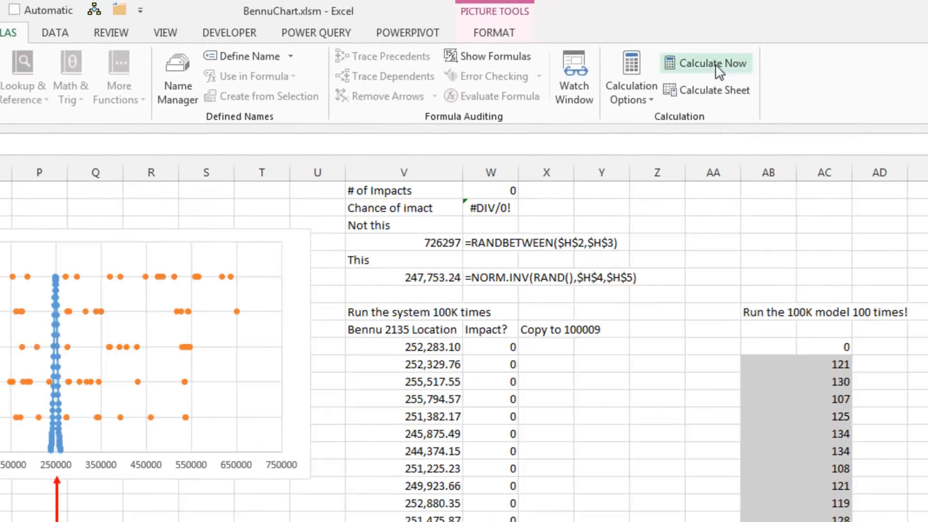
pyautogui.click(705, 64)
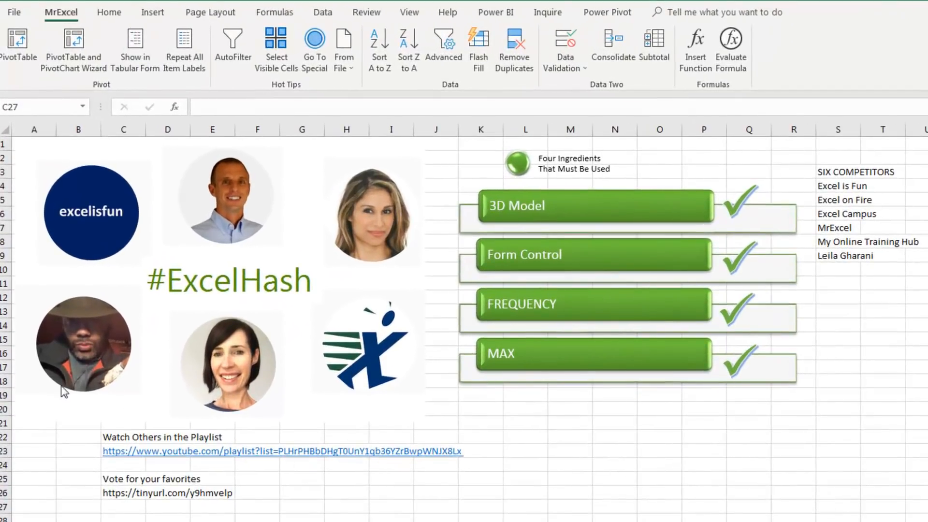
pyautogui.moveTo(97, 382)
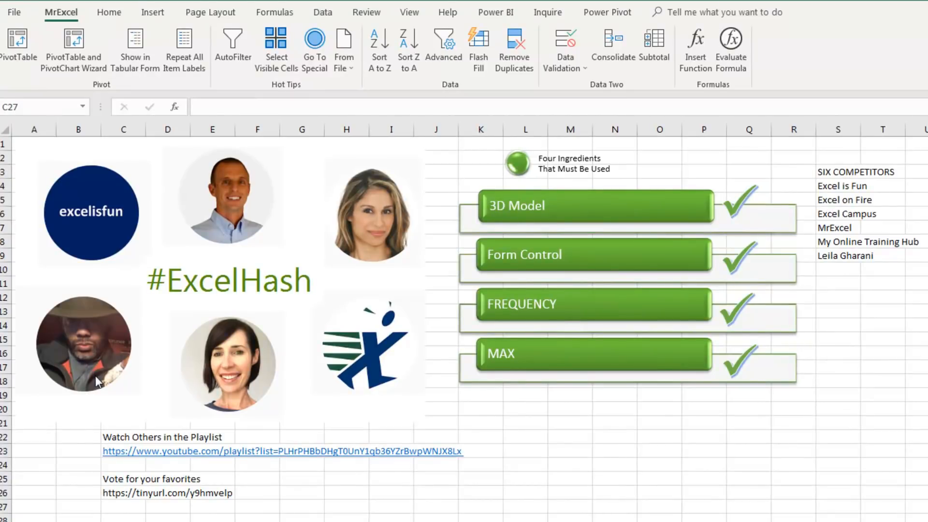
pyautogui.moveTo(671, 226)
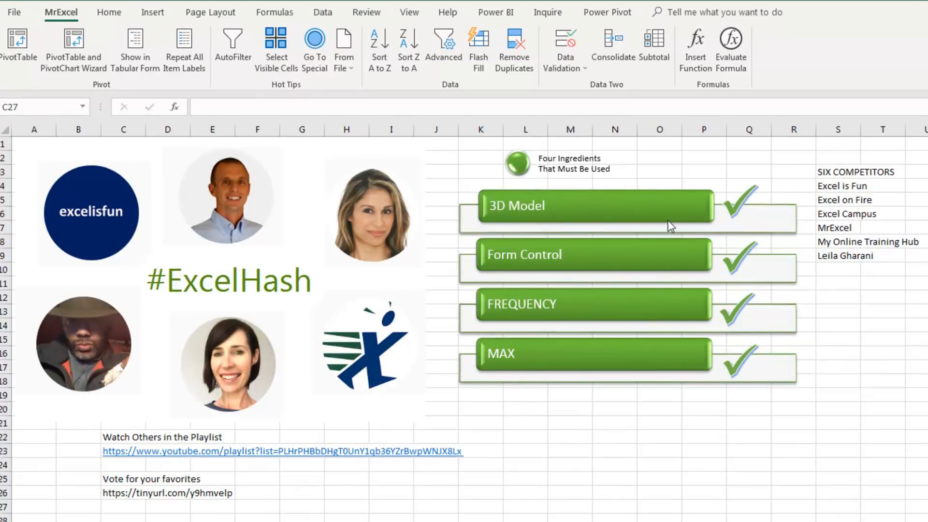
pyautogui.moveTo(633, 369)
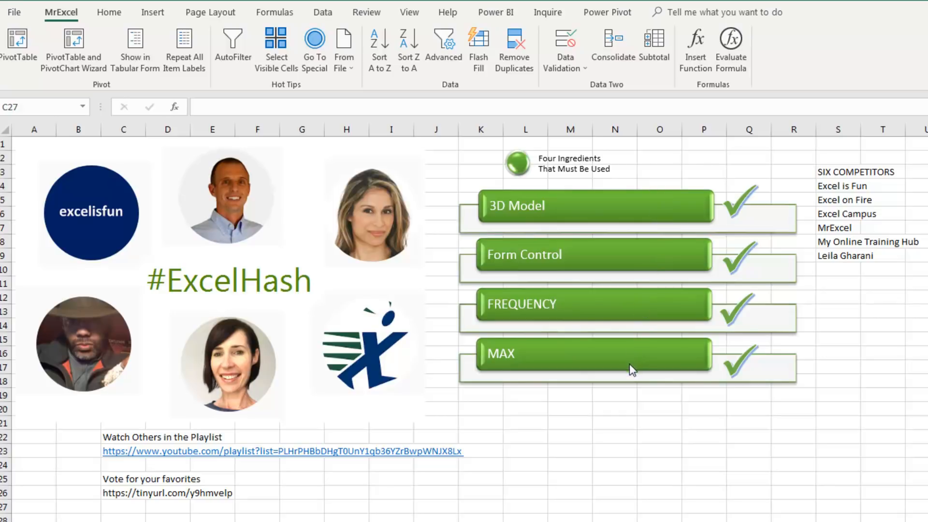
pyautogui.moveTo(258, 484)
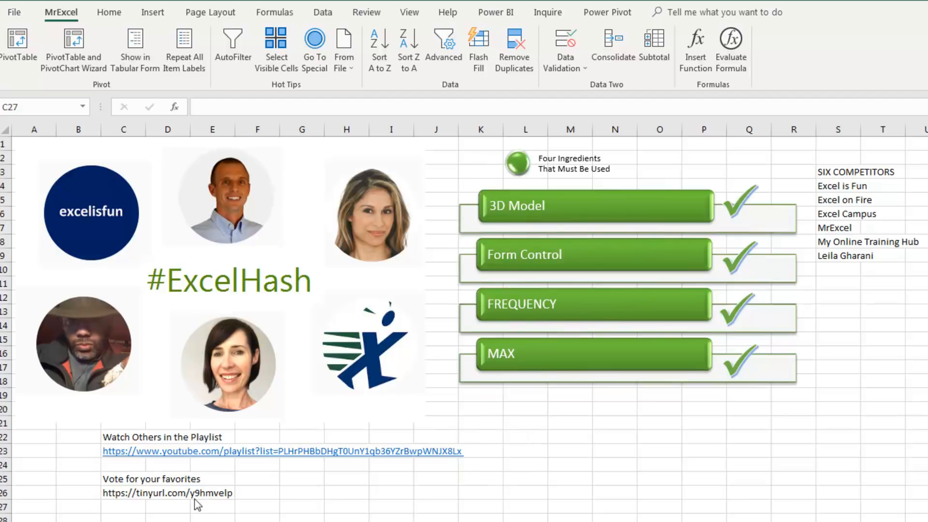
pyautogui.moveTo(160, 511)
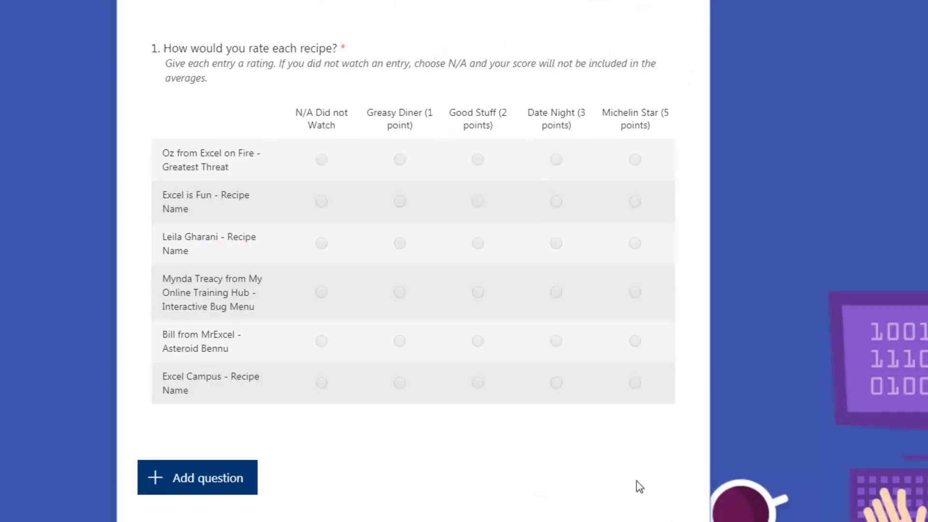
pyautogui.moveTo(400, 141)
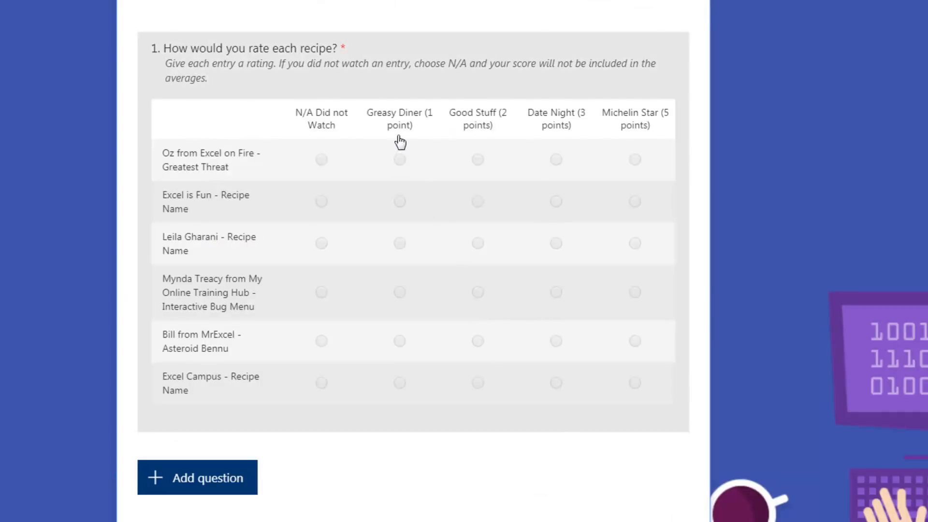
pyautogui.moveTo(652, 150)
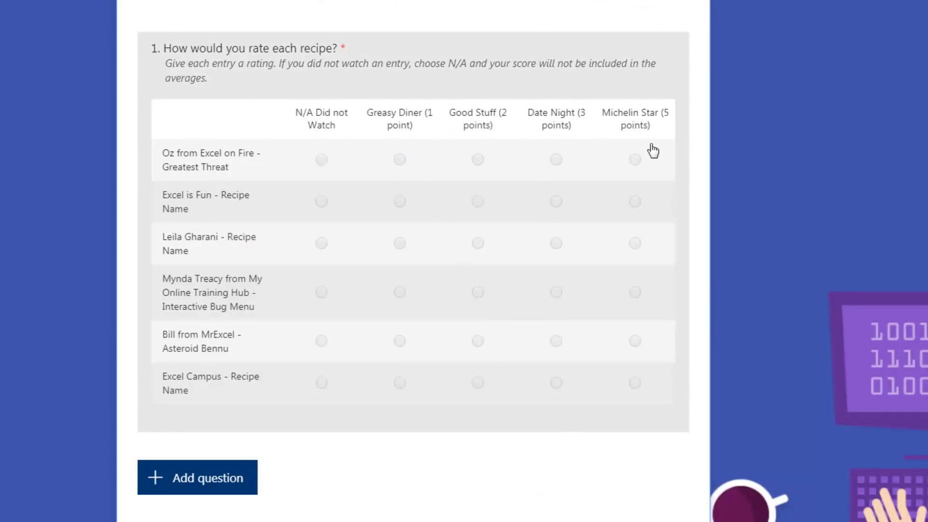
pyautogui.moveTo(323, 375)
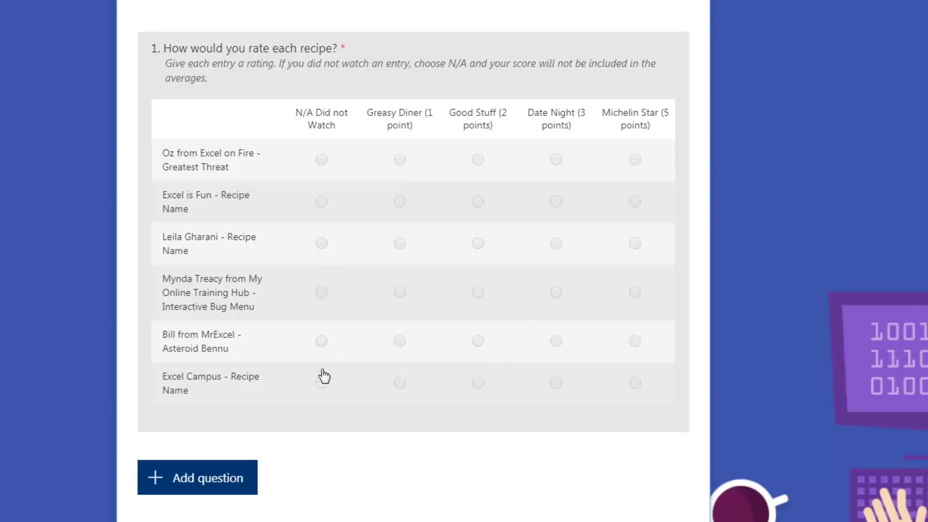
# - Scroll the Microsoft Forms voting form to the recipe-rating question
pyautogui.scroll(3)
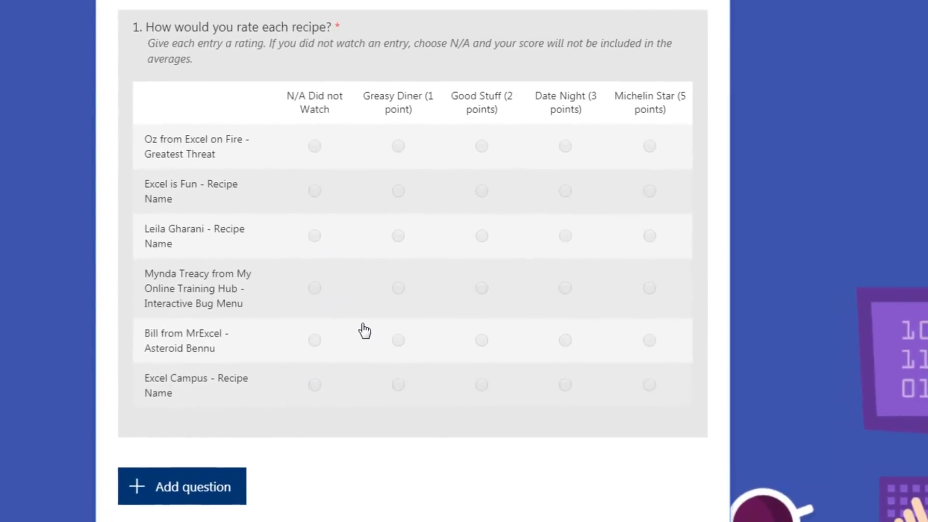